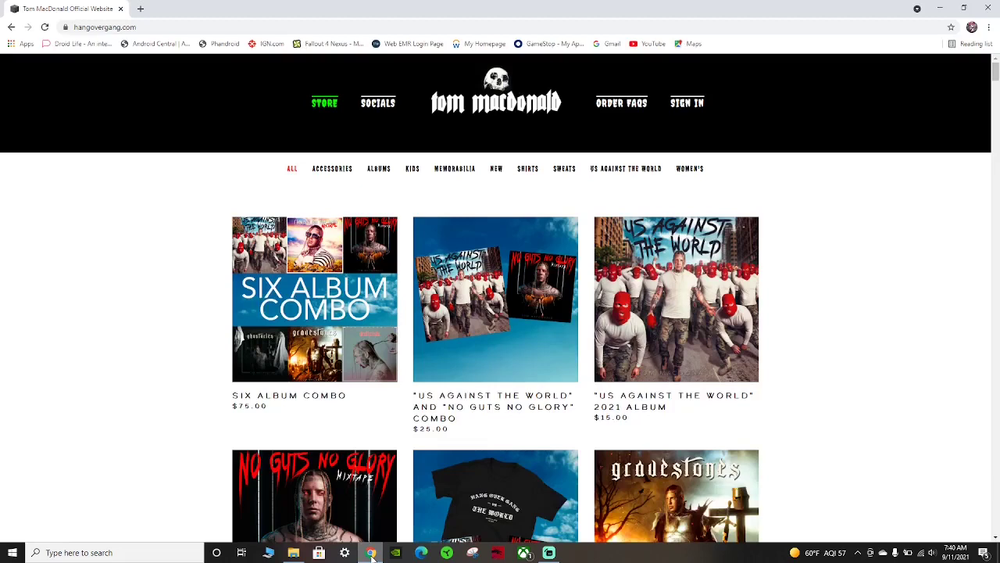
pyautogui.moveTo(837, 384)
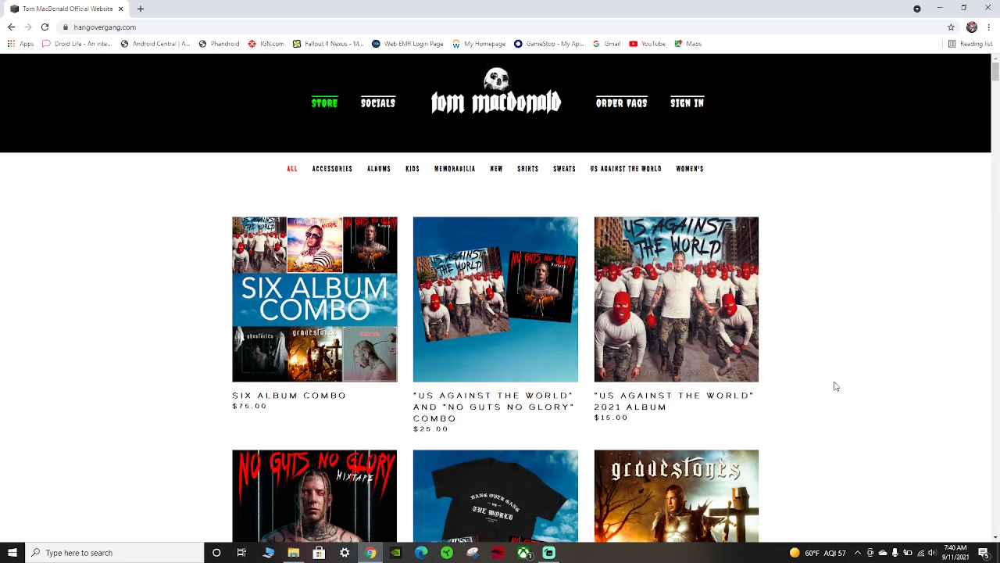
# Bring up the No Guts No Glory 2021 mixtape page and enlarge its cover artwork
pyautogui.scroll(-3)
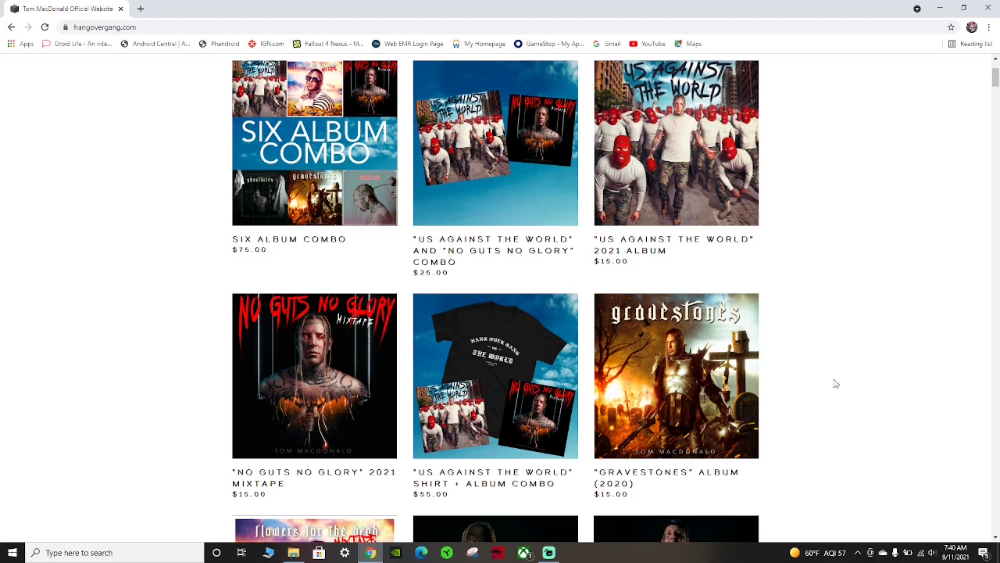
pyautogui.moveTo(300, 386)
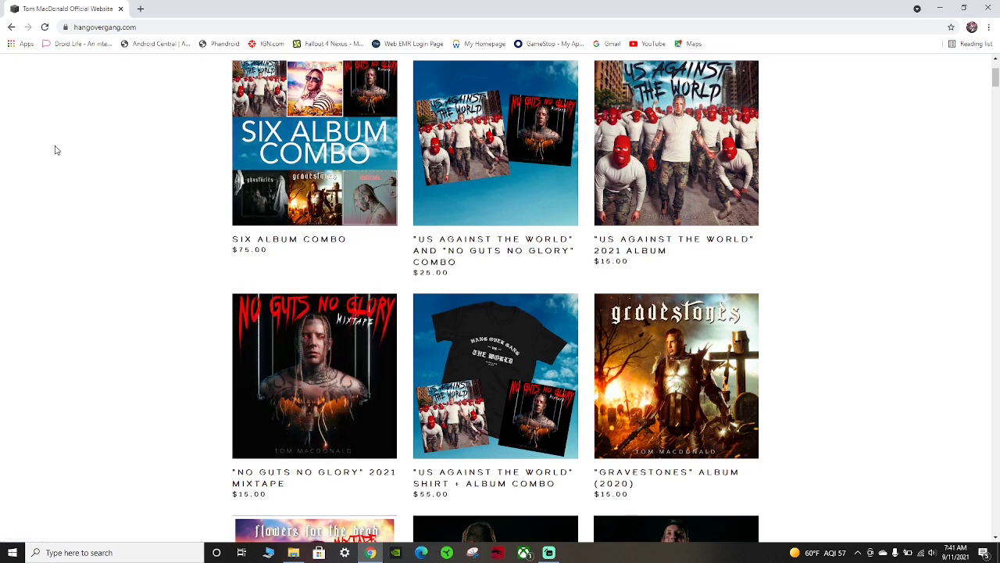
pyautogui.moveTo(407, 421)
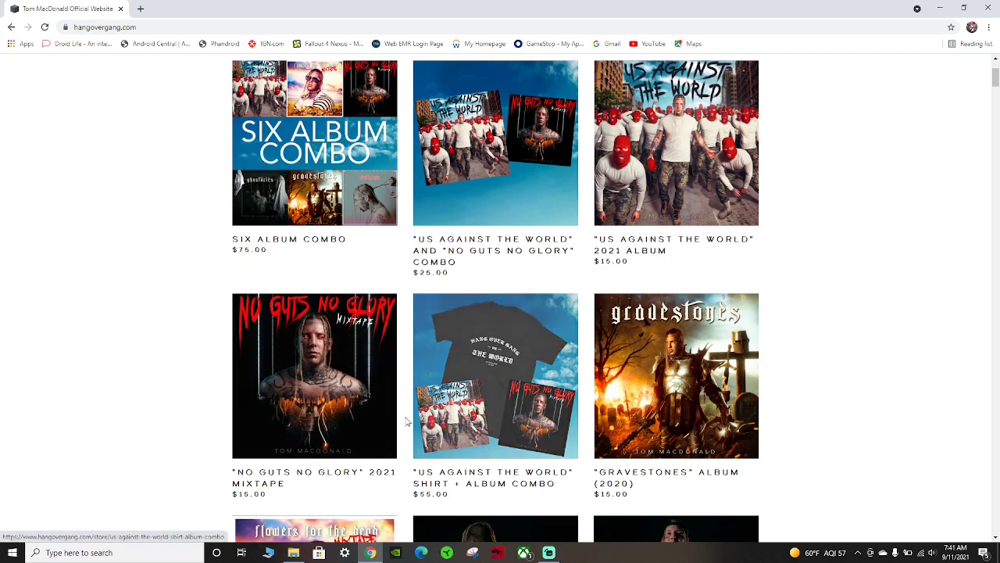
pyautogui.moveTo(328, 381)
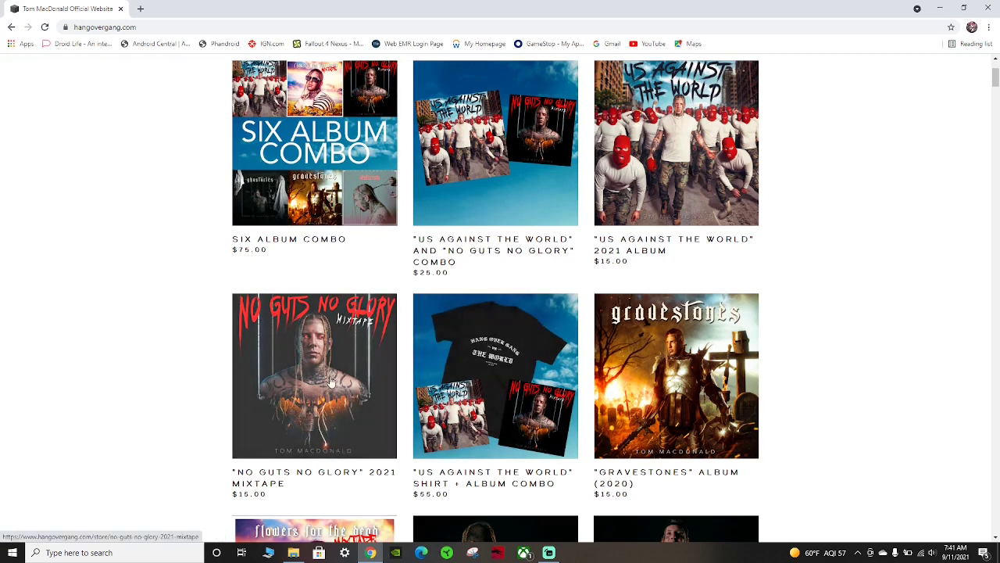
pyautogui.scroll(3)
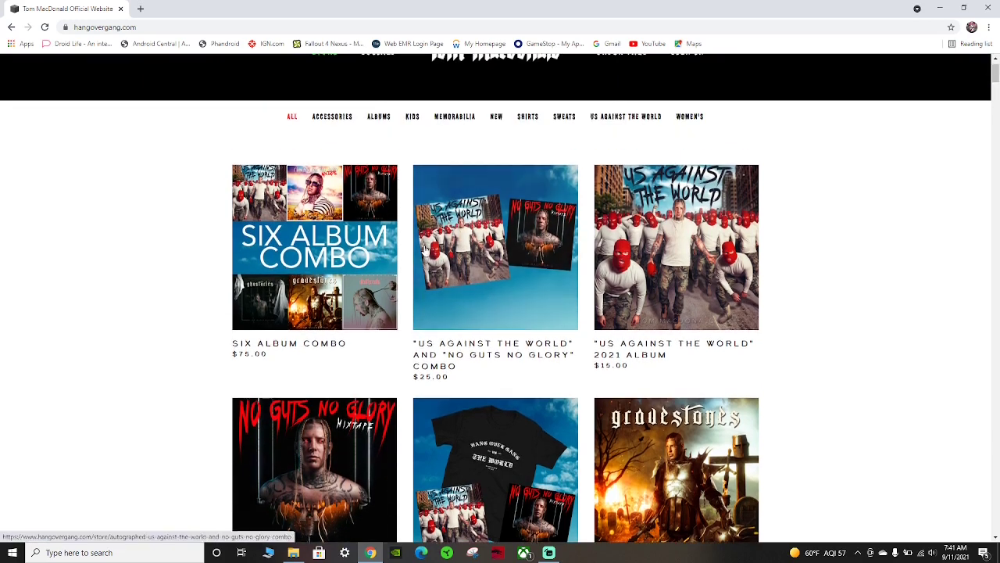
pyautogui.scroll(-3)
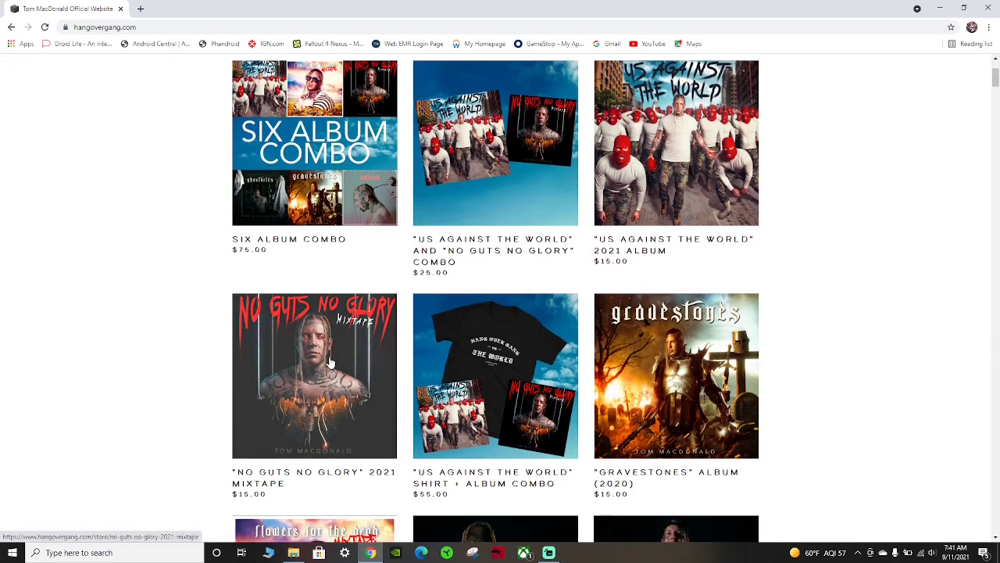
pyautogui.click(314, 375)
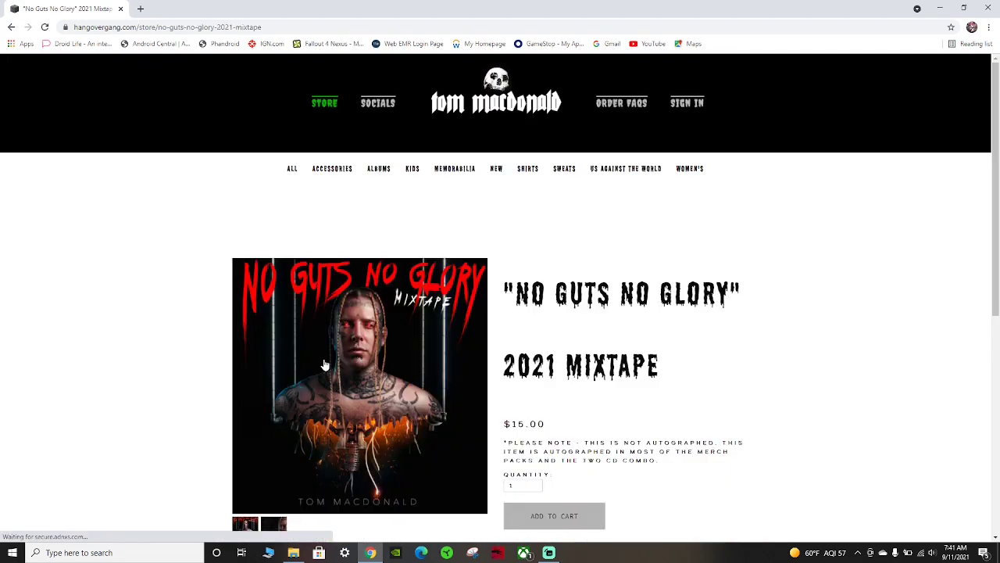
pyautogui.scroll(-3)
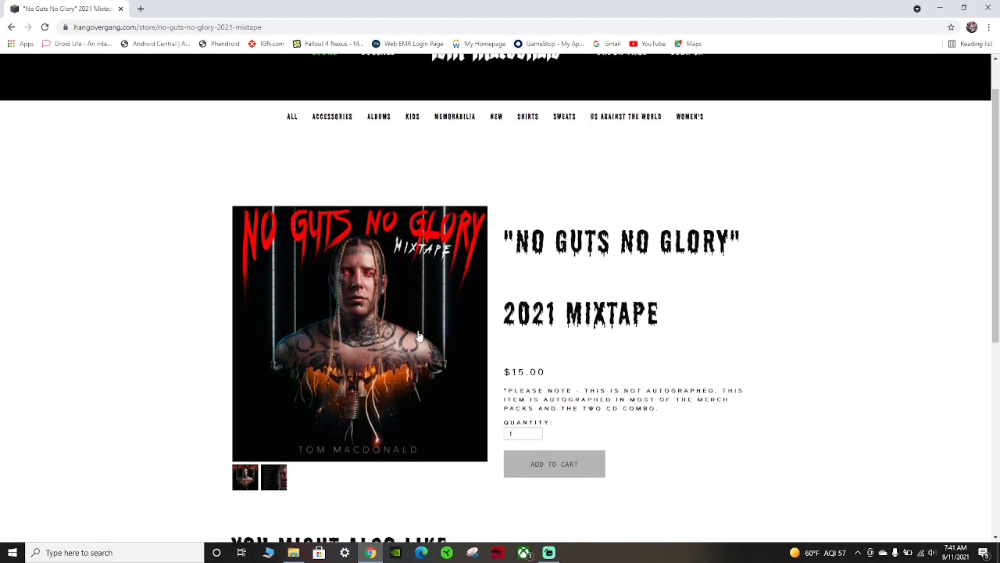
pyautogui.moveTo(353, 341)
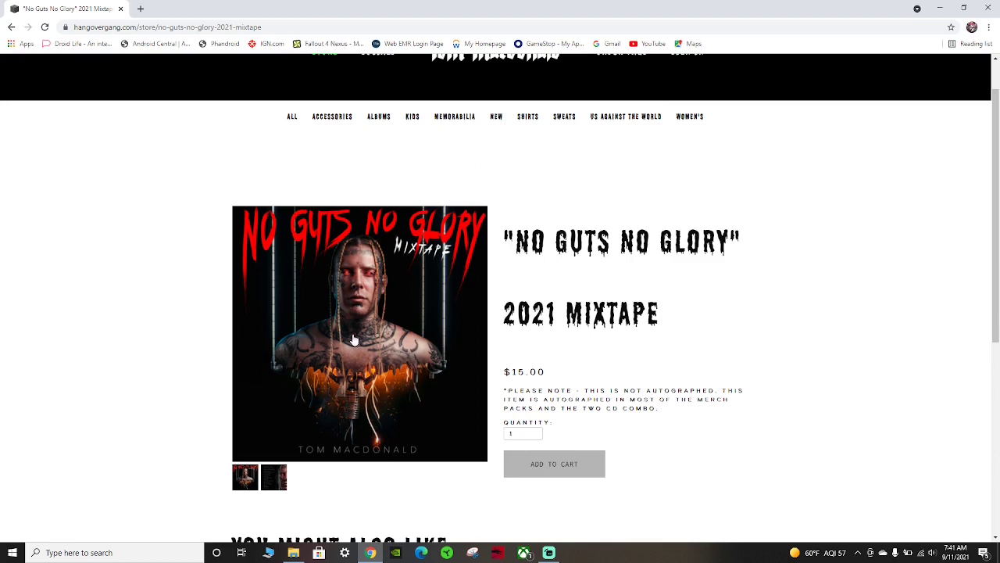
pyautogui.click(360, 332)
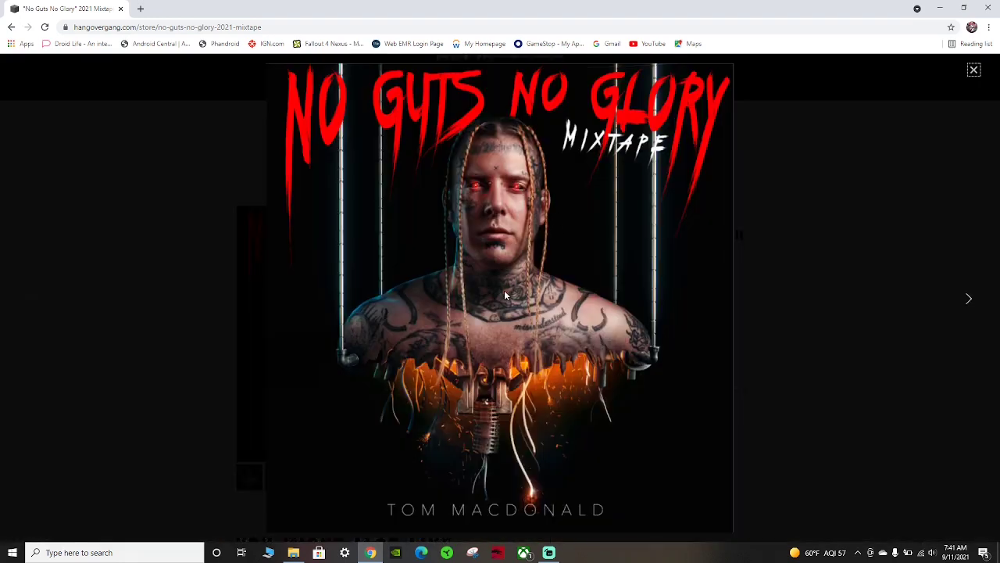
# Save the enlarged cover artwork as an image file in the Videos folder
pyautogui.rightClick(491, 291)
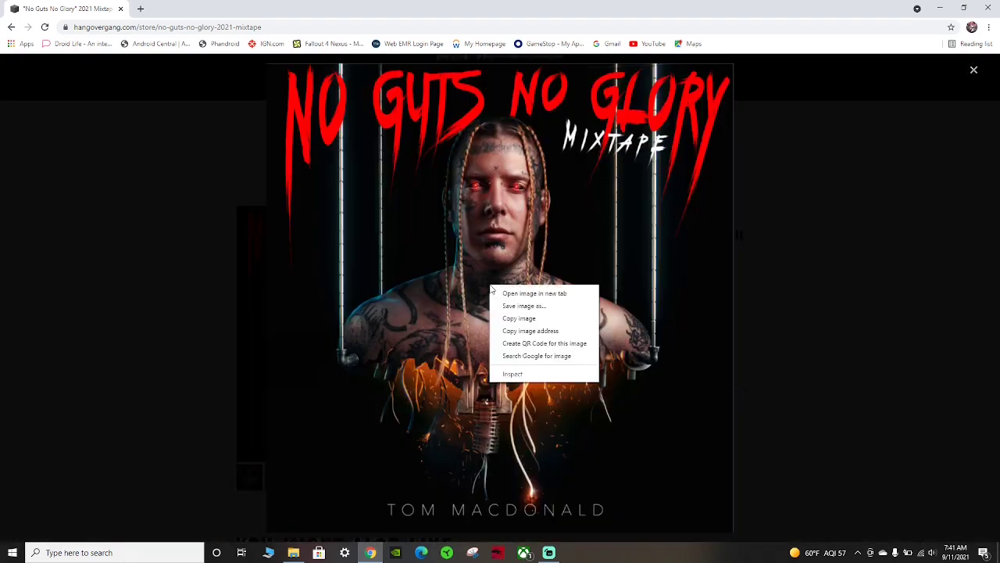
pyautogui.moveTo(525, 305)
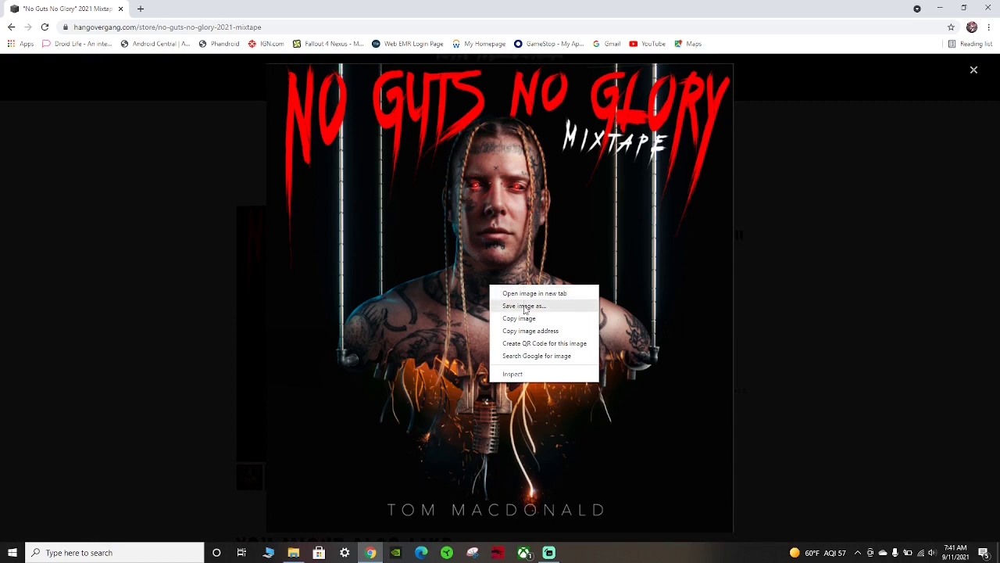
pyautogui.click(524, 305)
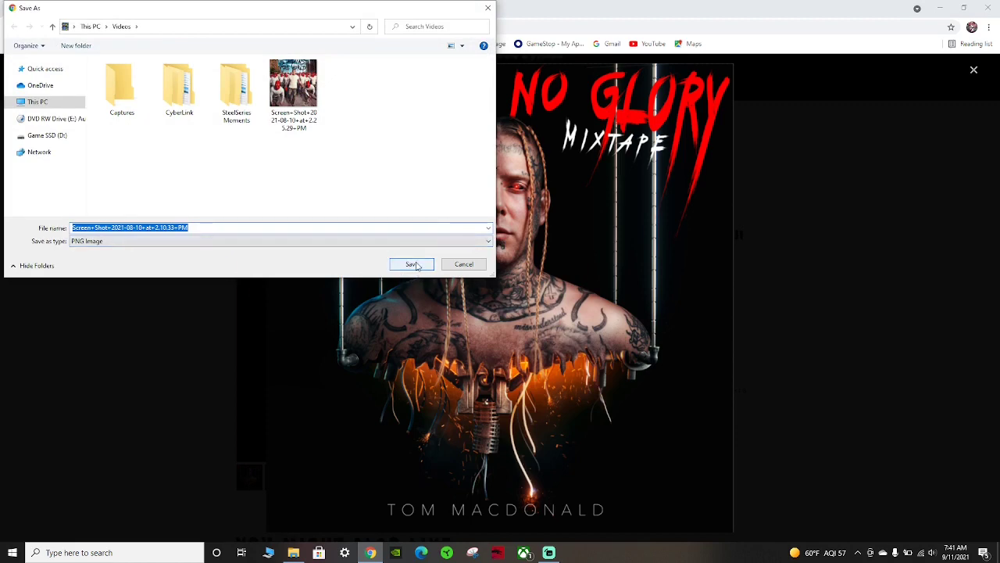
pyautogui.click(412, 263)
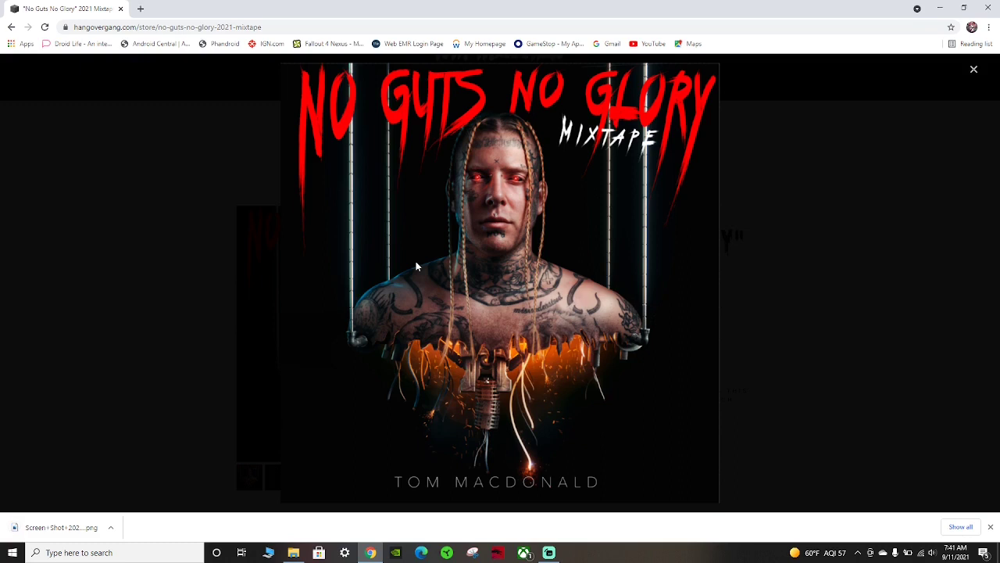
pyautogui.moveTo(34, 491)
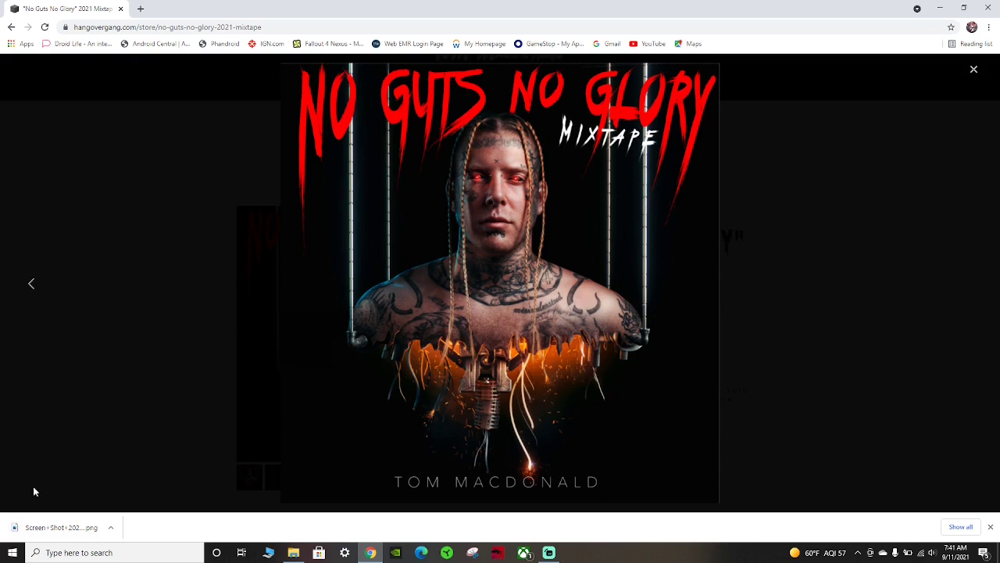
pyautogui.moveTo(75, 535)
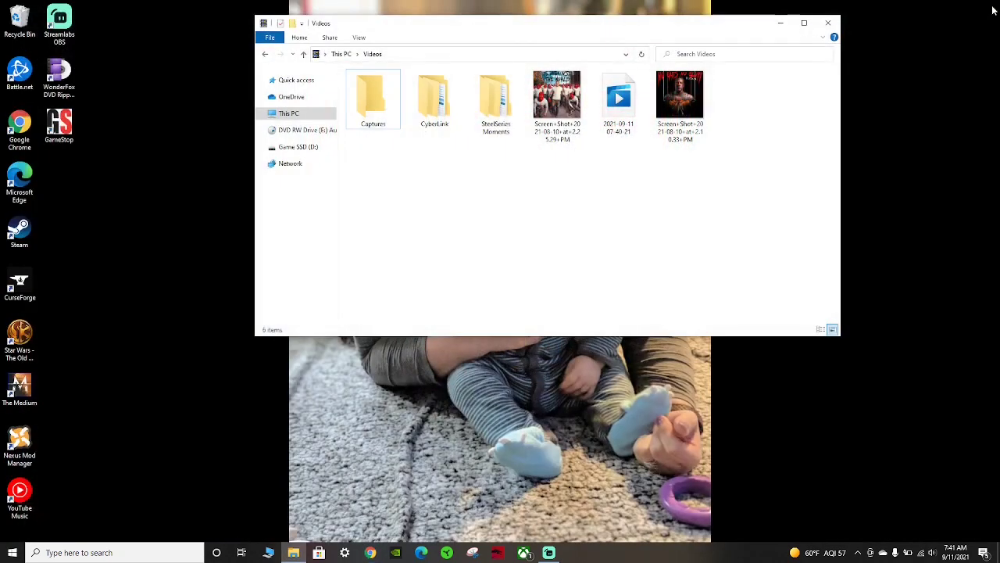
pyautogui.moveTo(241, 341)
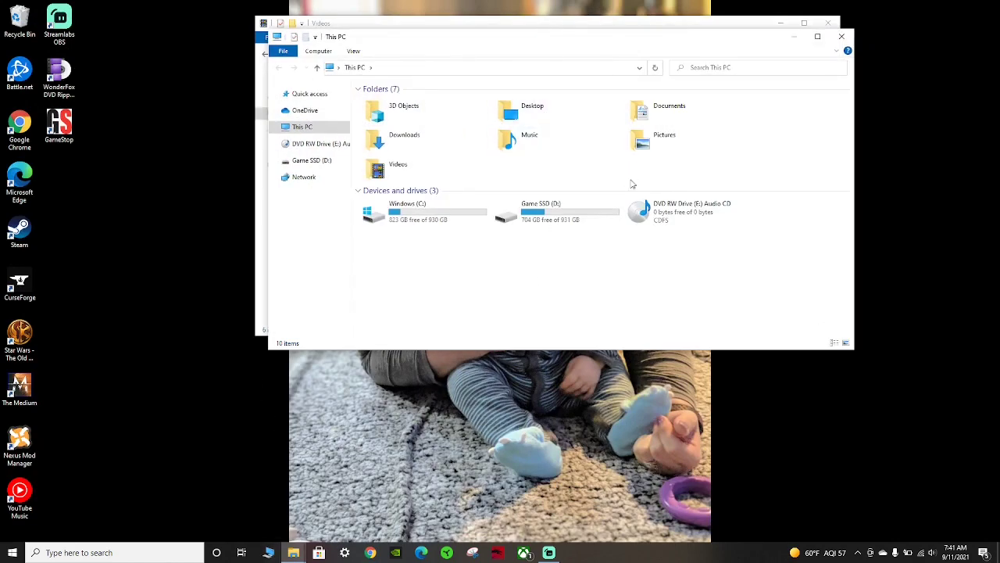
pyautogui.moveTo(685, 212)
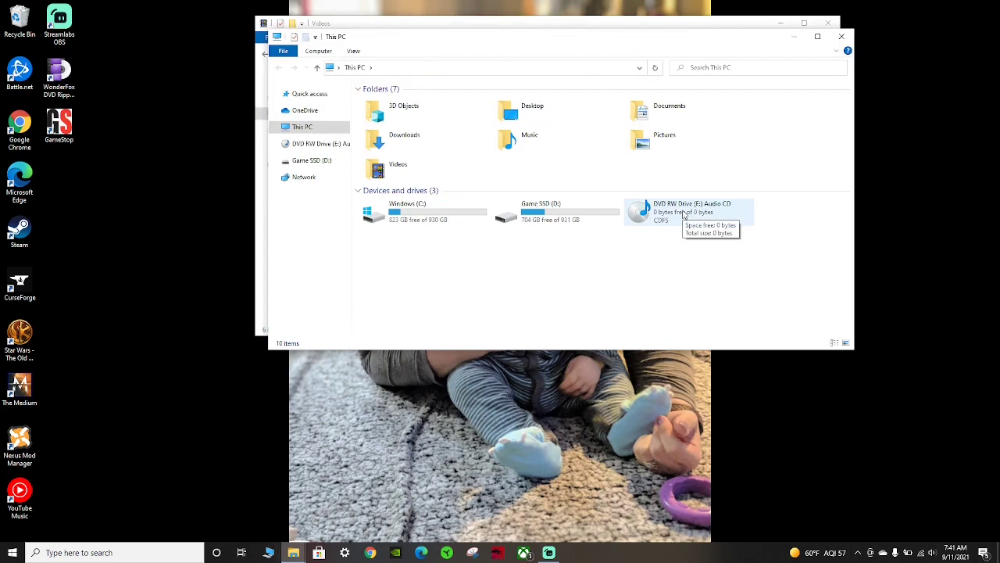
# Start the audio CD from the DVD RW drive in Windows Media Player and show its library view
pyautogui.click(687, 211)
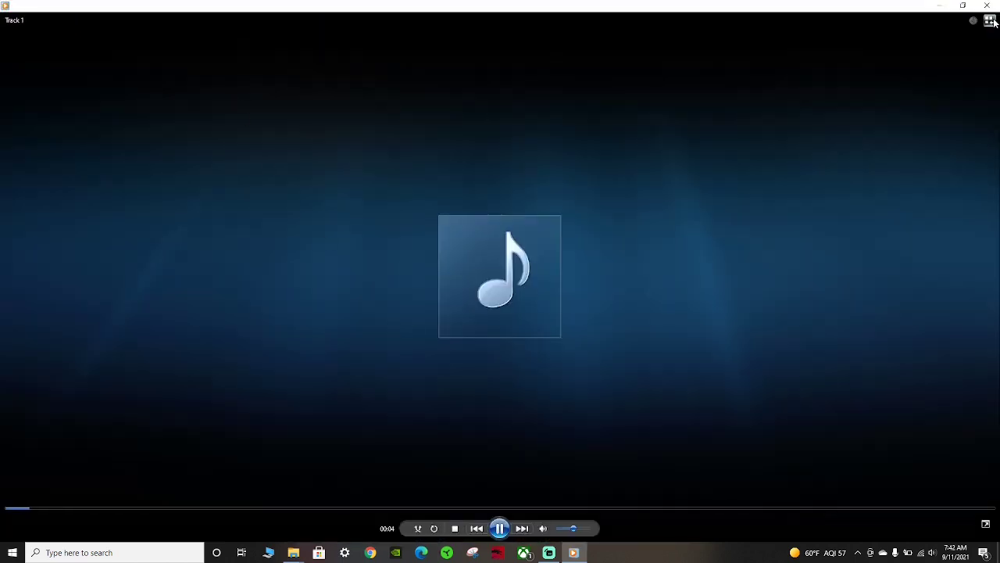
pyautogui.moveTo(991, 20)
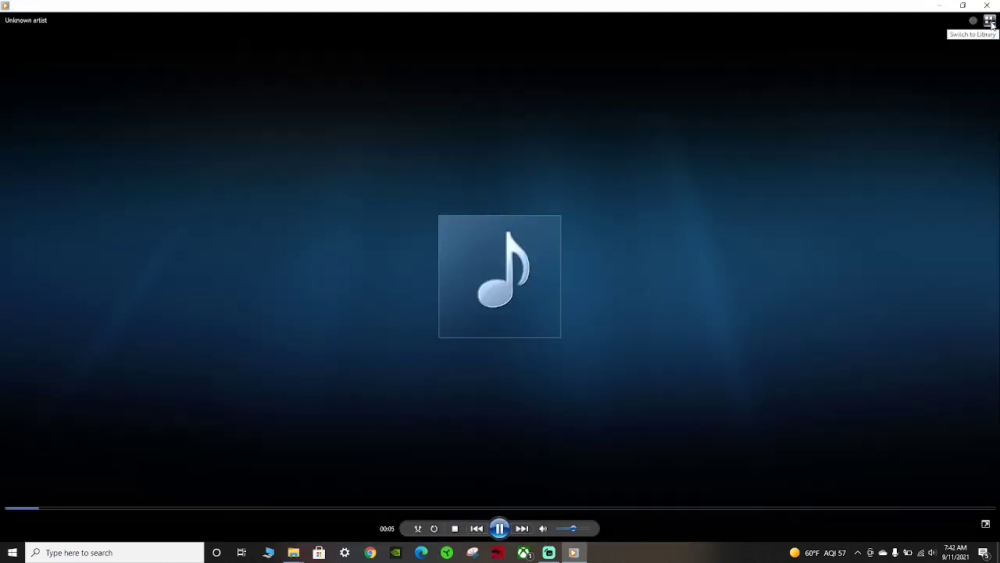
pyautogui.click(991, 21)
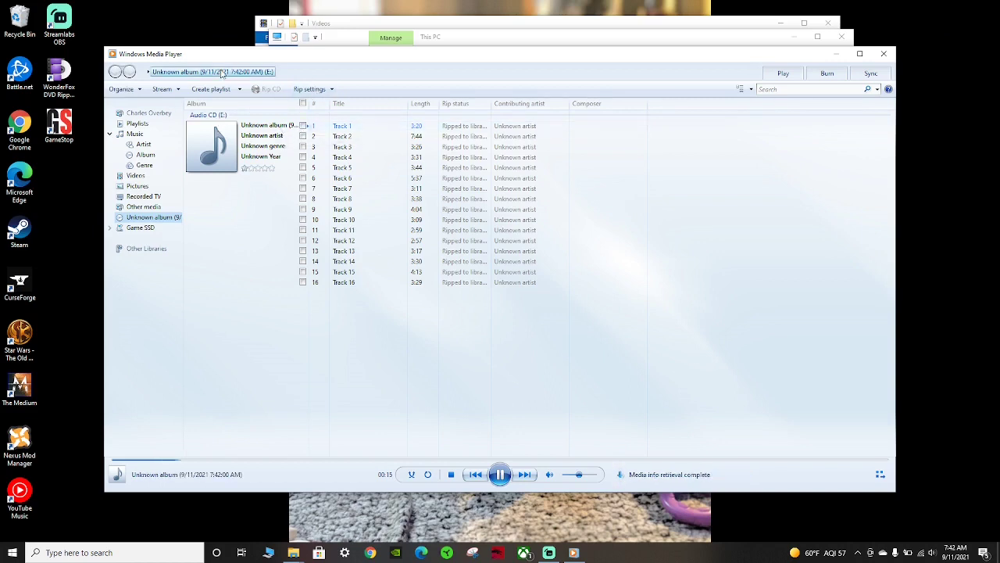
# Choose the rip audio quality and format from the Rip settings menus
pyautogui.click(344, 125)
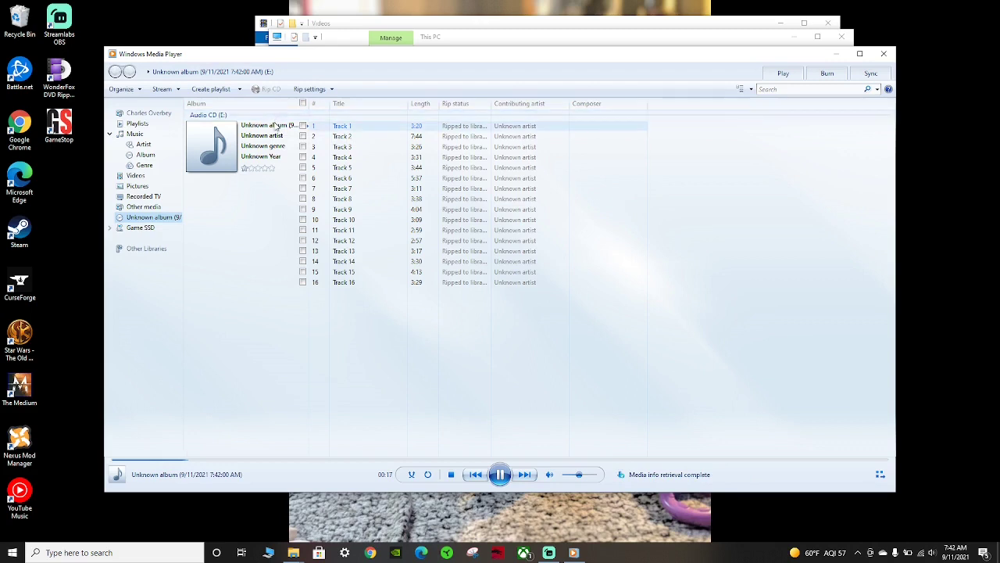
pyautogui.click(341, 147)
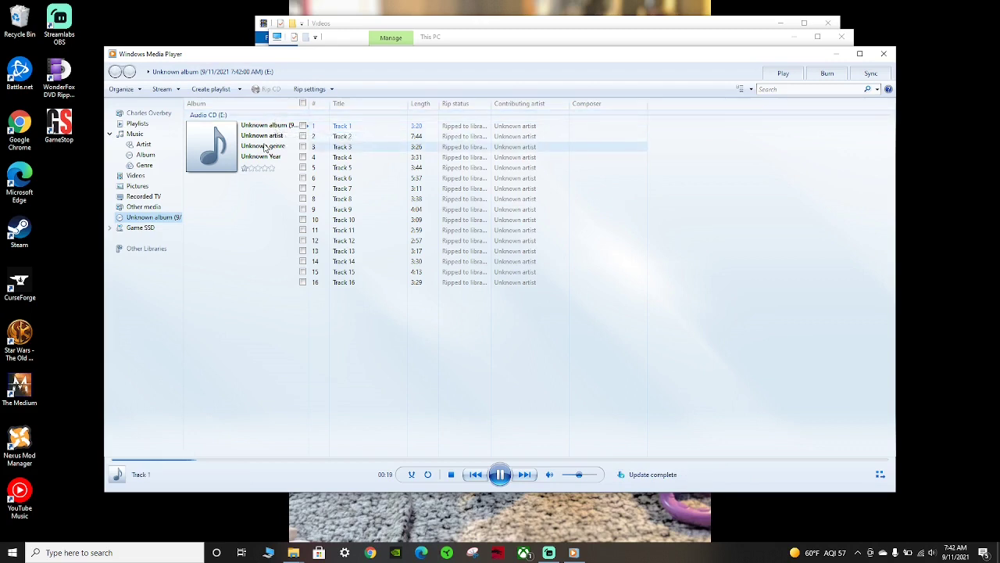
pyautogui.click(368, 157)
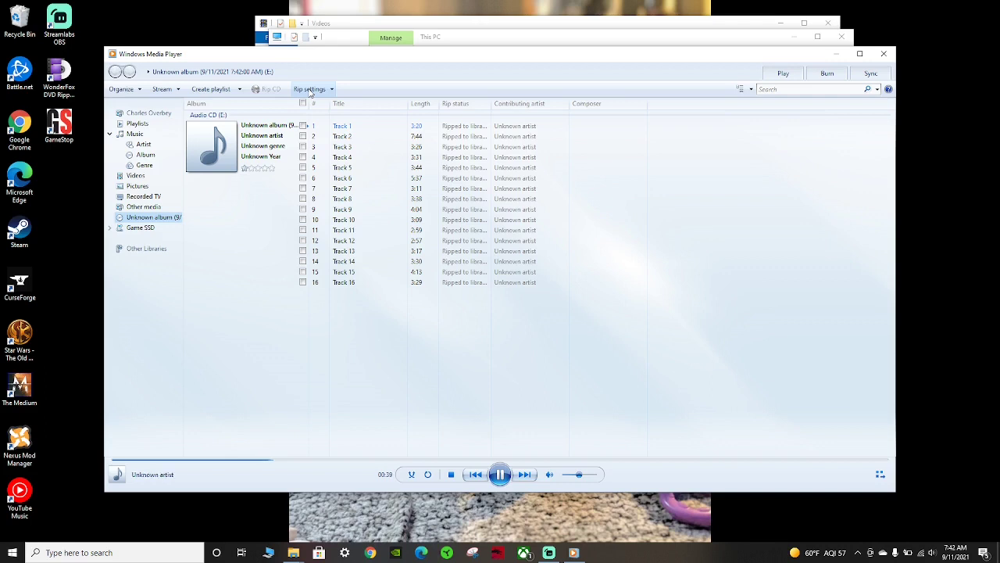
pyautogui.click(311, 87)
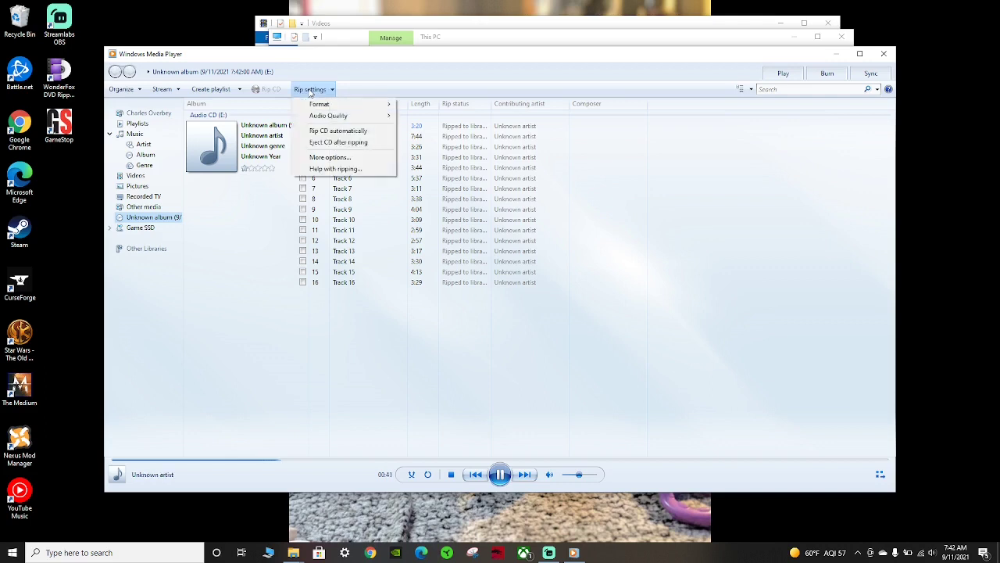
pyautogui.click(318, 103)
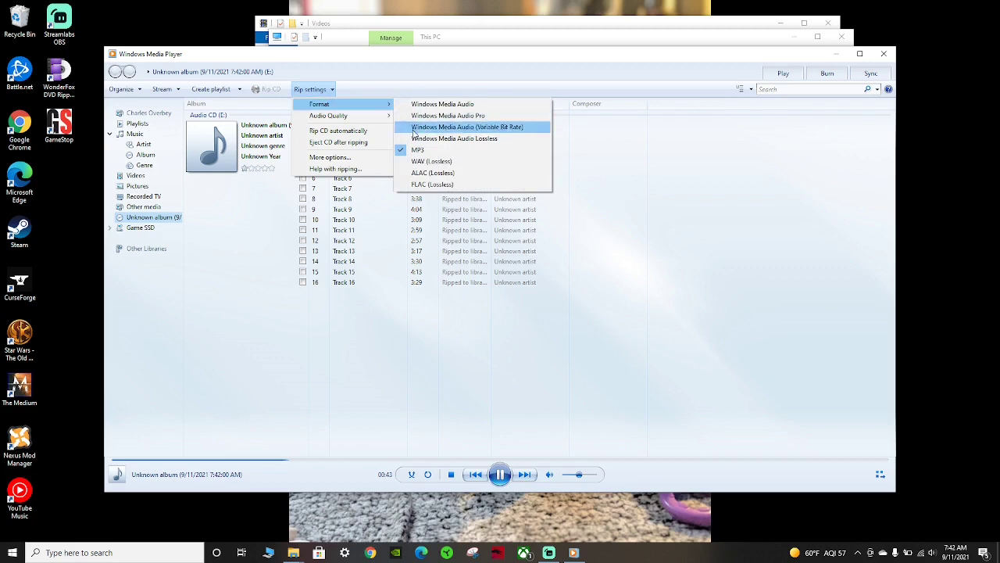
pyautogui.moveTo(356, 110)
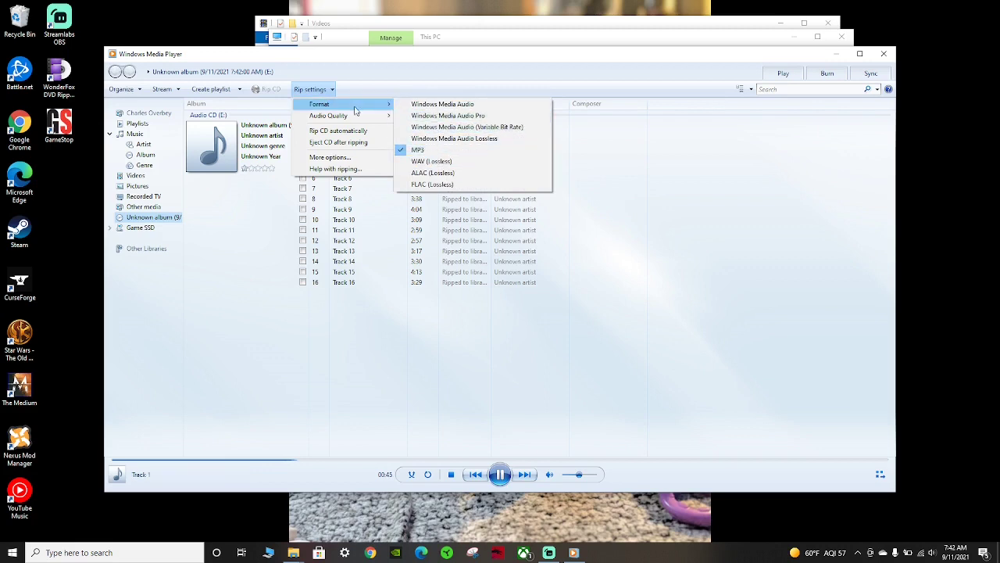
pyautogui.moveTo(337, 141)
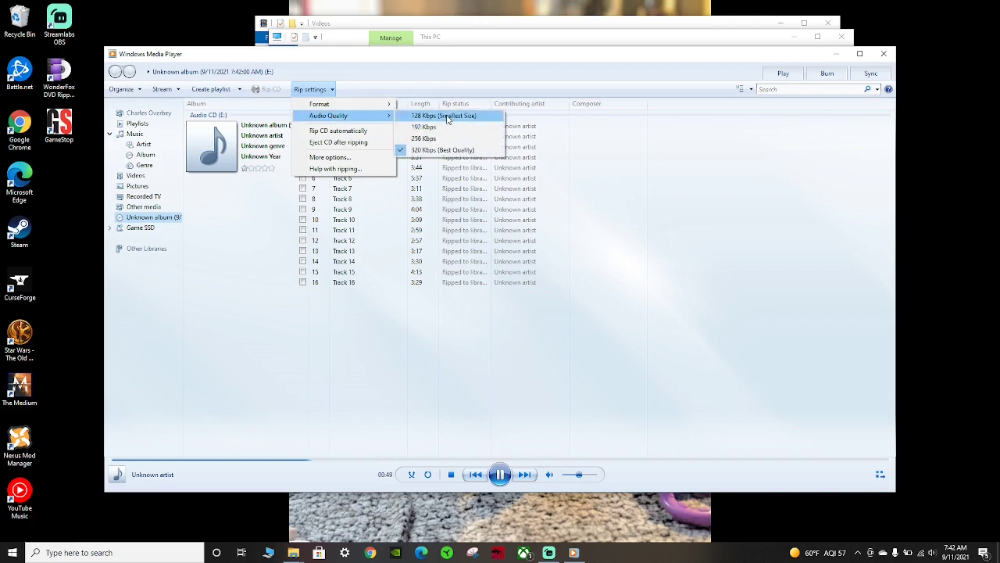
pyautogui.moveTo(442, 150)
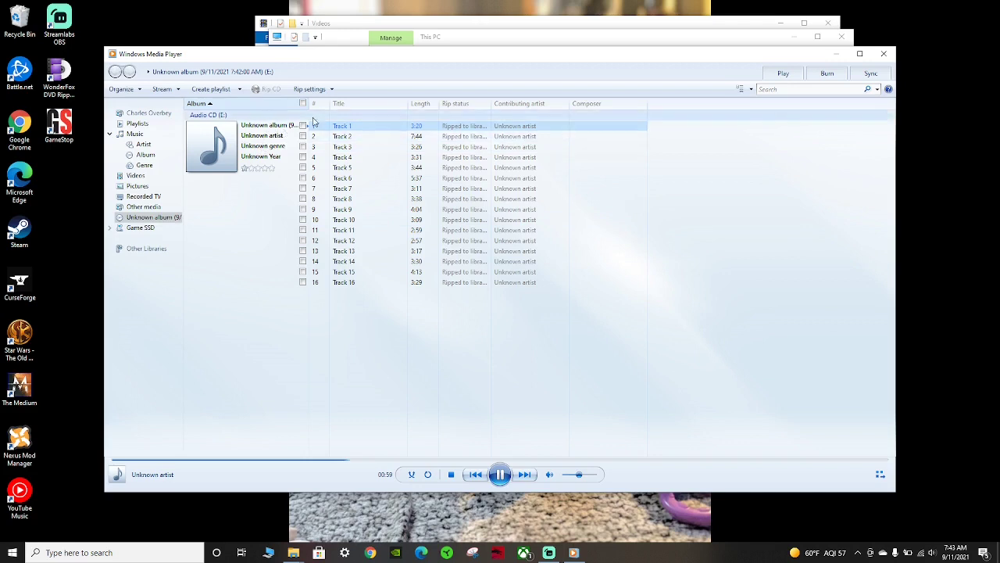
# Check every track of the unknown album CD for ripping
pyautogui.click(303, 125)
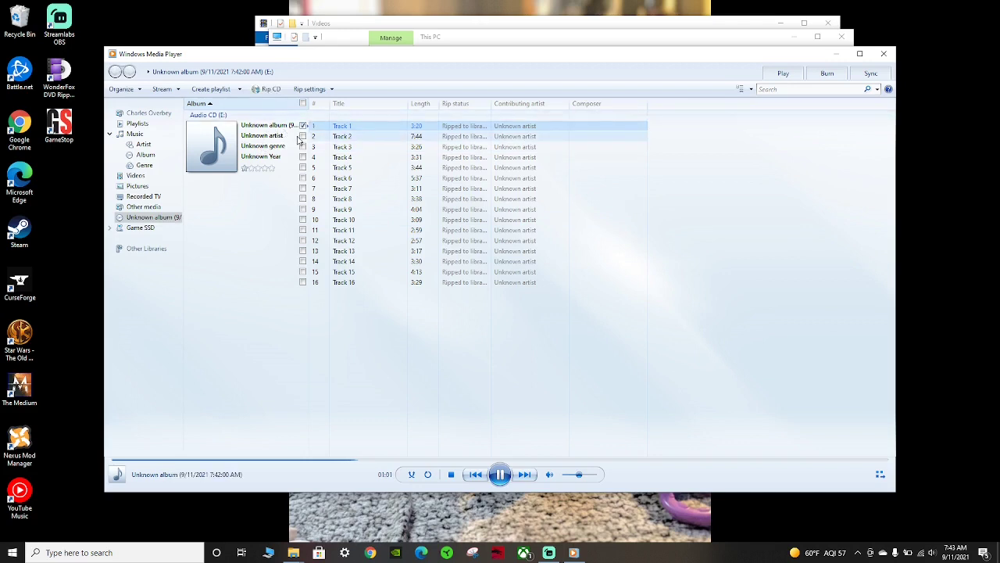
pyautogui.click(304, 103)
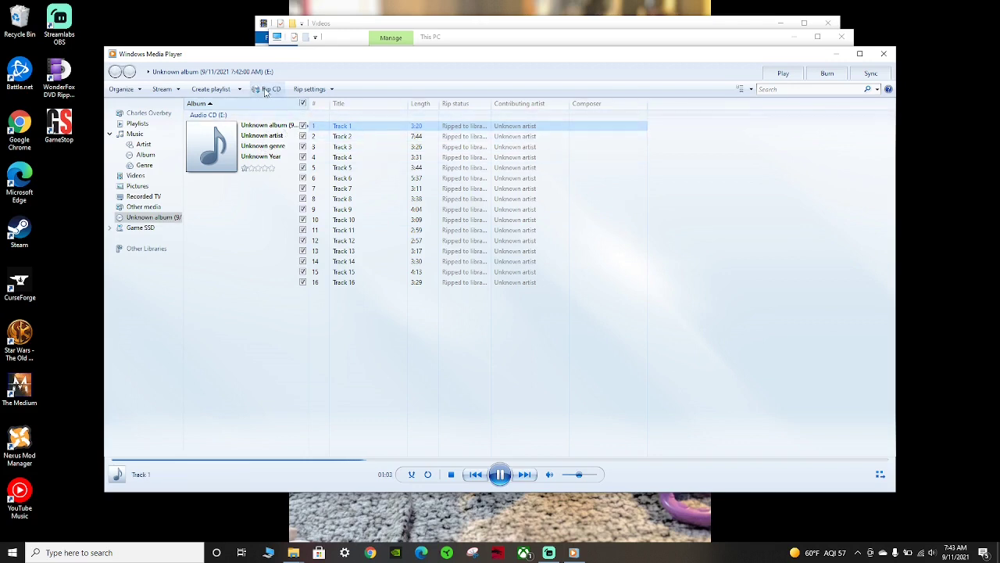
# Rip the whole CD to the library and dismiss the missing media information notice
pyautogui.click(271, 88)
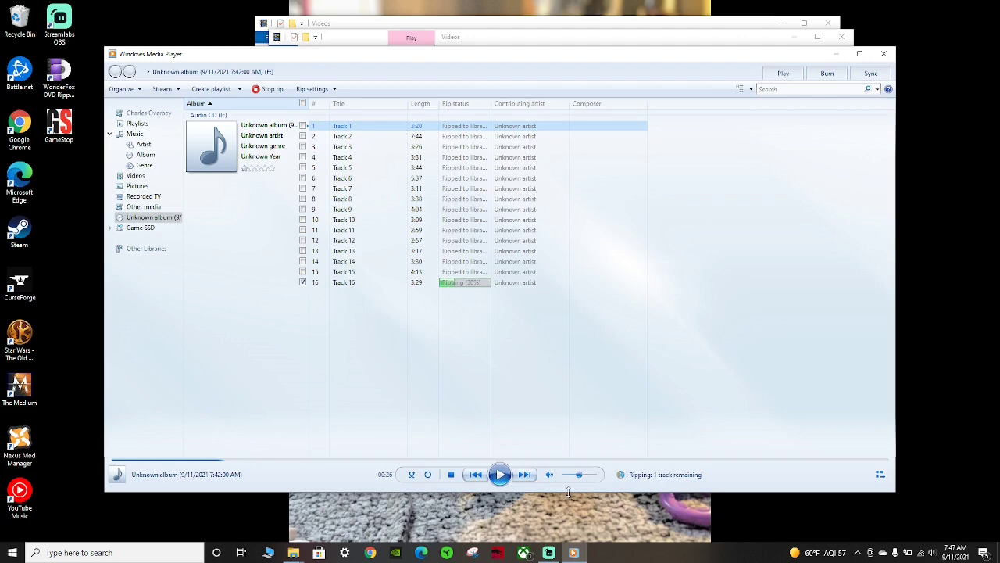
pyautogui.moveTo(570, 519)
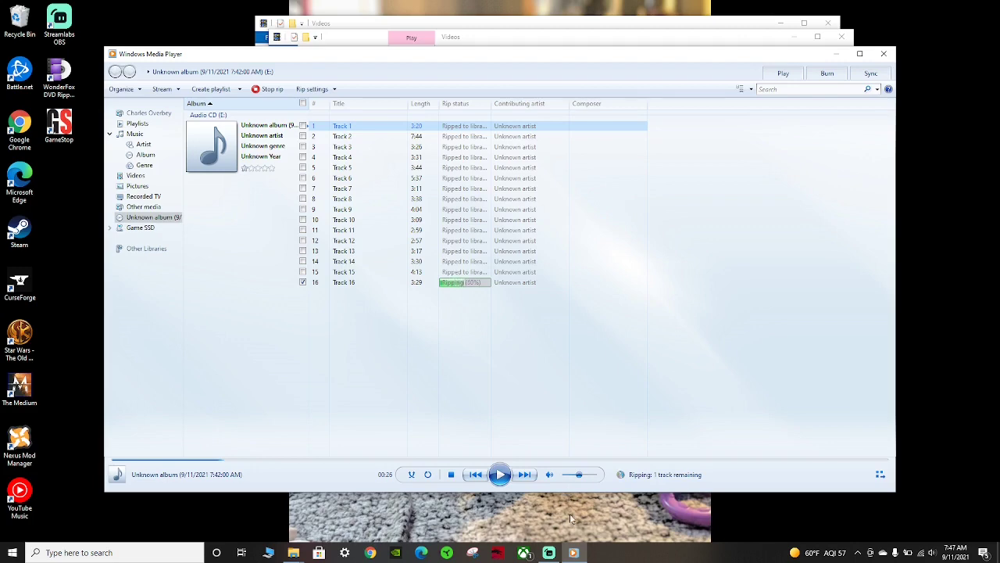
pyautogui.click(548, 554)
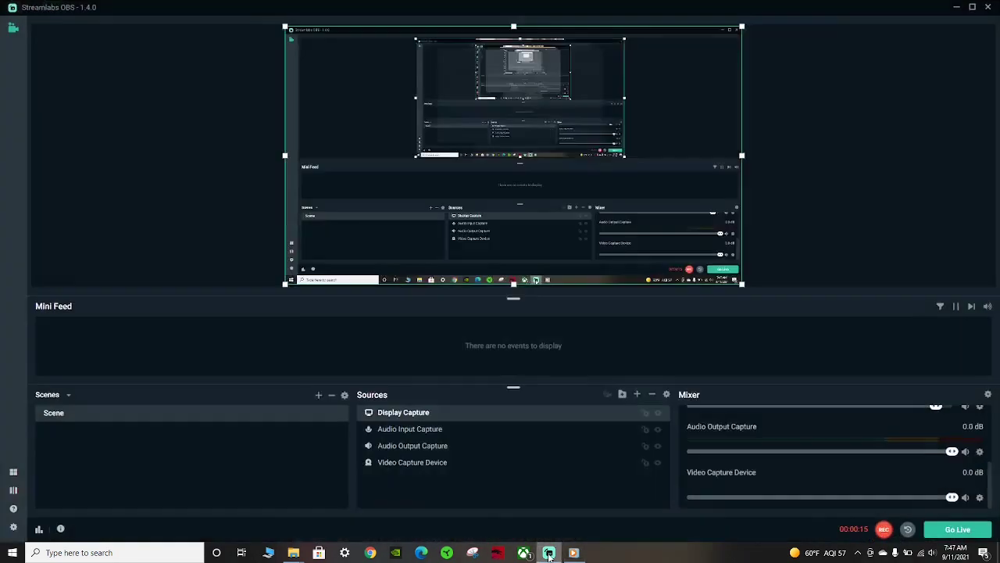
pyautogui.click(550, 554)
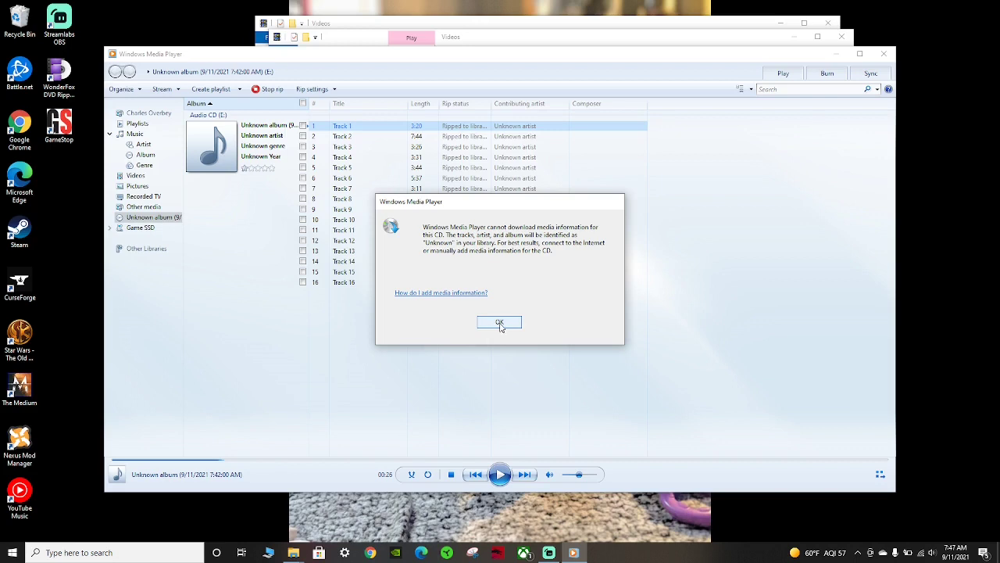
pyautogui.click(501, 322)
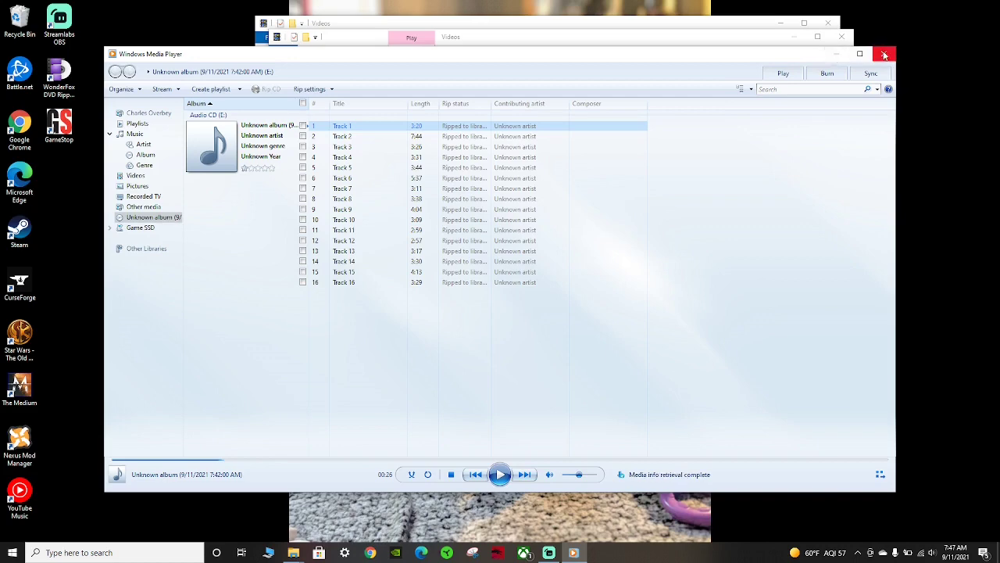
pyautogui.moveTo(884, 55)
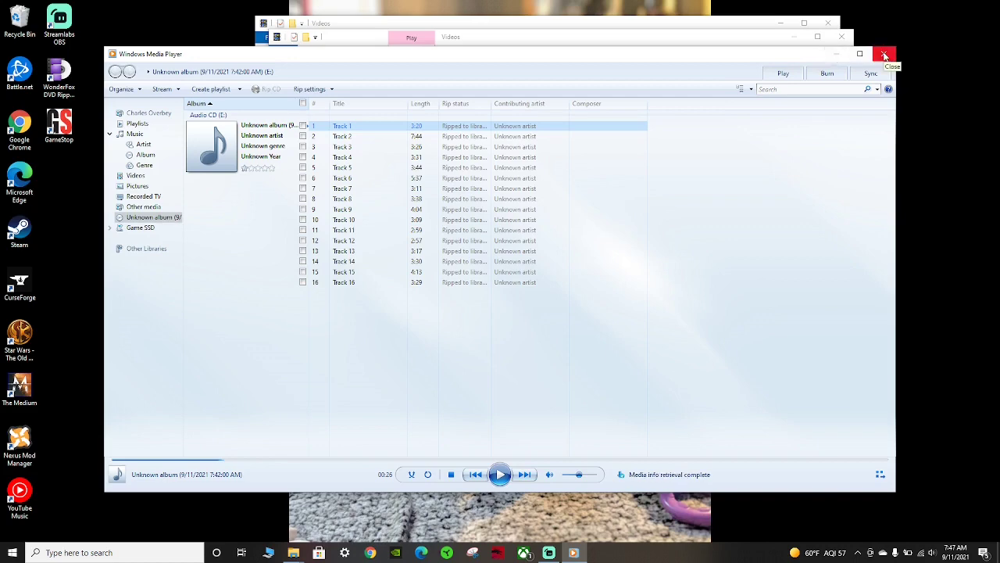
# Close Media Player and browse to the Unknown artist folder inside Music
pyautogui.click(885, 54)
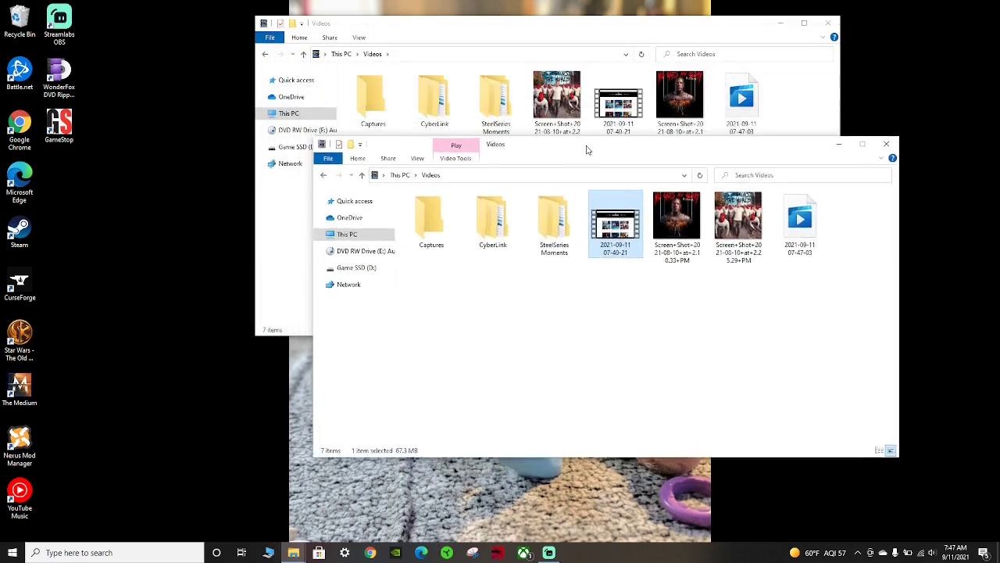
pyautogui.moveTo(586, 150); pyautogui.dragTo(593, 235)
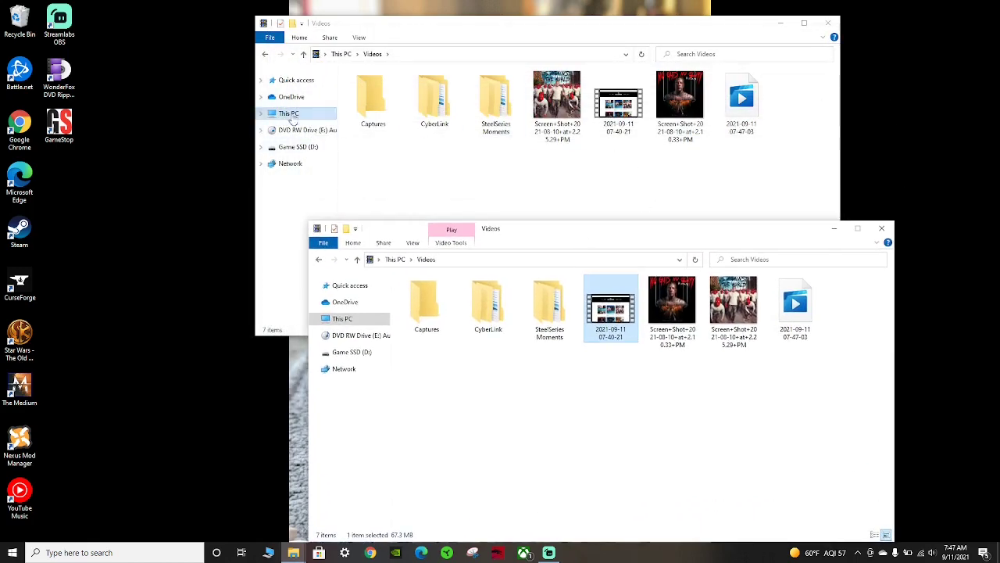
pyautogui.click(288, 113)
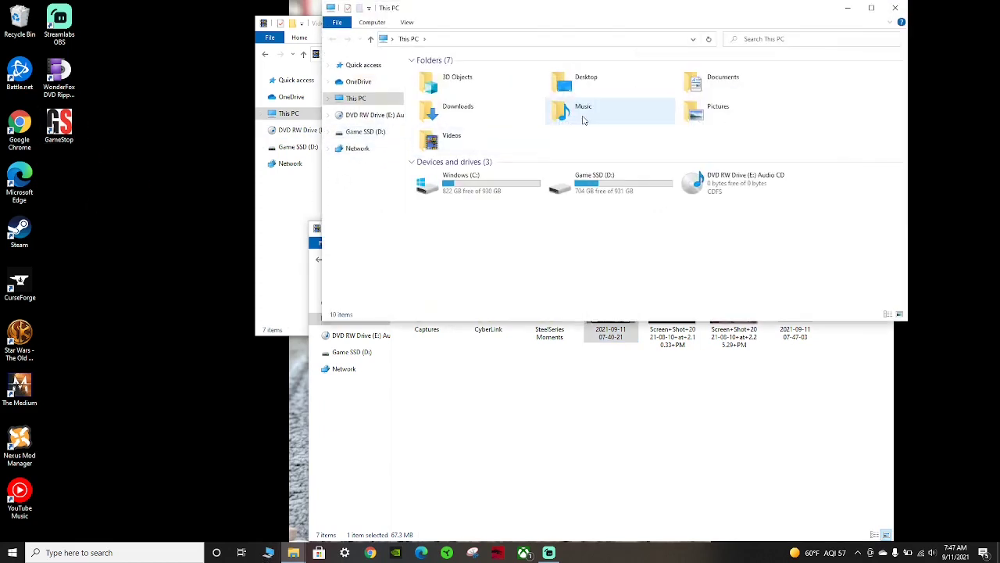
pyautogui.doubleClick(583, 106)
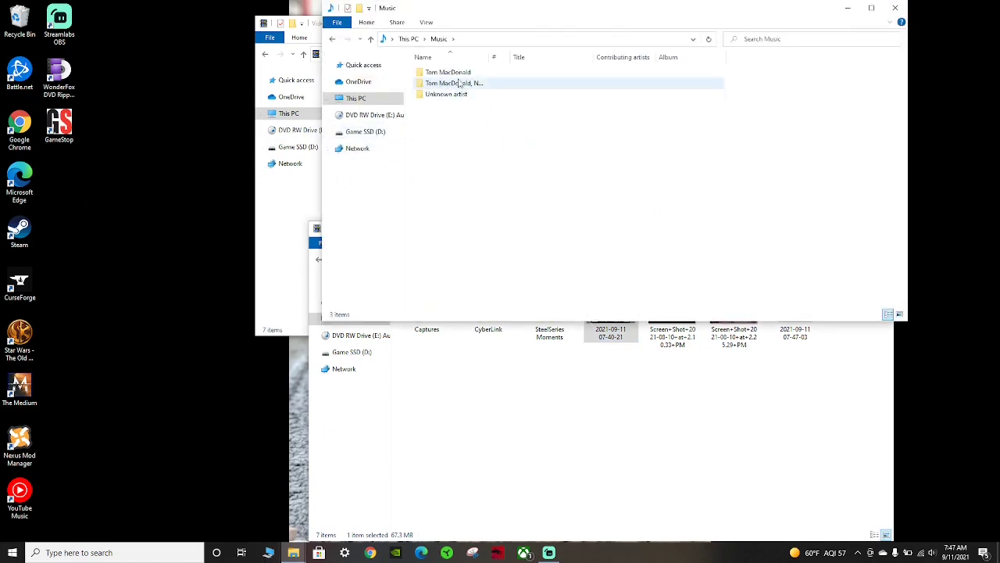
pyautogui.doubleClick(447, 72)
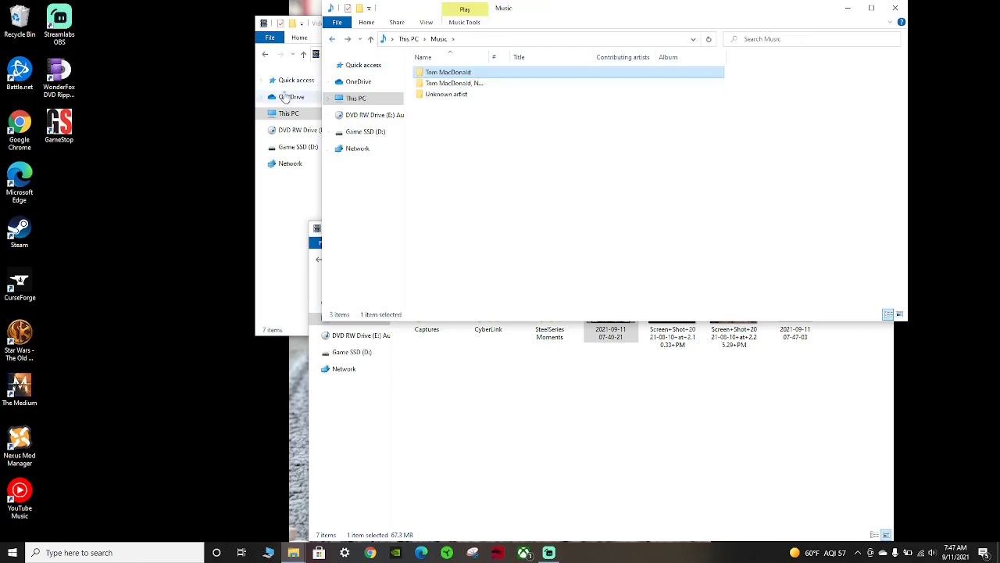
pyautogui.moveTo(447, 94)
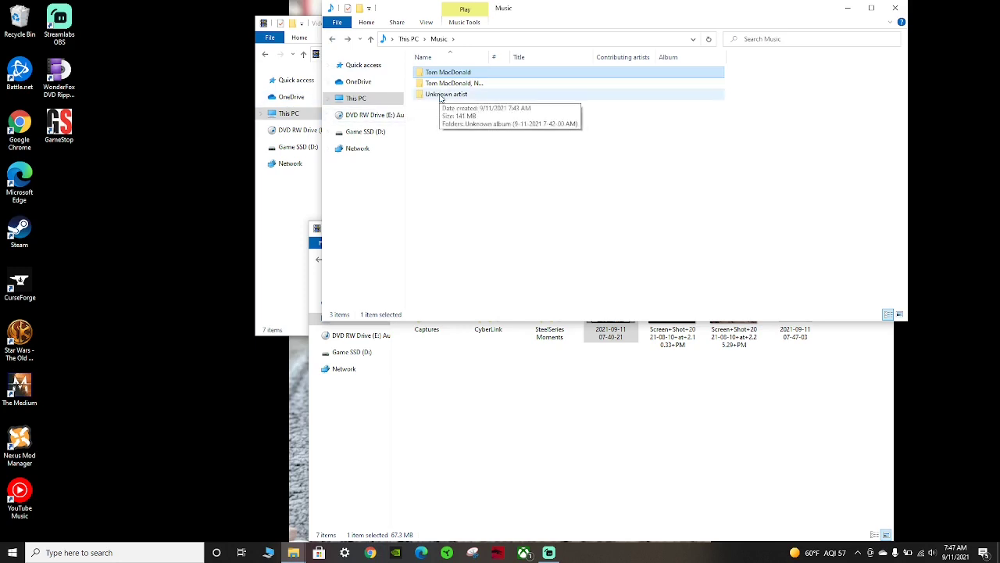
pyautogui.doubleClick(447, 94)
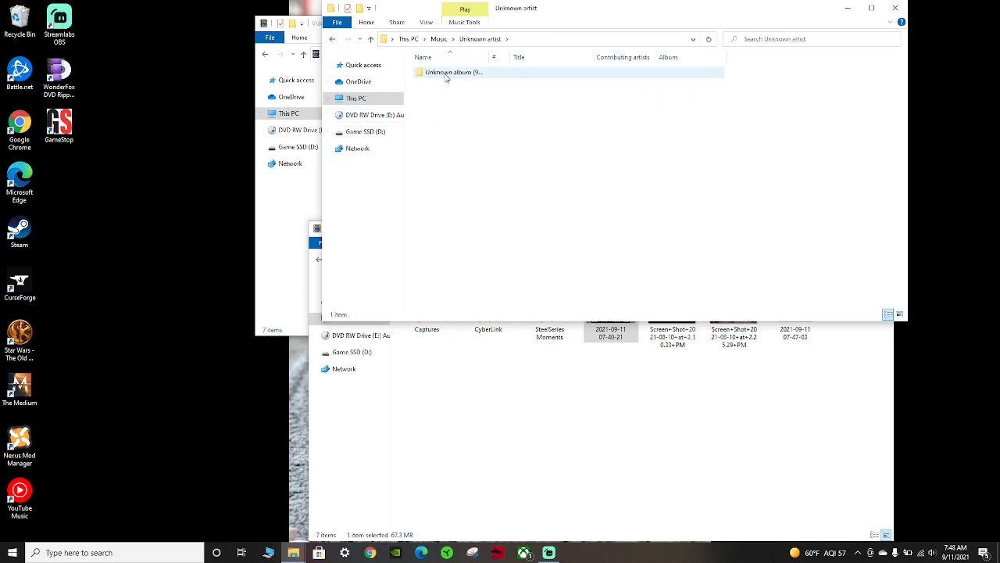
pyautogui.doubleClick(453, 71)
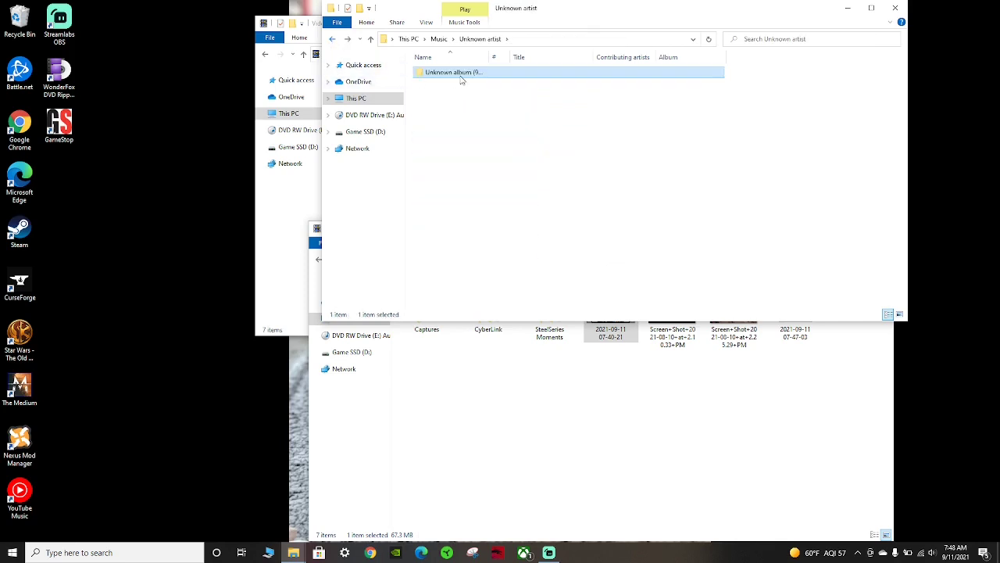
# Rename the Unknown album folder to No Guts No Glory
pyautogui.click(454, 72)
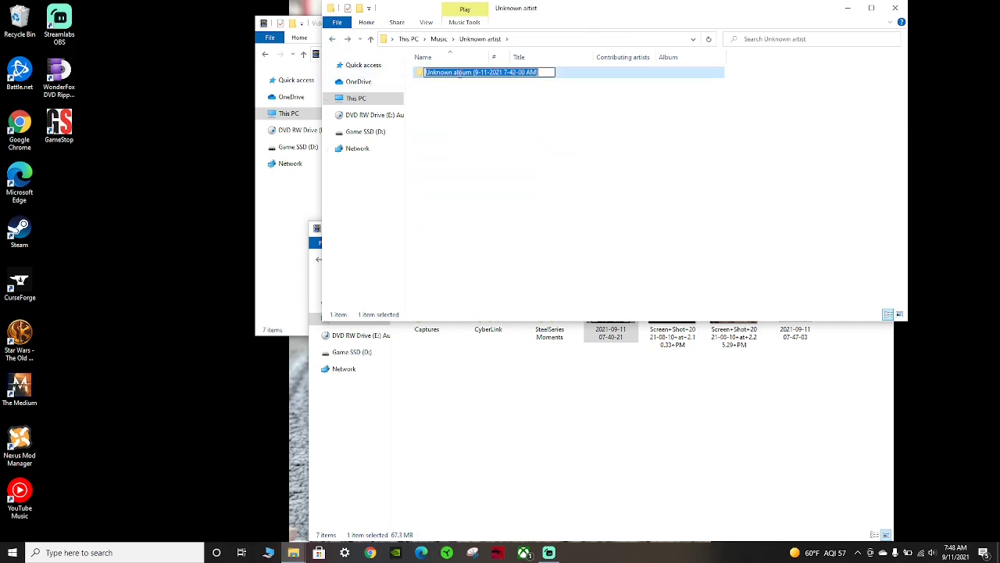
pyautogui.moveTo(537, 169)
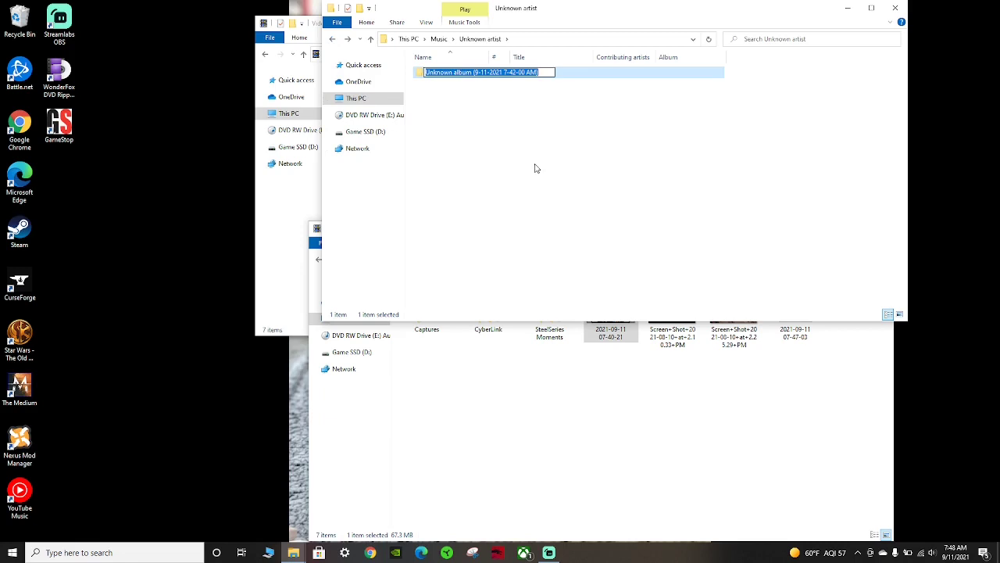
pyautogui.write('N')
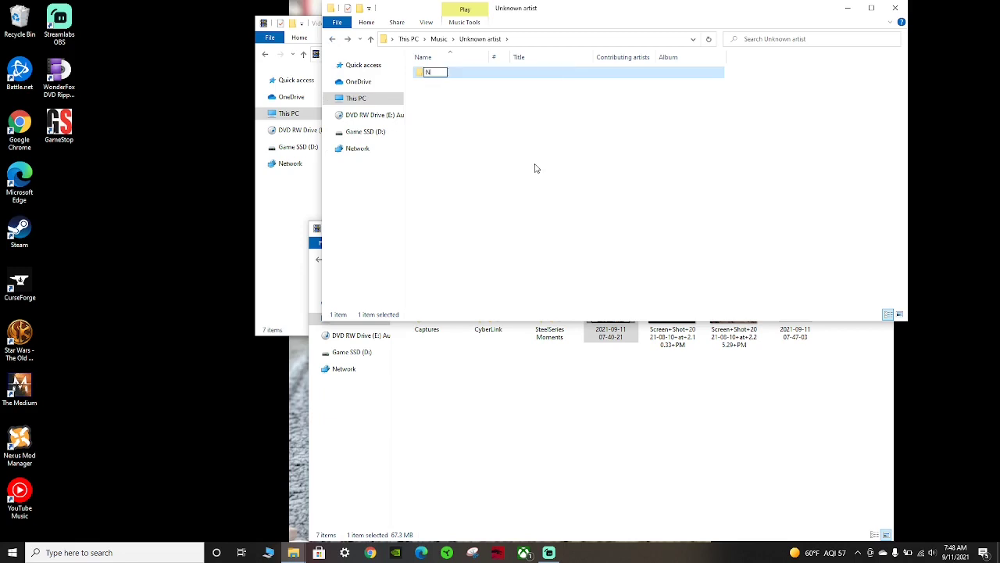
pyautogui.write('o Guts No Glory')
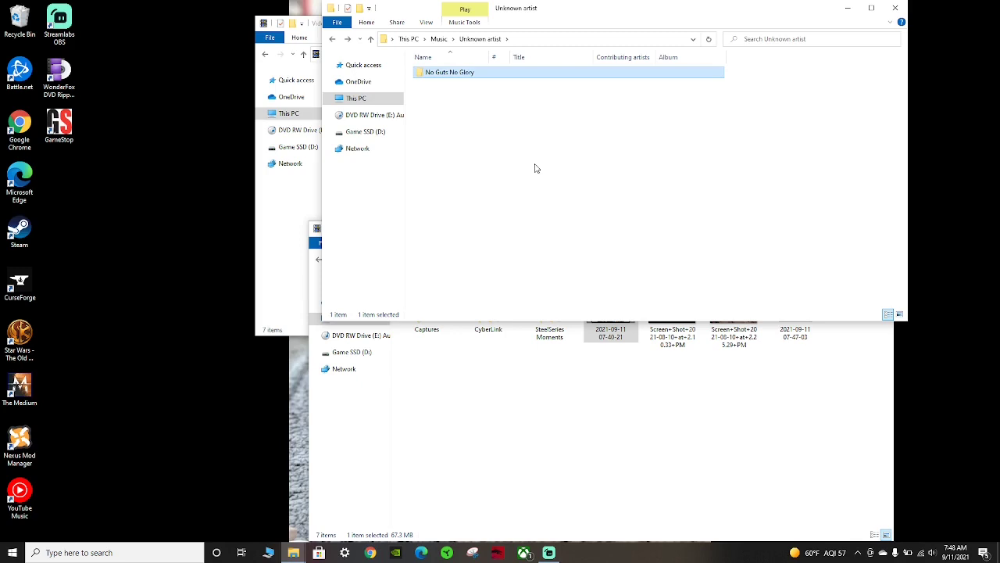
pyautogui.moveTo(643, 19)
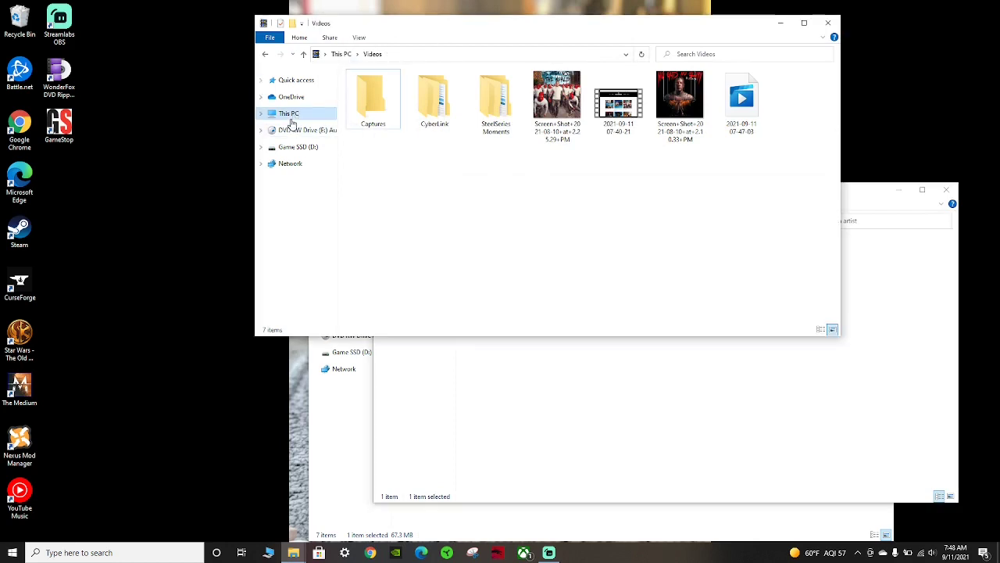
# Move the No Guts No Glory folder into the Tom MacDonald artist folder
pyautogui.click(289, 112)
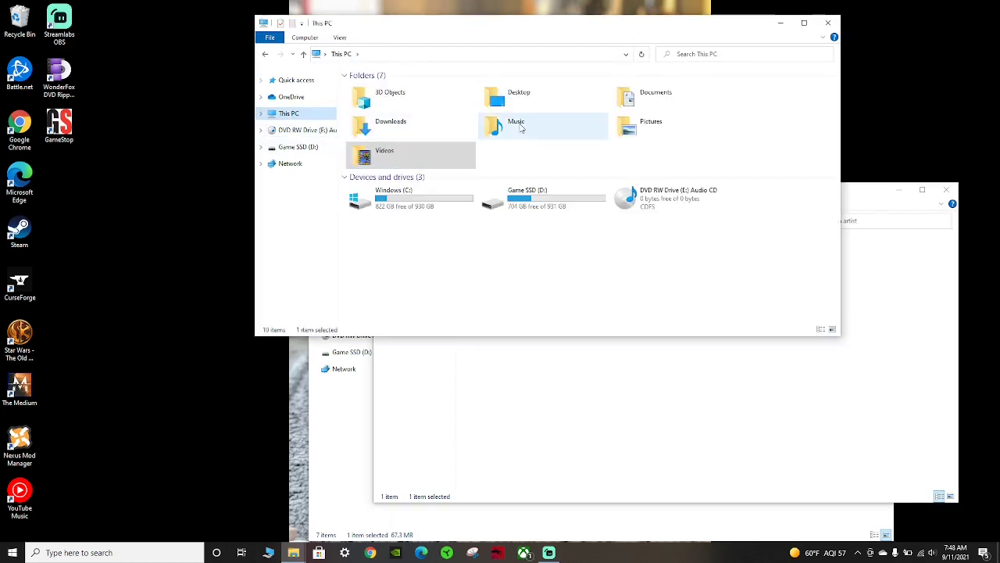
pyautogui.doubleClick(516, 122)
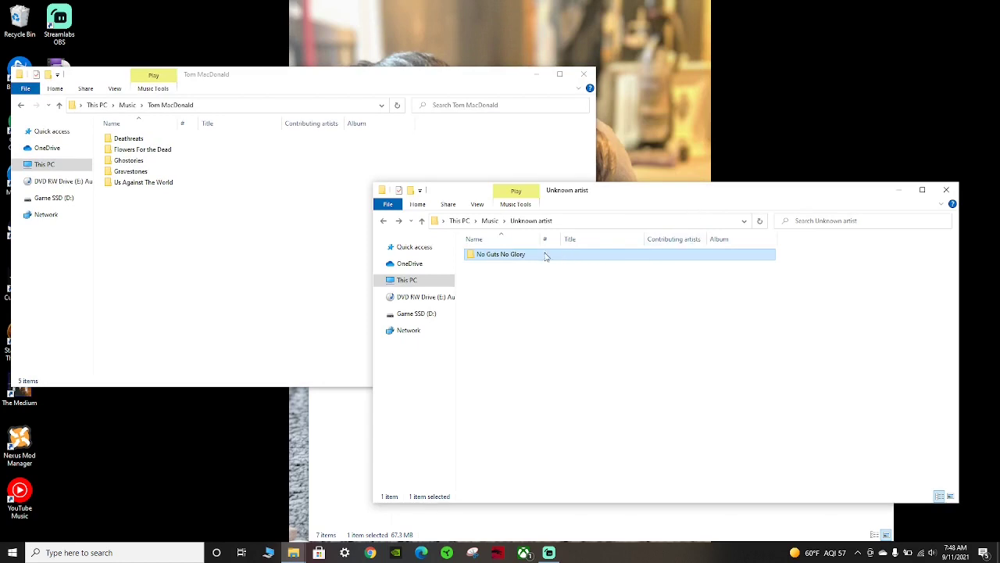
pyautogui.moveTo(500, 253); pyautogui.dragTo(101, 235)
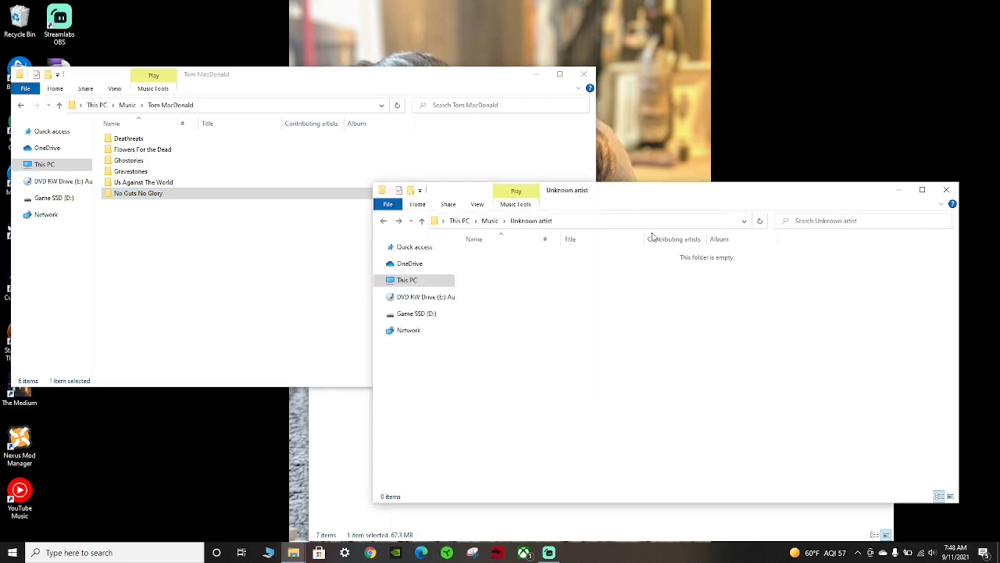
# Delete the now-empty Unknown artist folder from Music
pyautogui.click(491, 221)
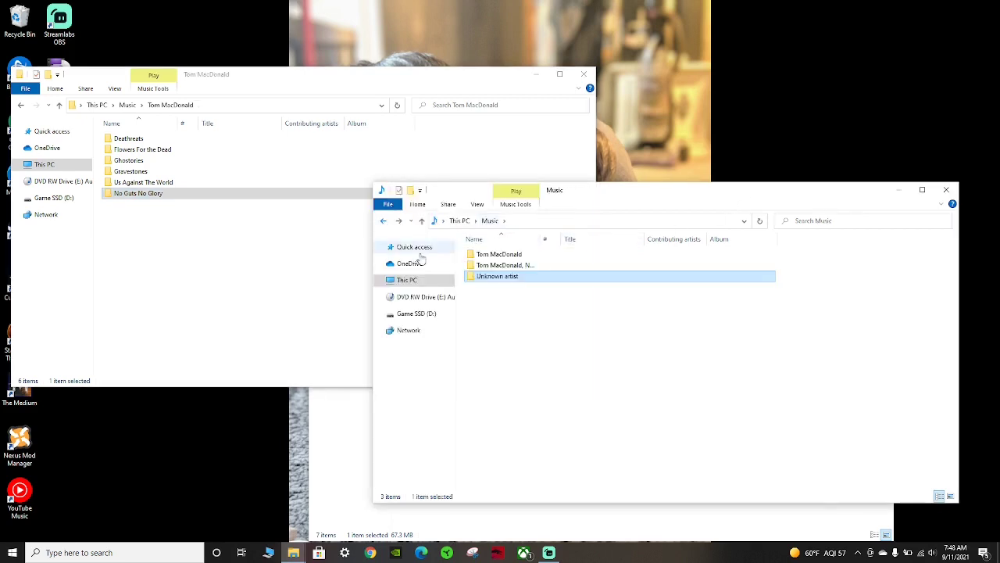
pyautogui.doubleClick(497, 275)
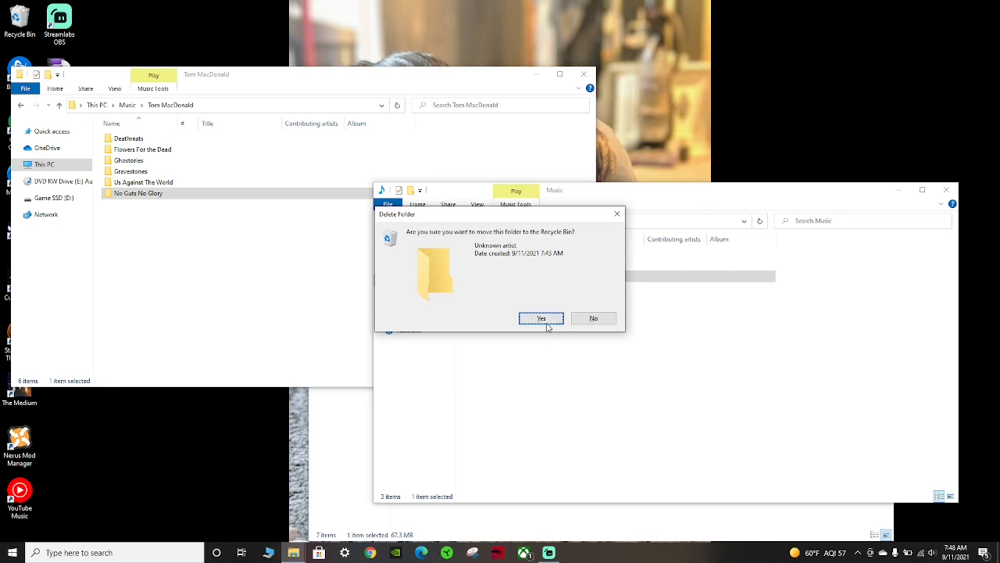
pyautogui.click(541, 319)
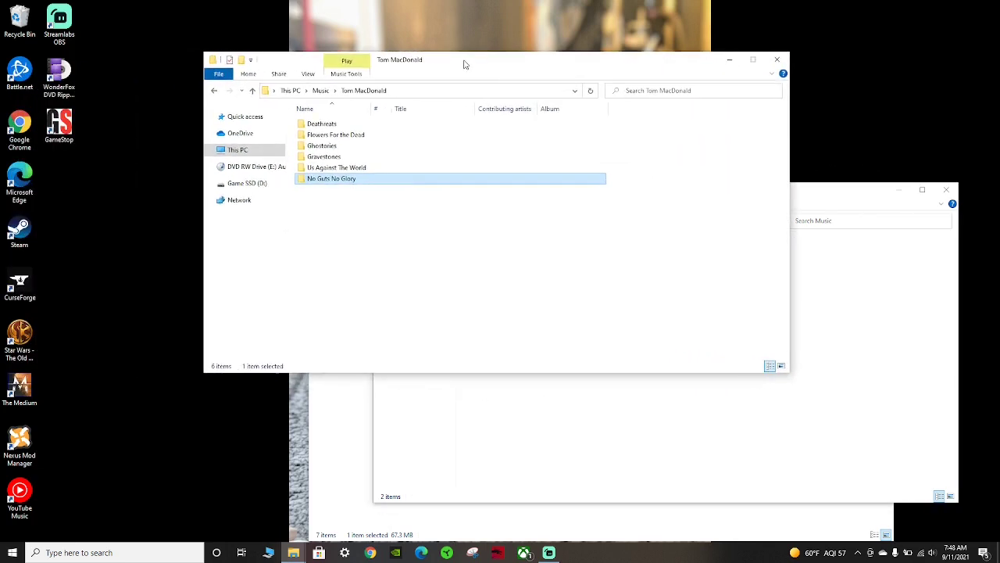
# Rename the first ripped track to 01 We Want War in its Properties
pyautogui.doubleClick(331, 178)
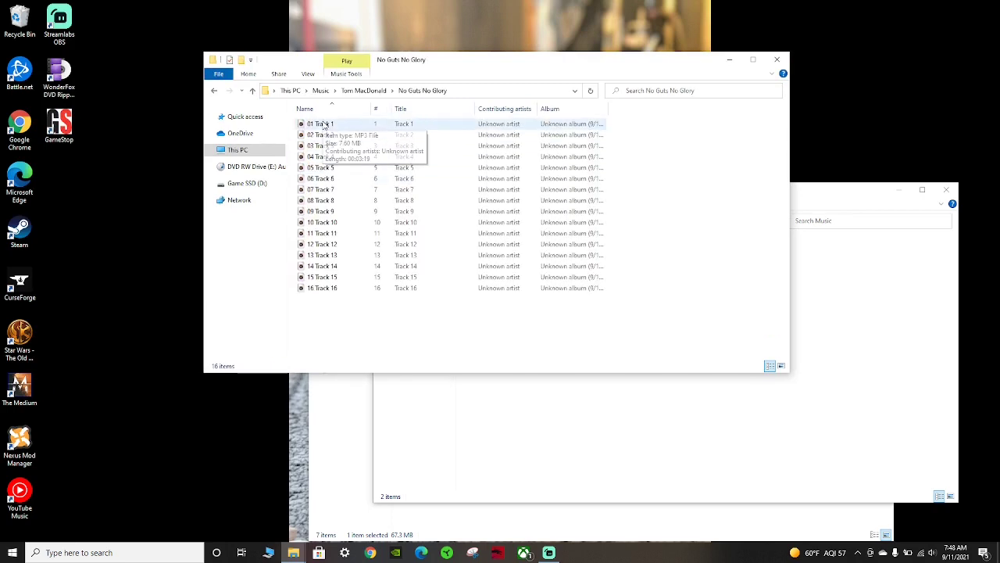
pyautogui.moveTo(325, 124)
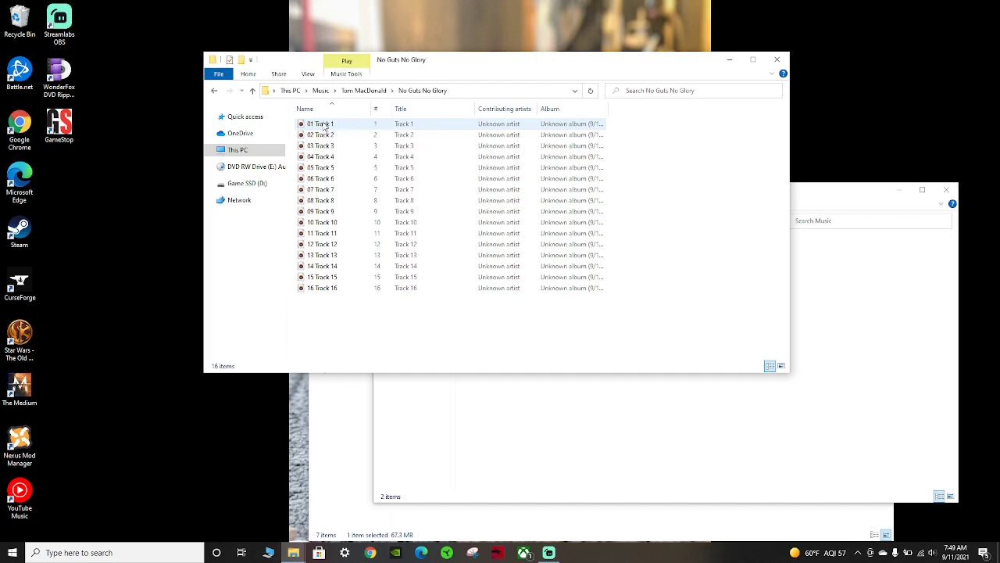
pyautogui.rightClick(321, 123)
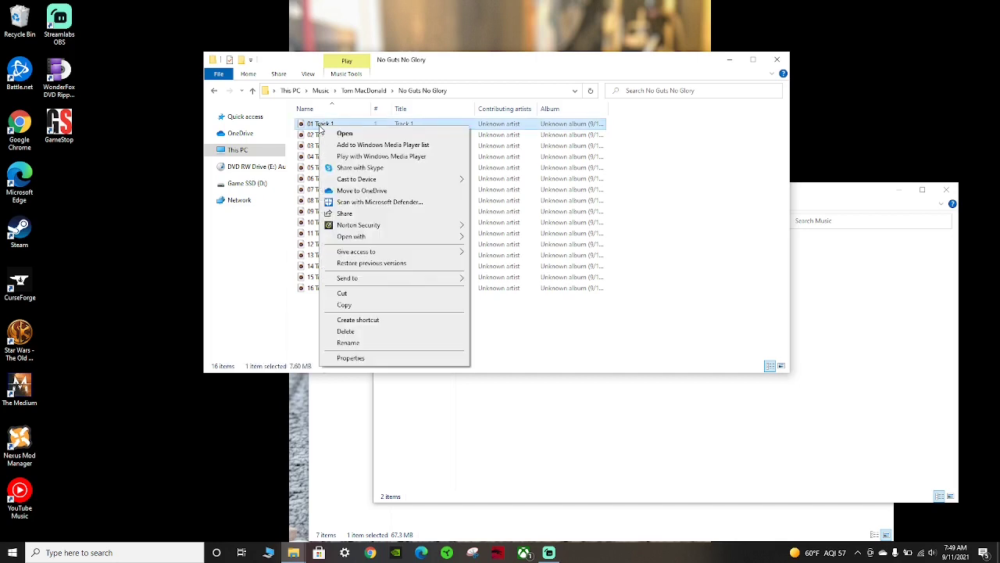
pyautogui.moveTo(350, 358)
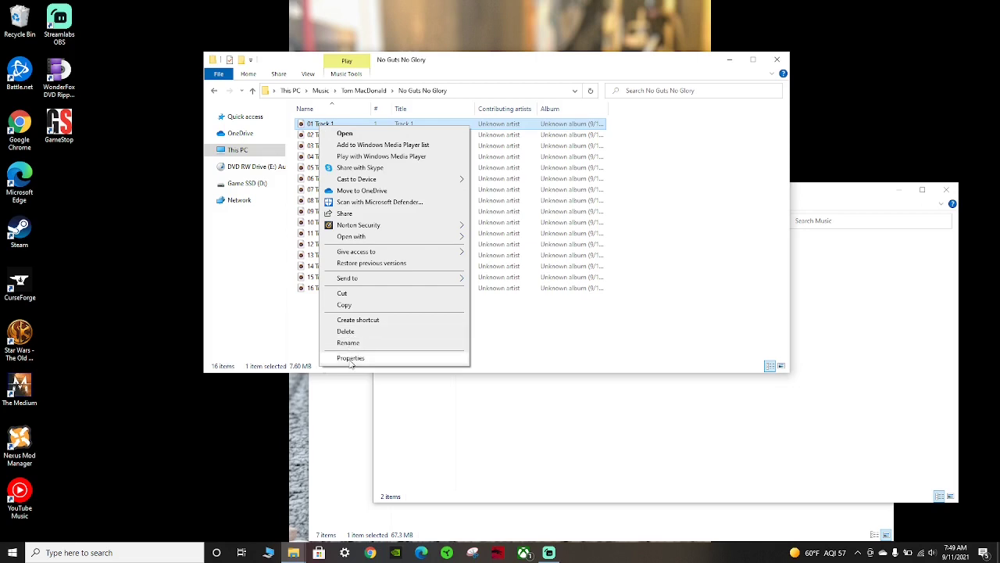
pyautogui.click(351, 358)
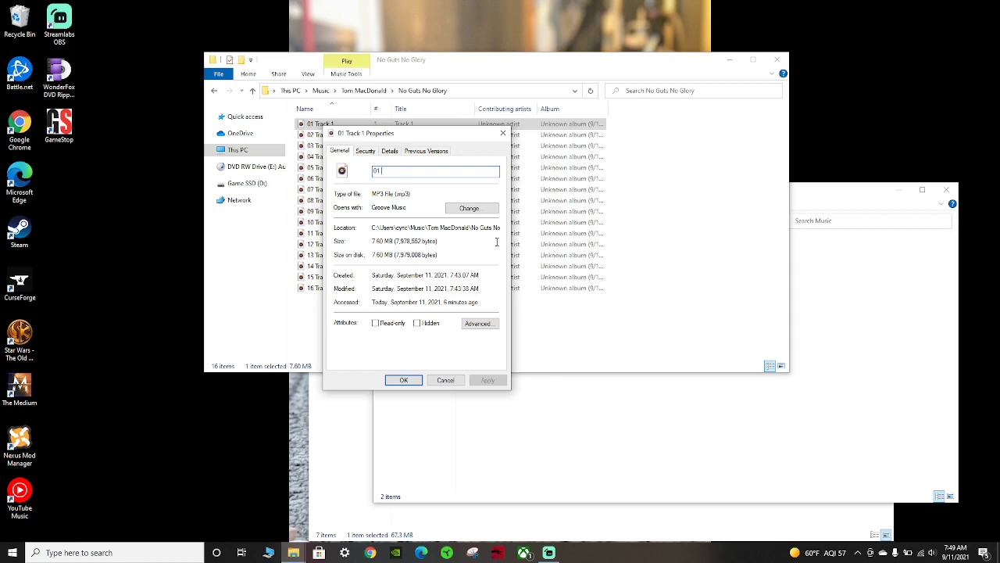
pyautogui.write('We Want War')
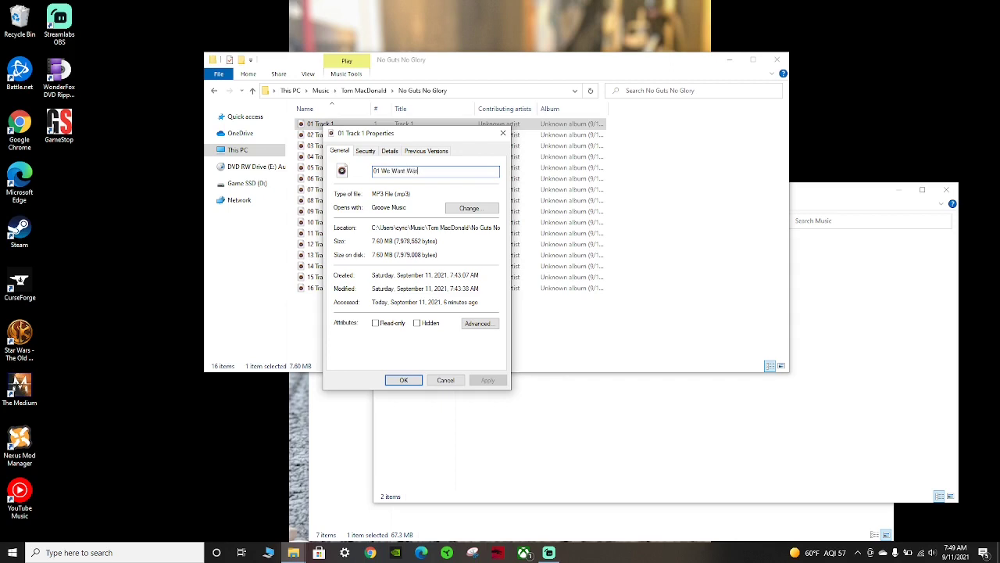
pyautogui.moveTo(394, 163)
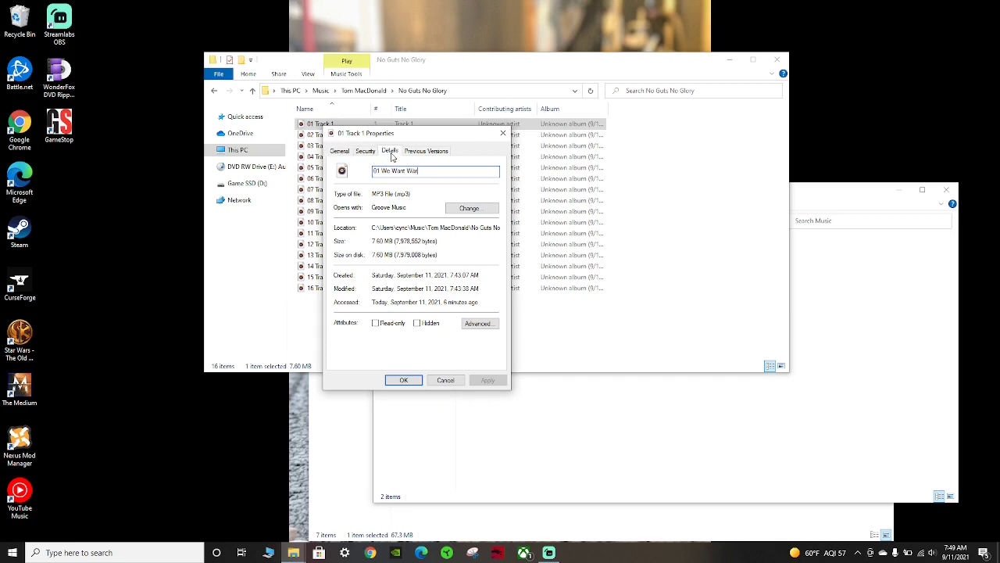
# Tag track 1 with title We Want War, artist Tom MacDonald and album No Guts No Glory
pyautogui.click(389, 150)
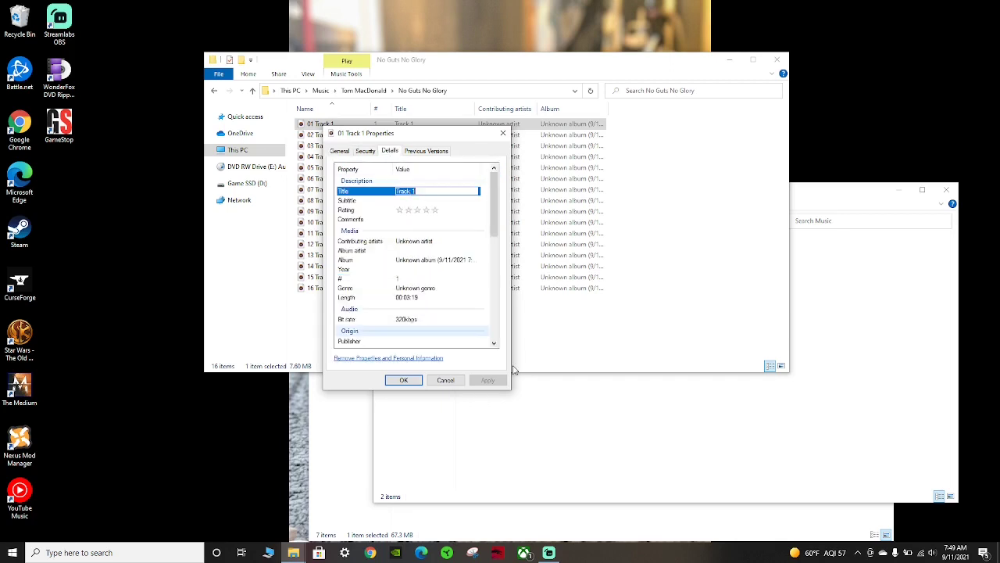
pyautogui.write('We W')
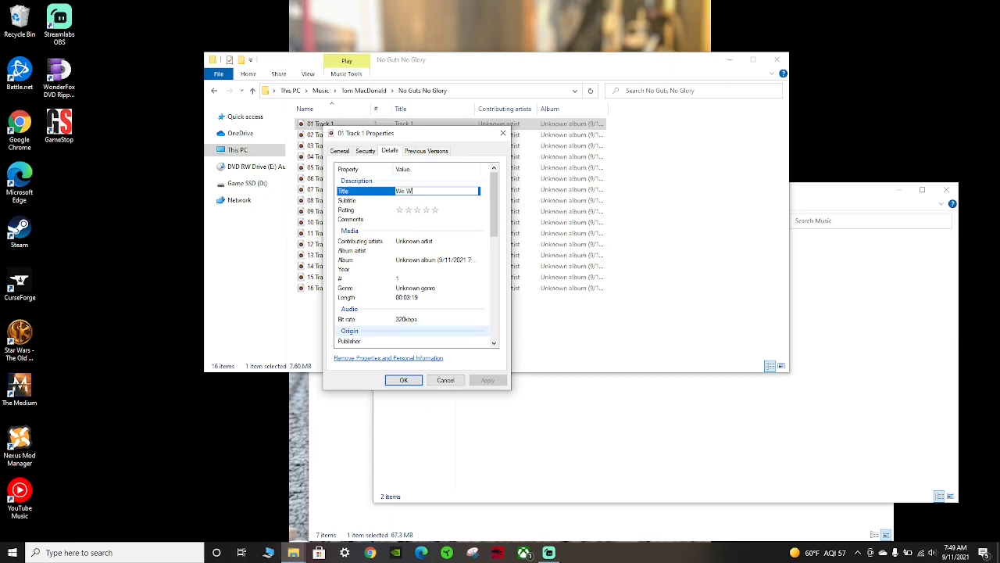
pyautogui.write('ant War')
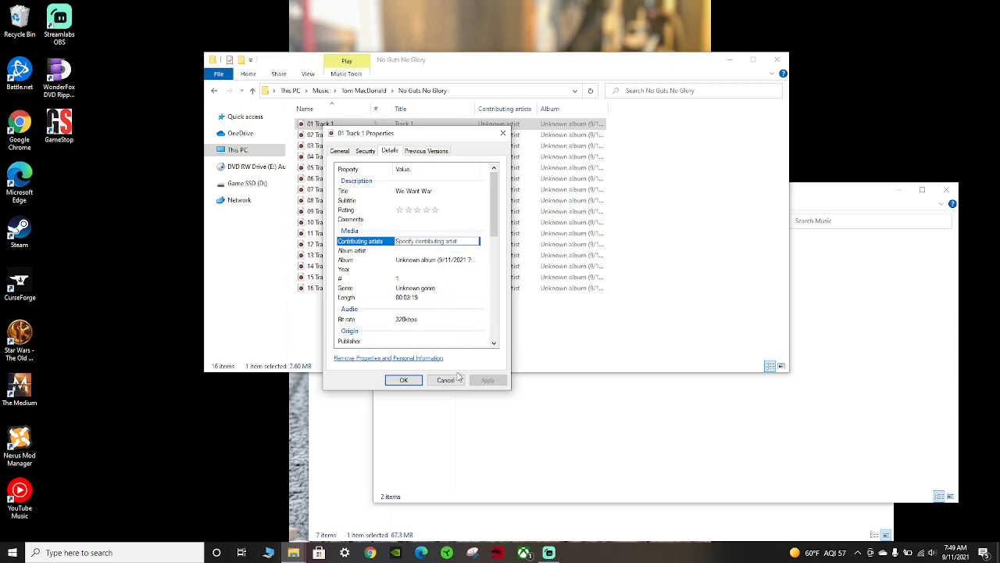
pyautogui.click(434, 241)
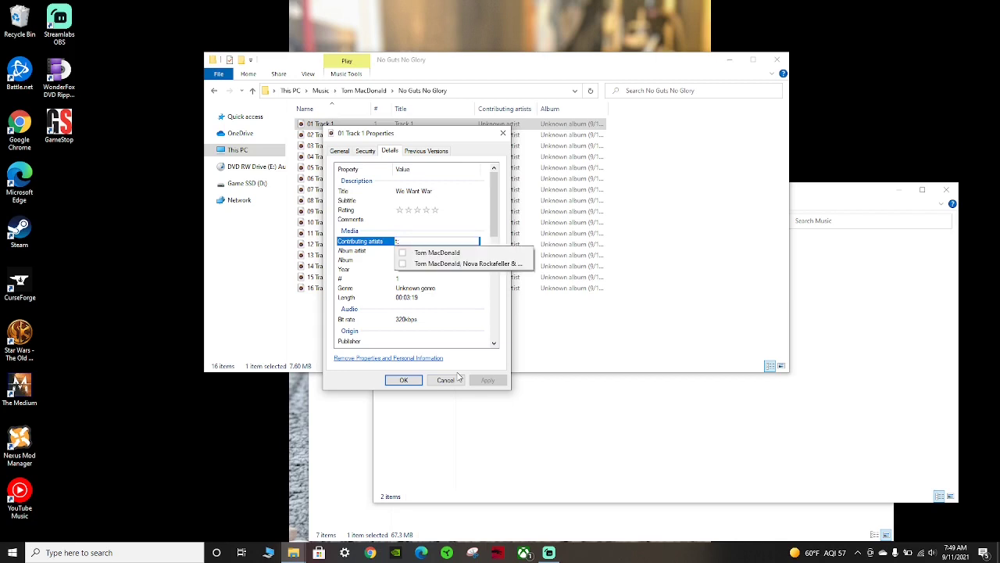
pyautogui.click(438, 253)
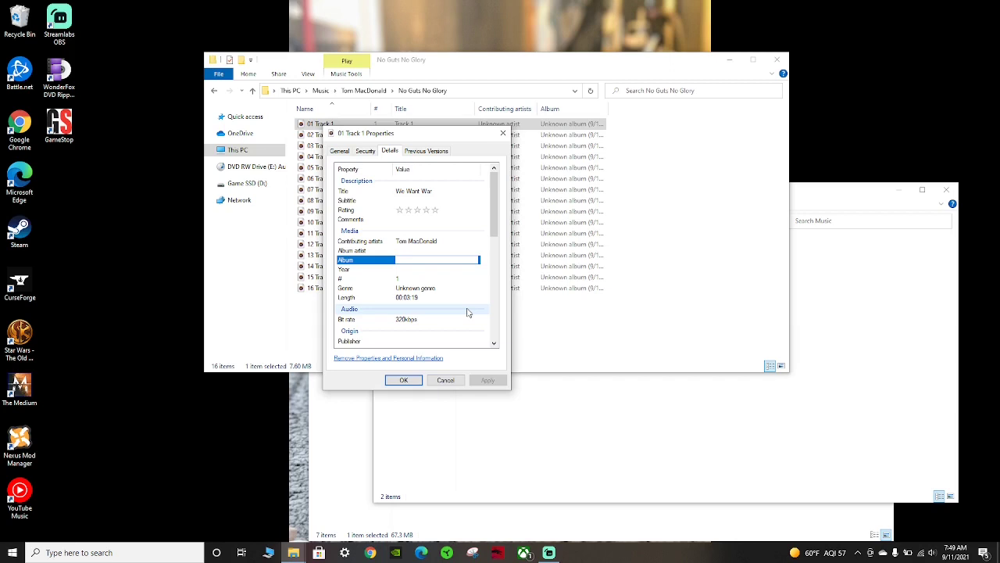
pyautogui.write('N')
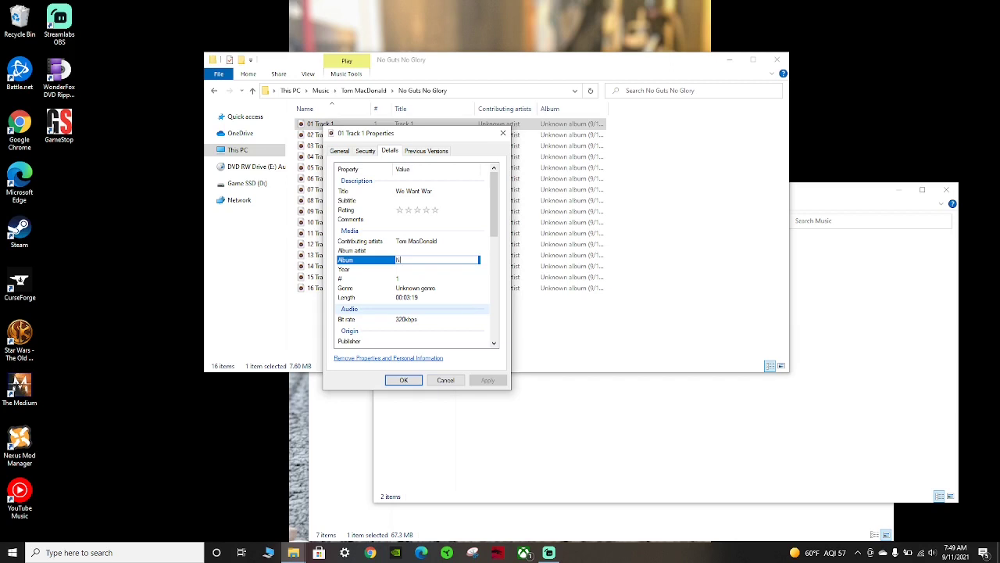
pyautogui.write('o Guts No')
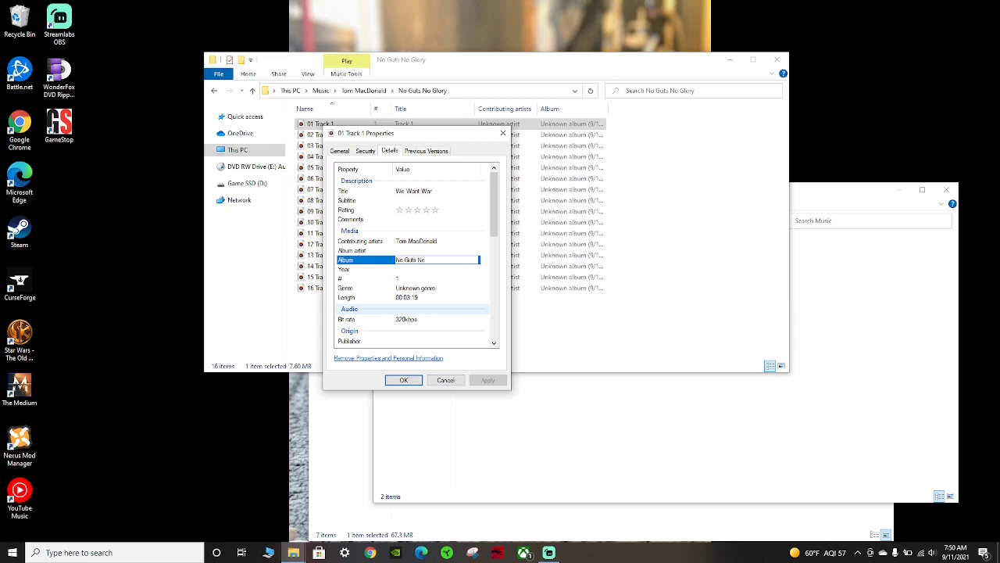
pyautogui.write('Glory')
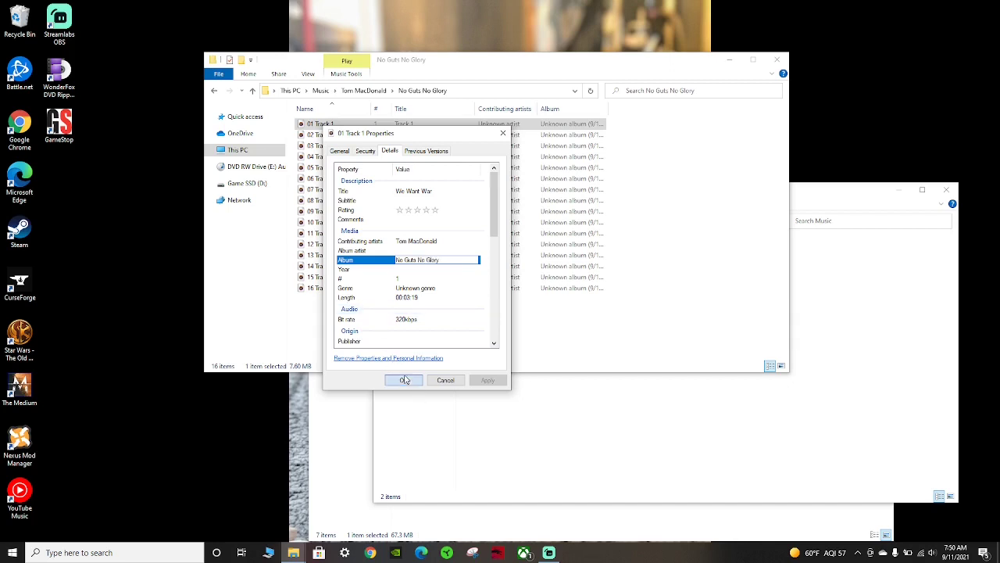
pyautogui.click(403, 379)
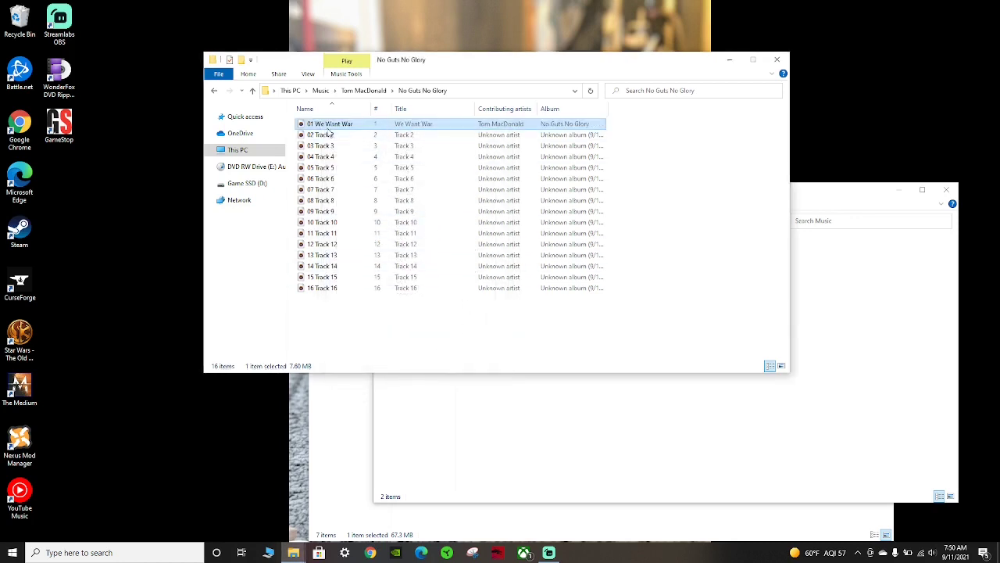
pyautogui.moveTo(407, 123)
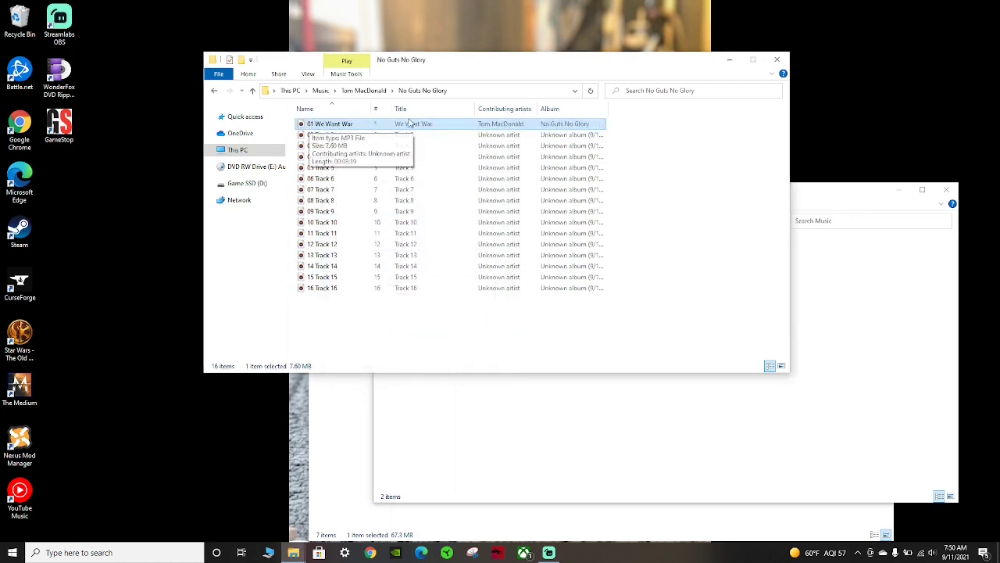
pyautogui.moveTo(508, 125)
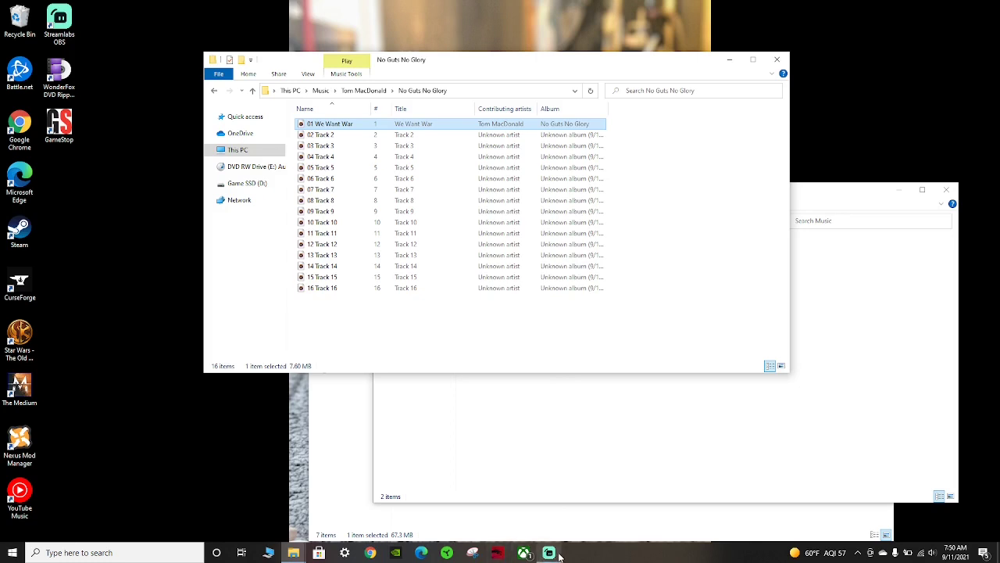
pyautogui.moveTo(550, 554)
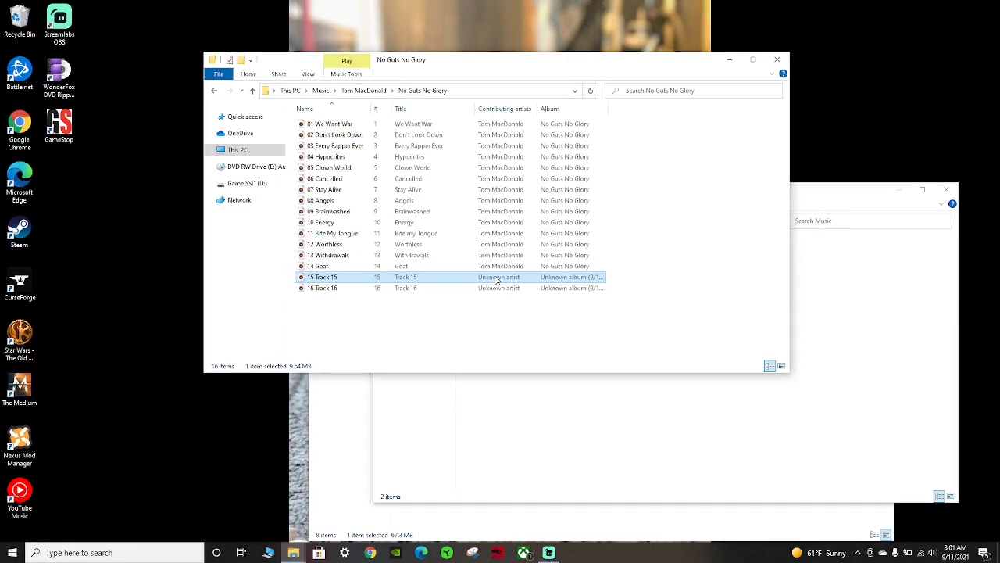
# Rename track 15 and set its title in the Details tab of its Properties
pyautogui.rightClick(497, 280)
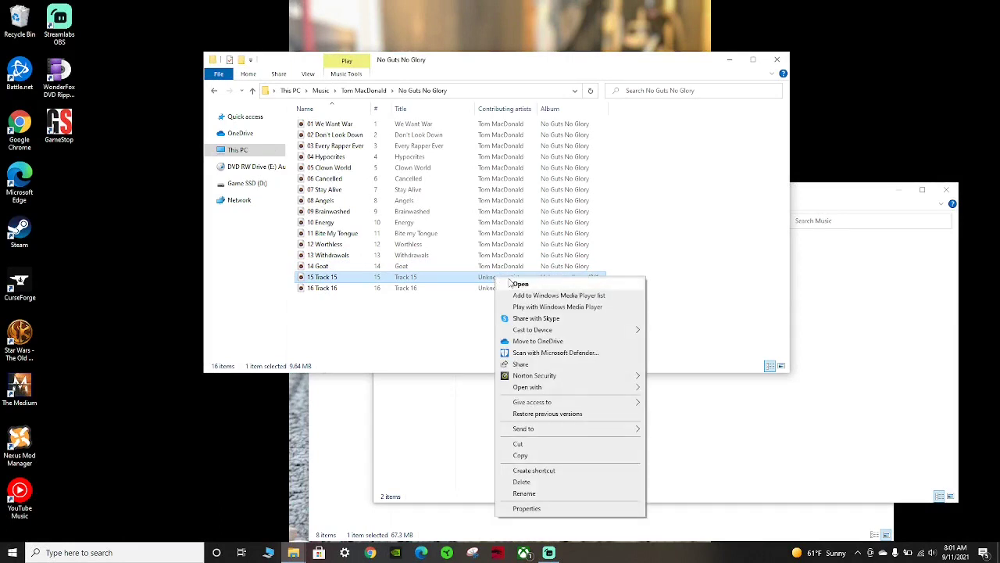
pyautogui.moveTo(527, 508)
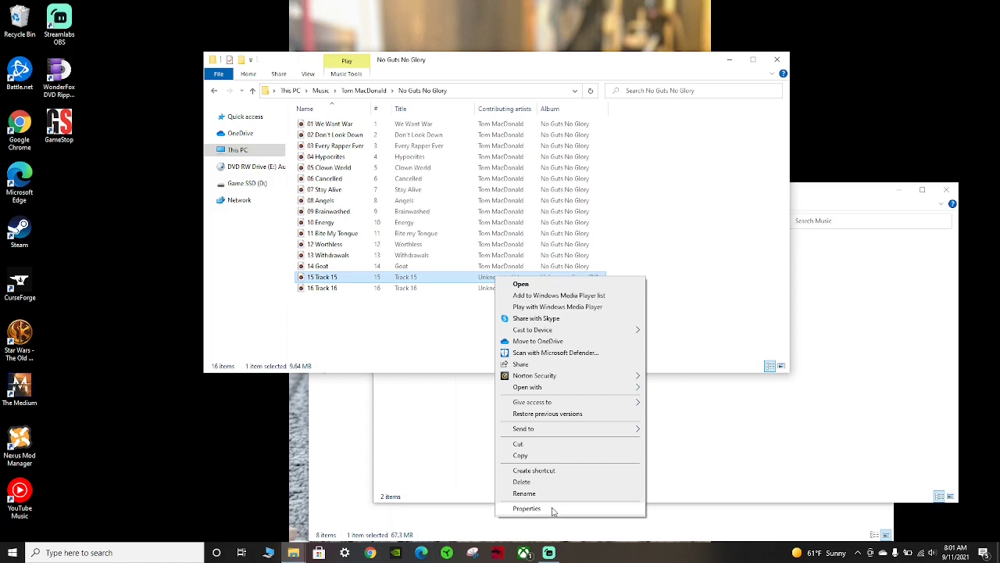
pyautogui.click(526, 508)
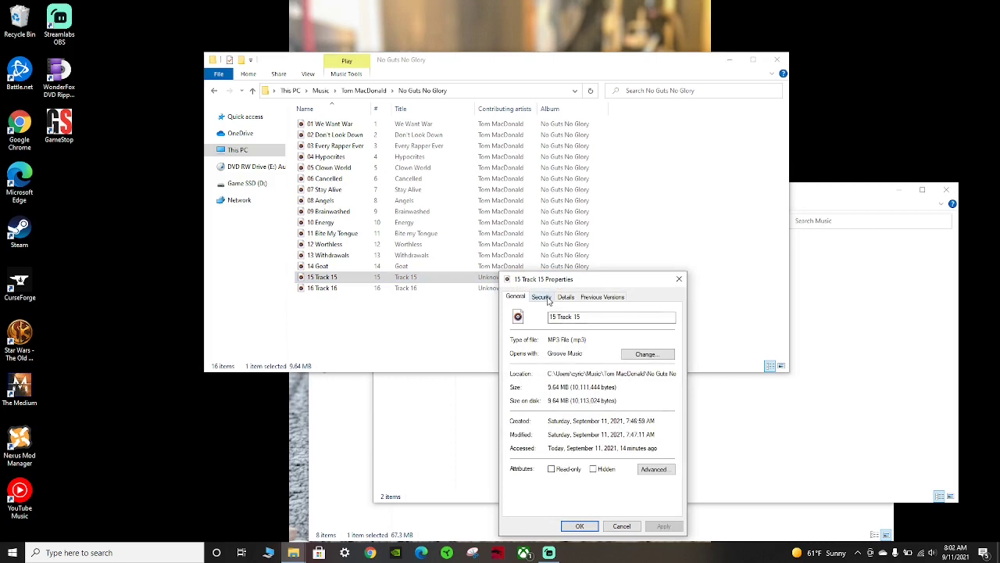
pyautogui.moveTo(591, 337)
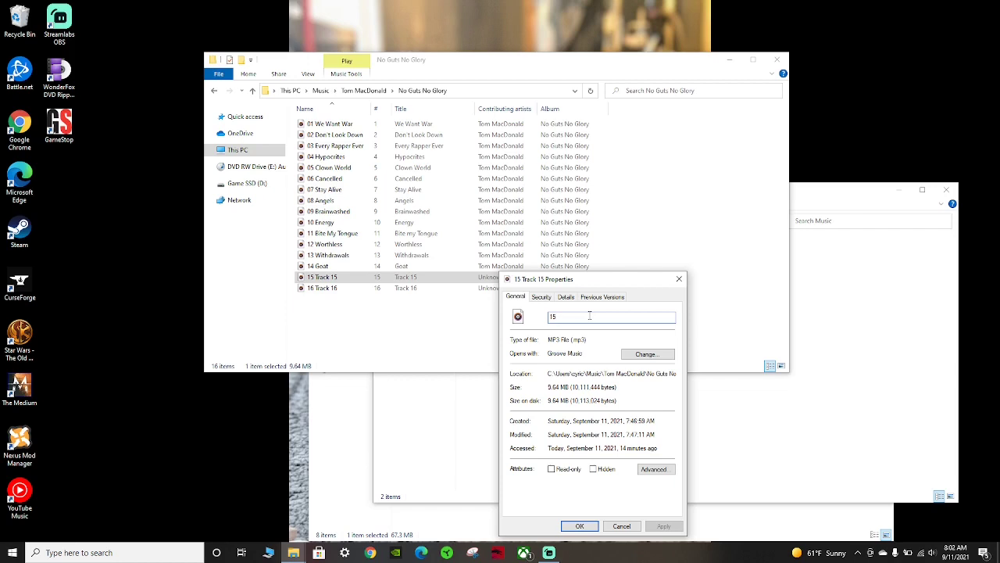
pyautogui.write('D')
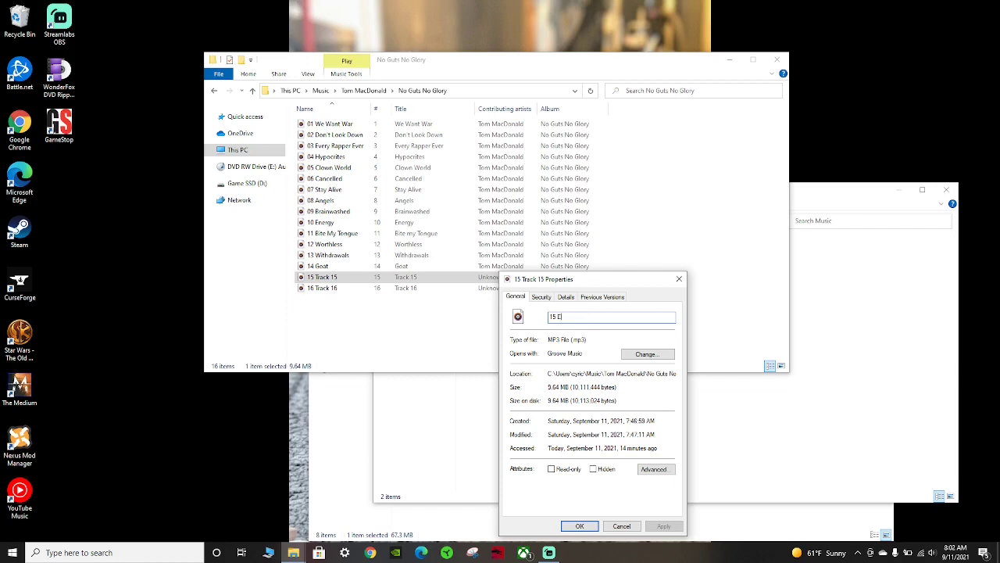
pyautogui.write('minem')
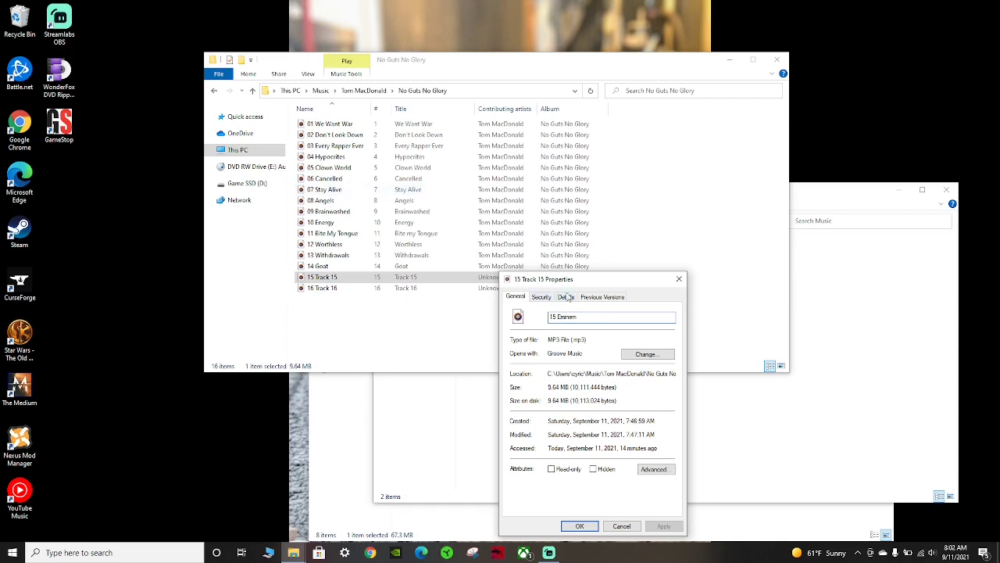
pyautogui.click(566, 297)
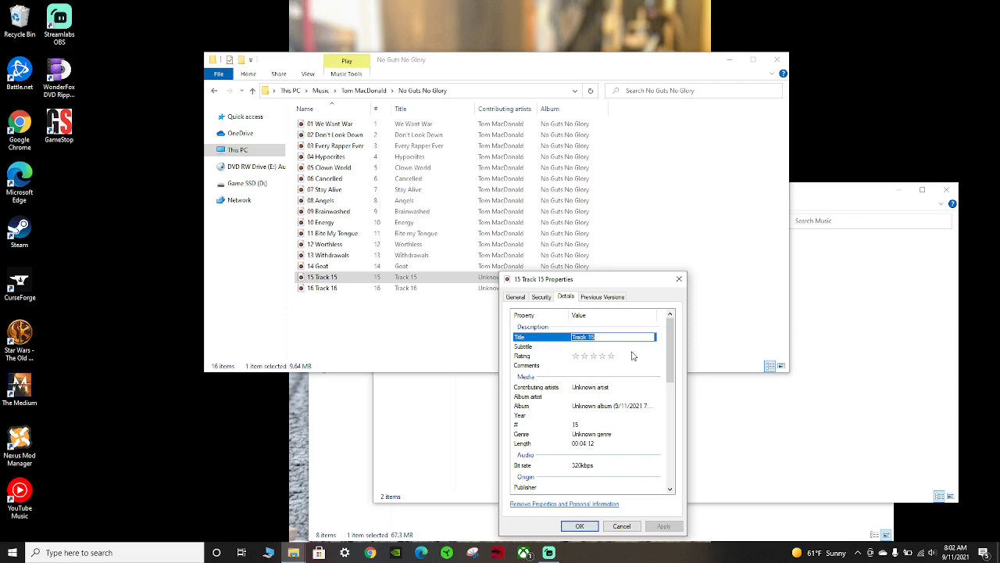
pyautogui.write('Eminem')
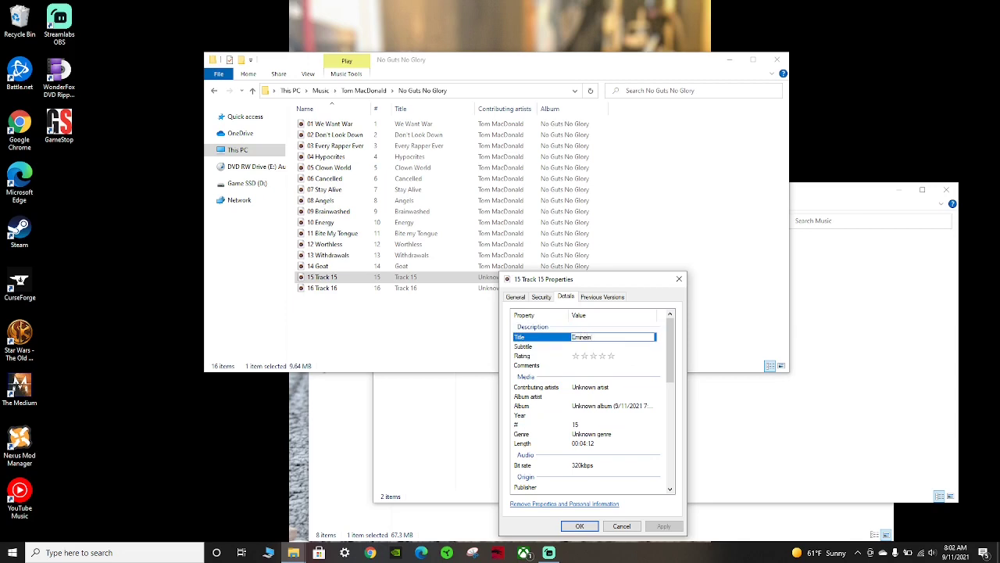
# Tag track 15 with artist Tom MacDonald and album No Guts No Glory
pyautogui.click(586, 387)
pyautogui.write('T')
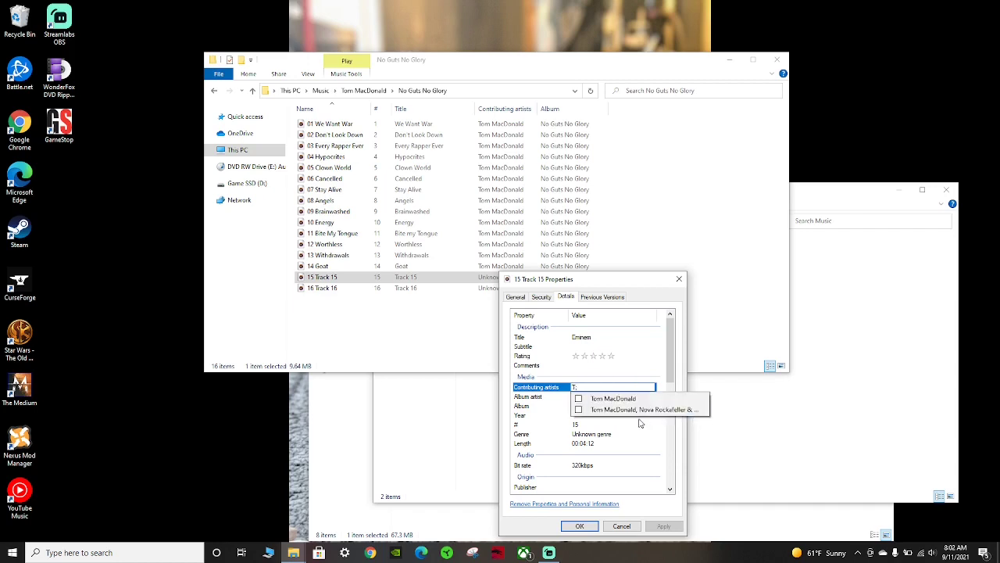
pyautogui.click(613, 398)
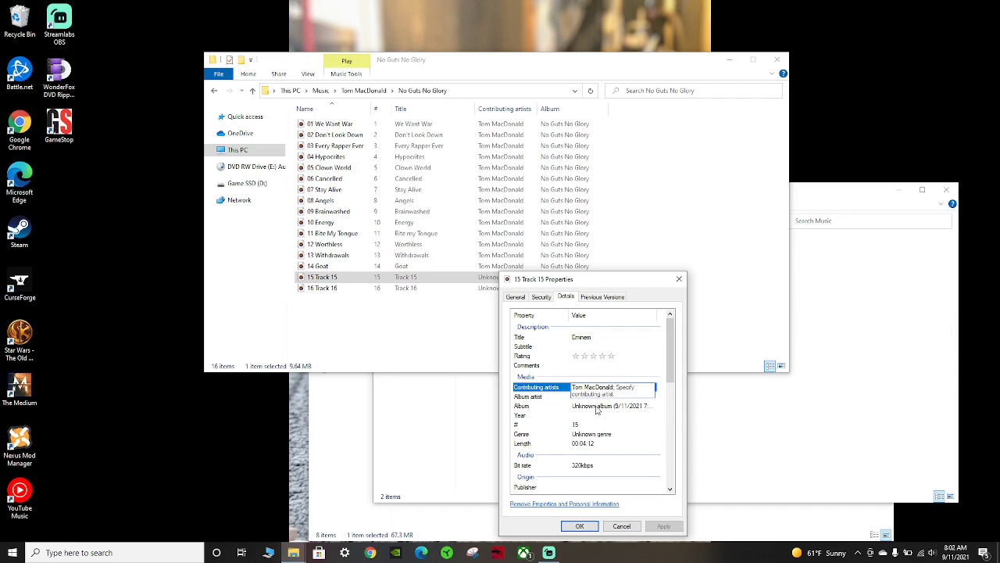
pyautogui.click(613, 406)
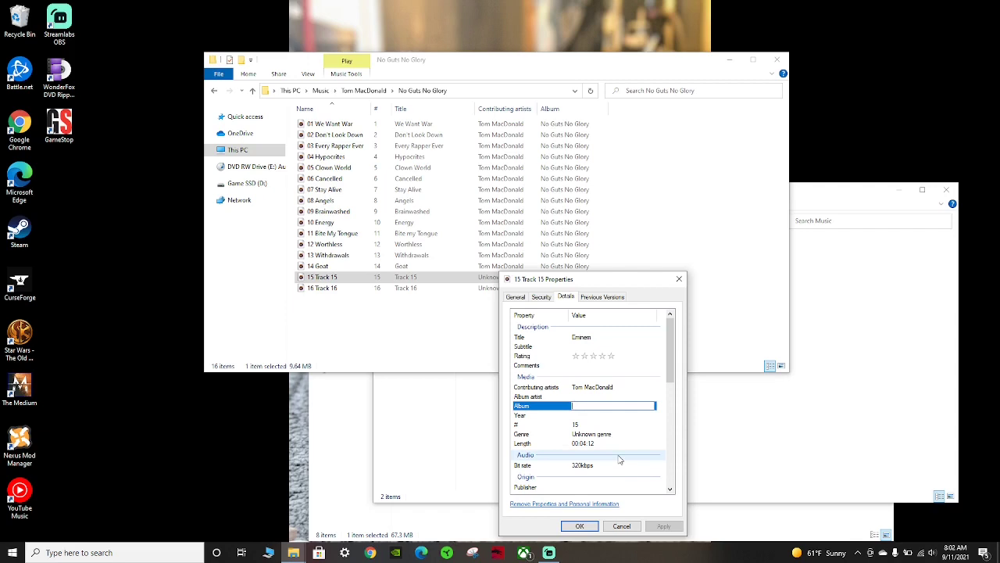
pyautogui.write('No Guts No Glory')
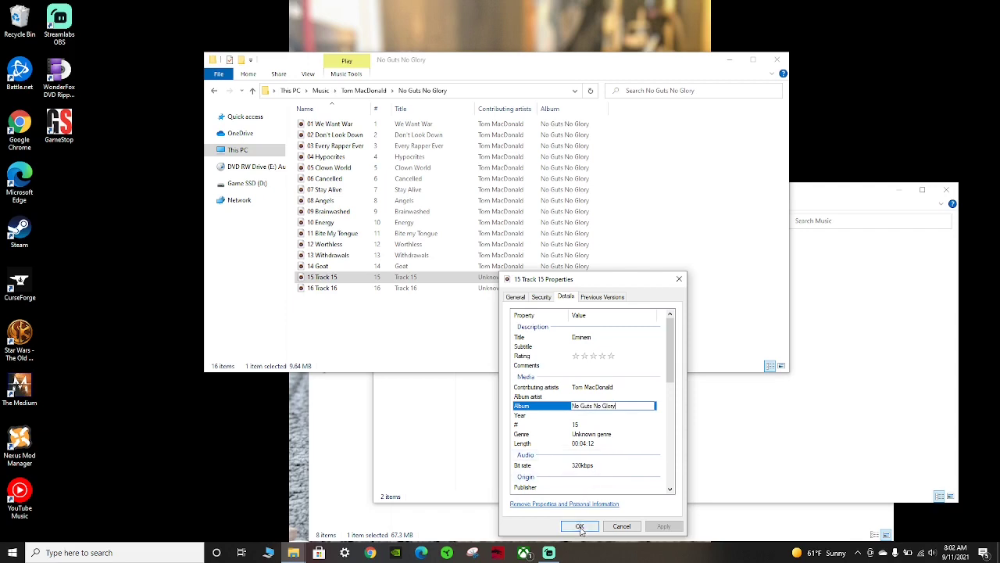
pyautogui.click(580, 525)
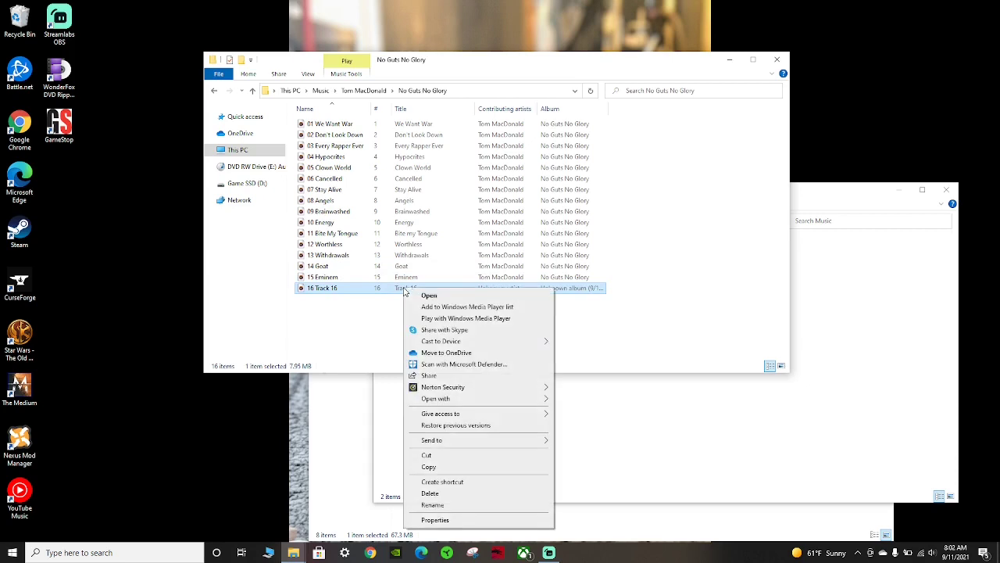
pyautogui.moveTo(456, 529)
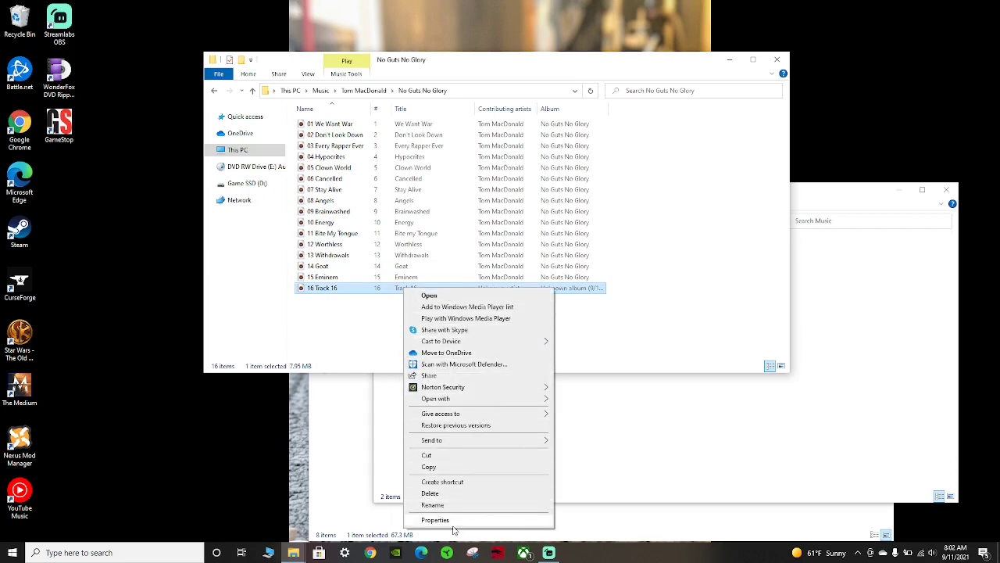
# Set track 16's title to Growth in its Details properties
pyautogui.click(435, 519)
pyautogui.write('16 Growth')
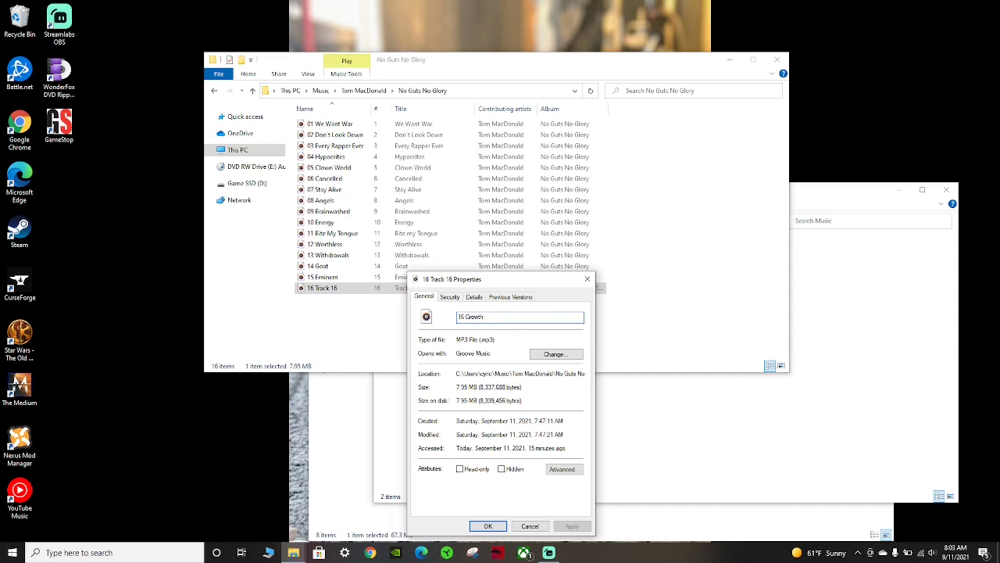
pyautogui.click(475, 297)
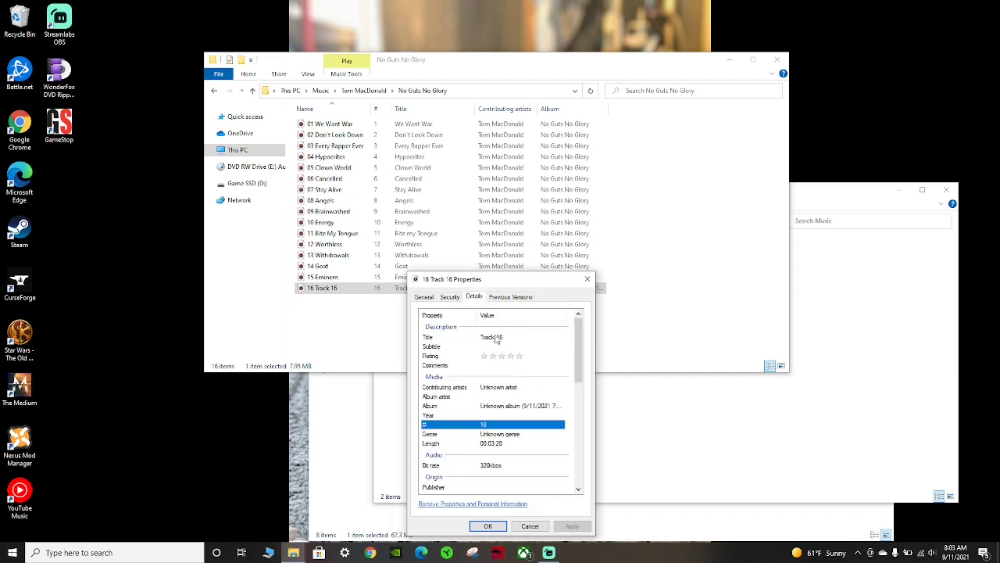
pyautogui.click(519, 337)
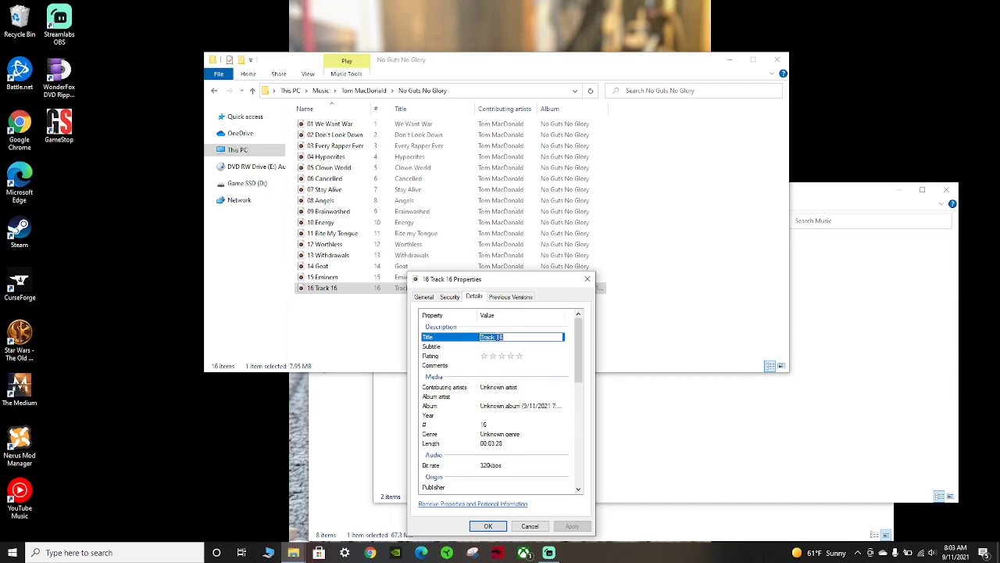
pyautogui.write('Growth')
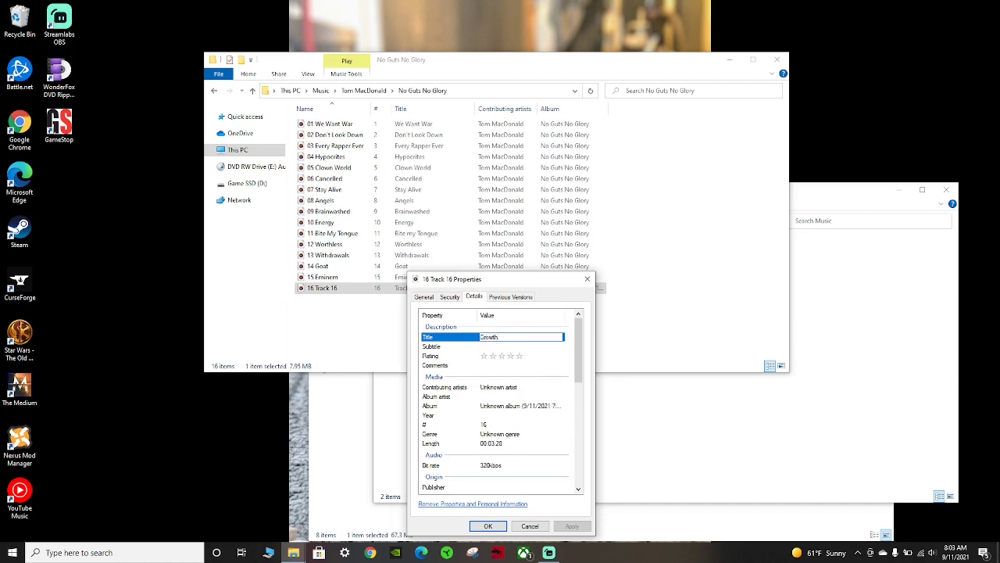
pyautogui.moveTo(508, 391)
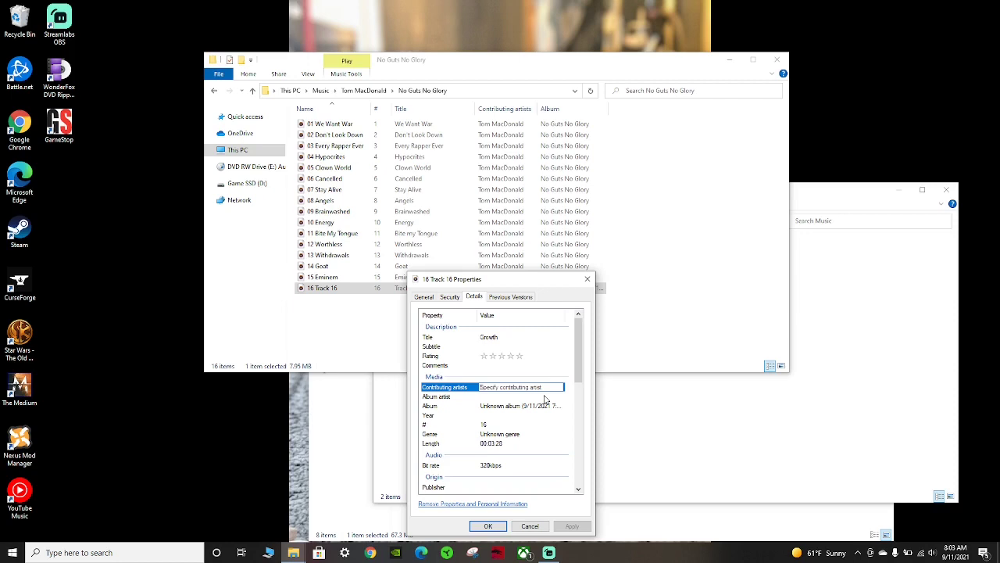
# Tag track 16 with artist Tom MacDonald and album No Guts No Glory
pyautogui.click(522, 388)
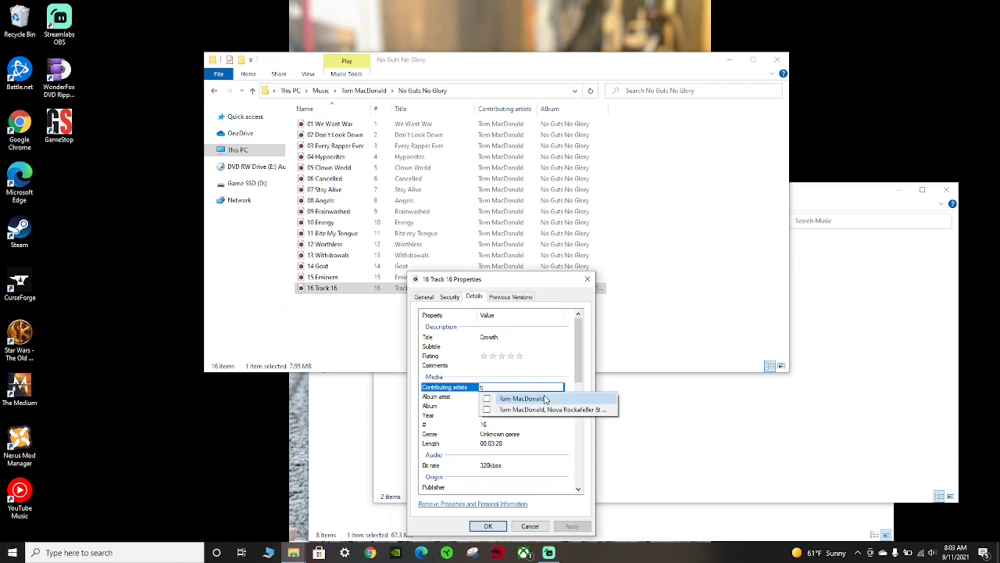
pyautogui.click(522, 398)
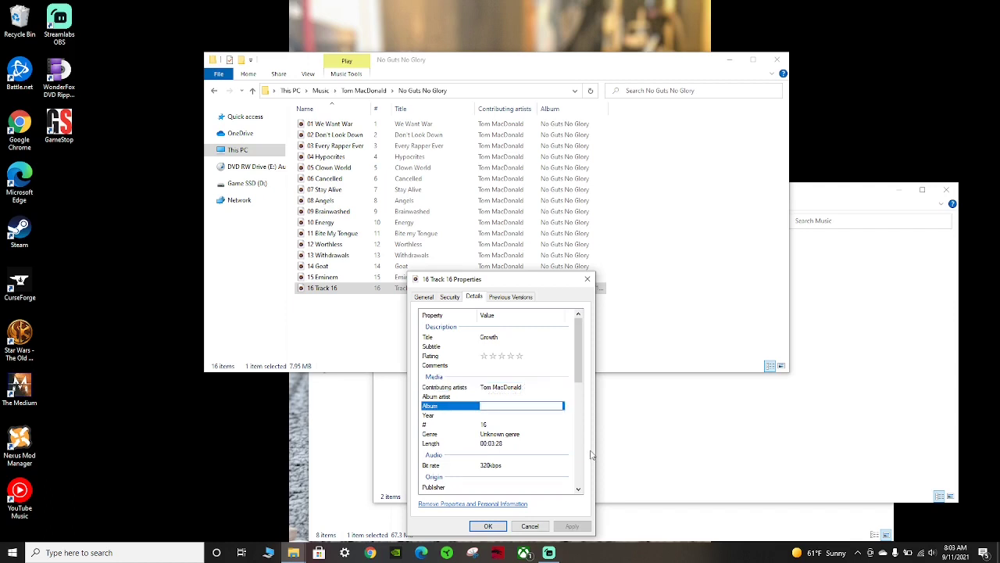
pyautogui.write('a')
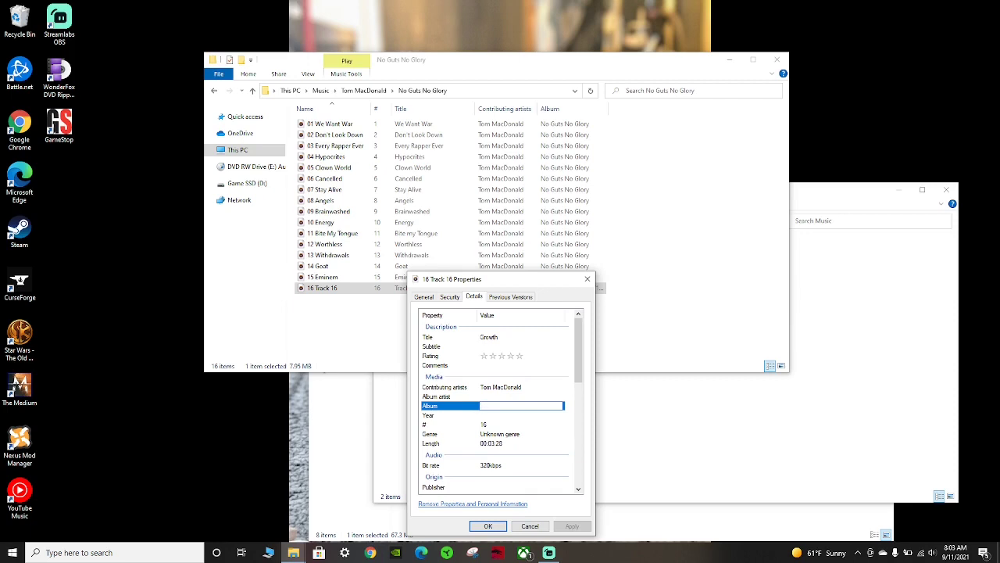
pyautogui.write('No Guts No Glory')
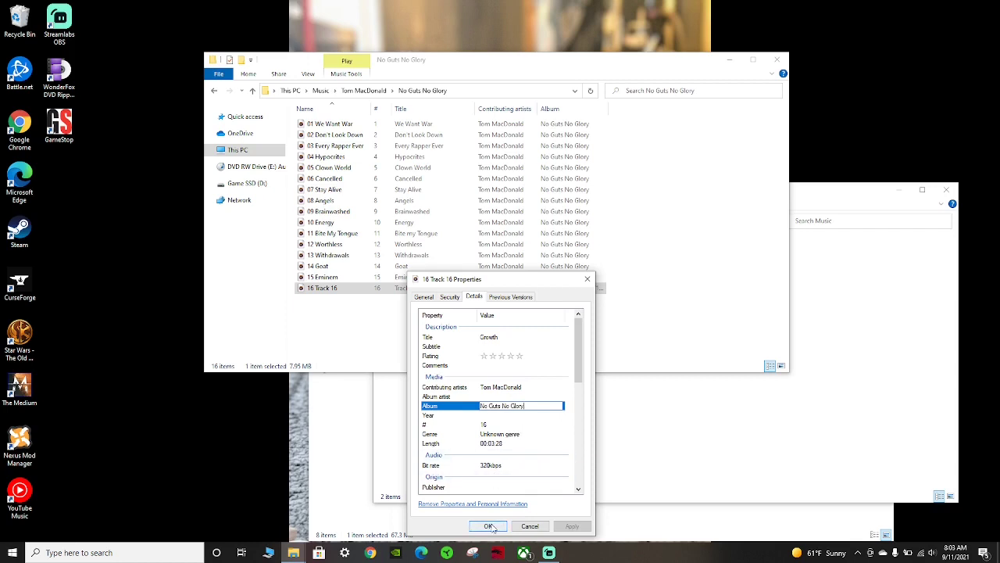
pyautogui.click(488, 525)
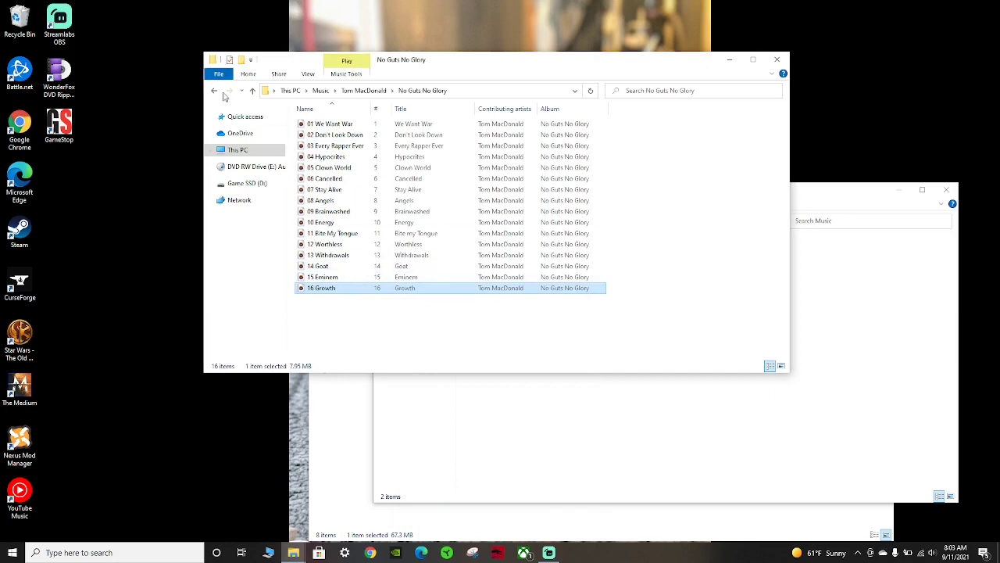
# Review the finished No Guts No Glory album folder listing
pyautogui.click(214, 90)
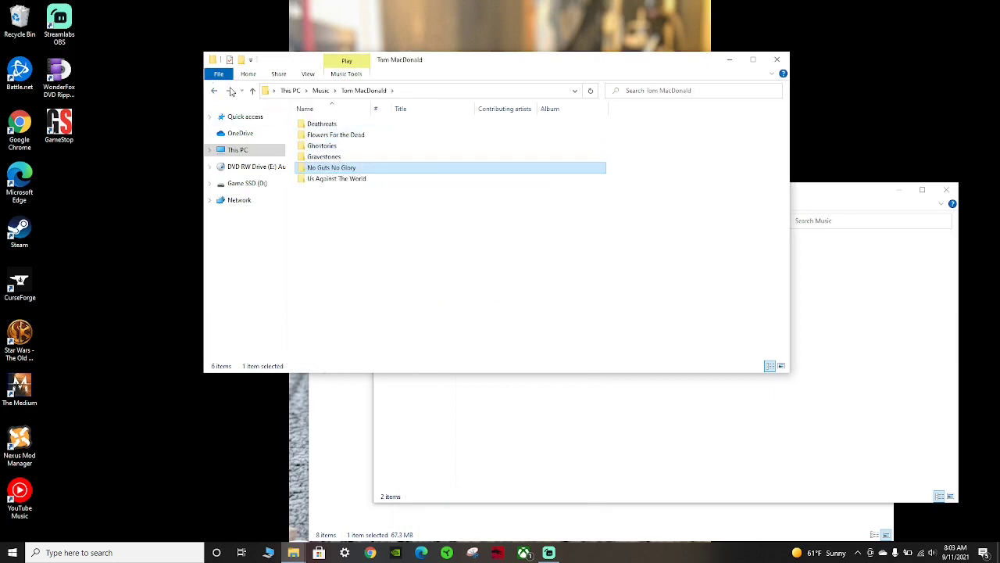
pyautogui.doubleClick(331, 167)
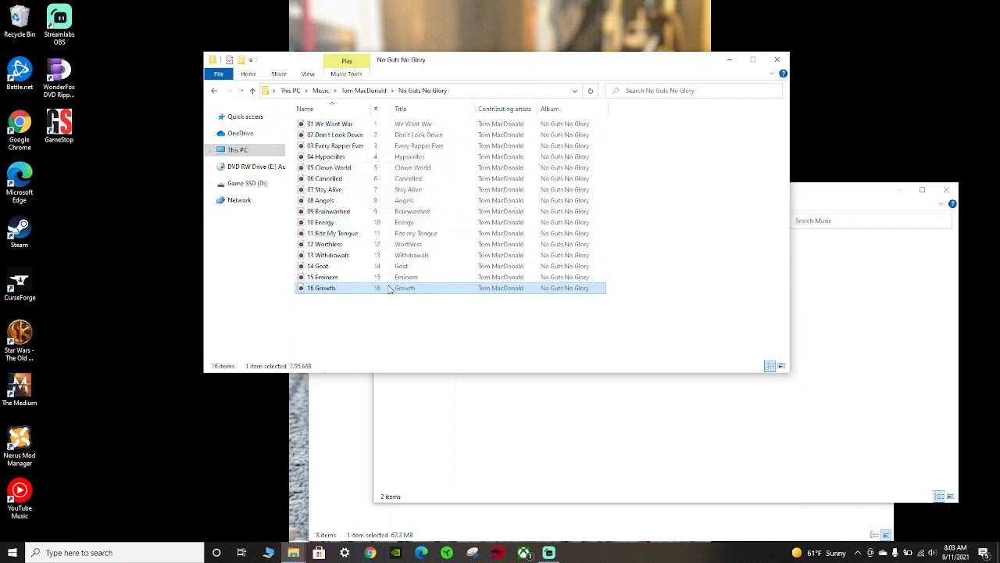
pyautogui.moveTo(582, 216)
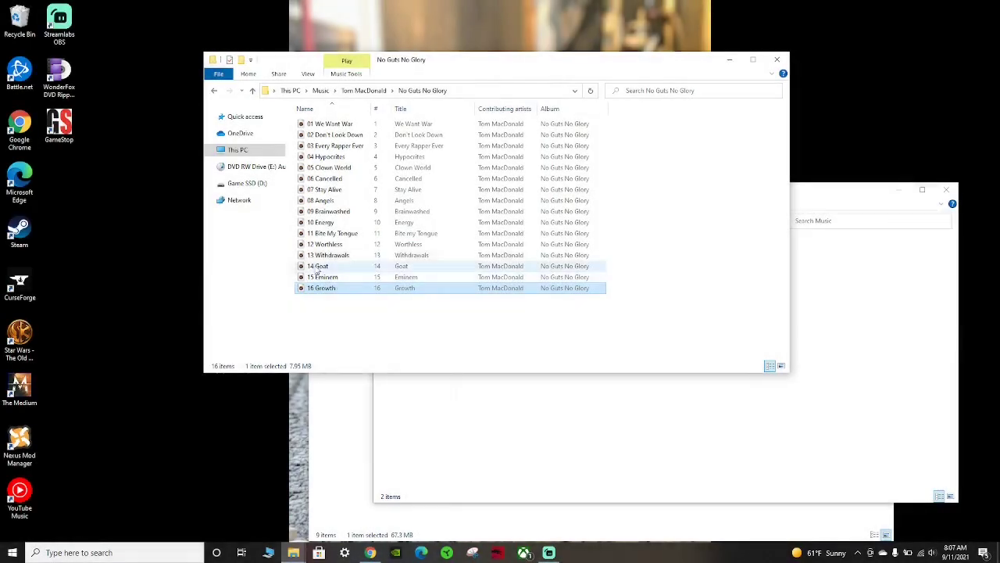
pyautogui.click(334, 135)
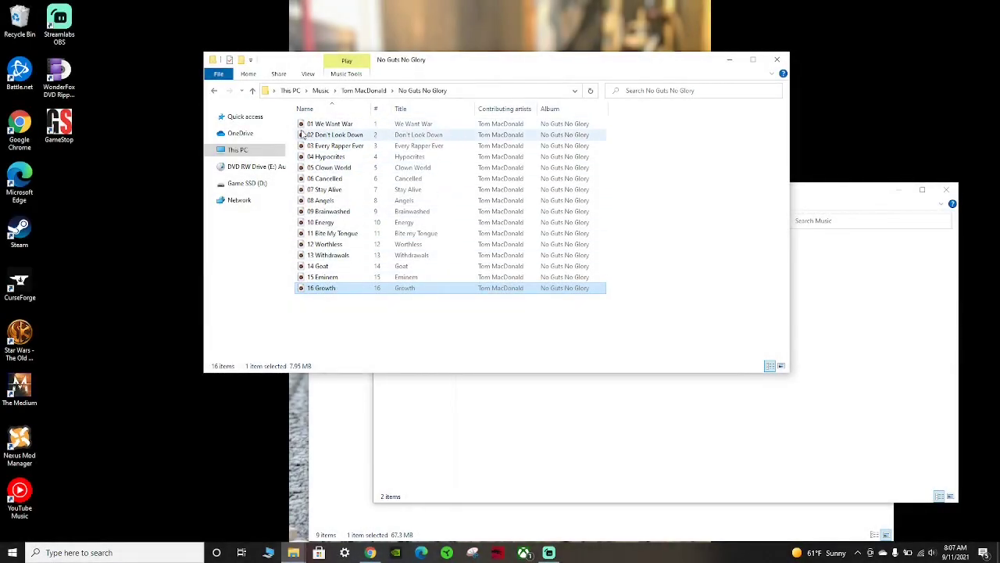
pyautogui.click(328, 123)
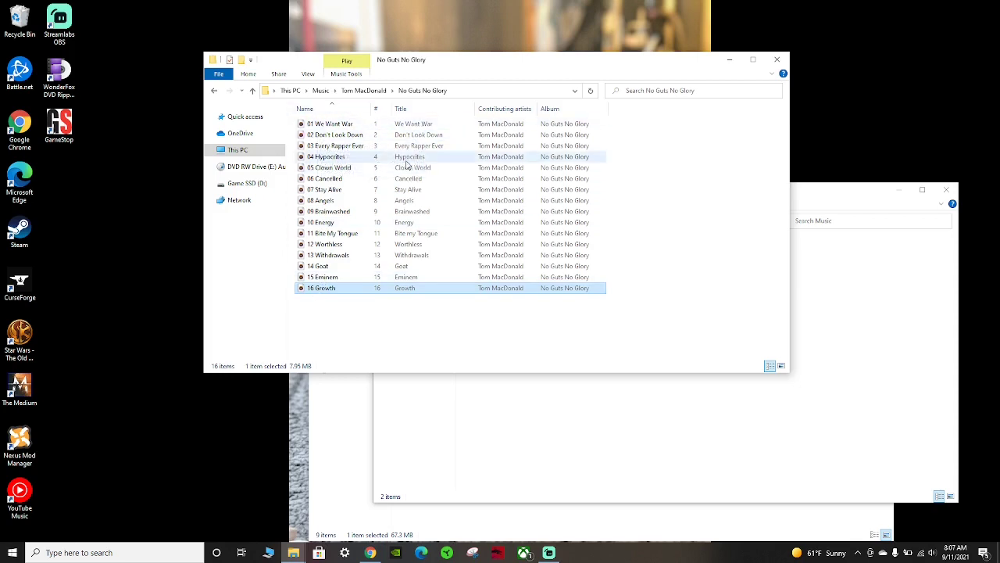
pyautogui.moveTo(588, 158)
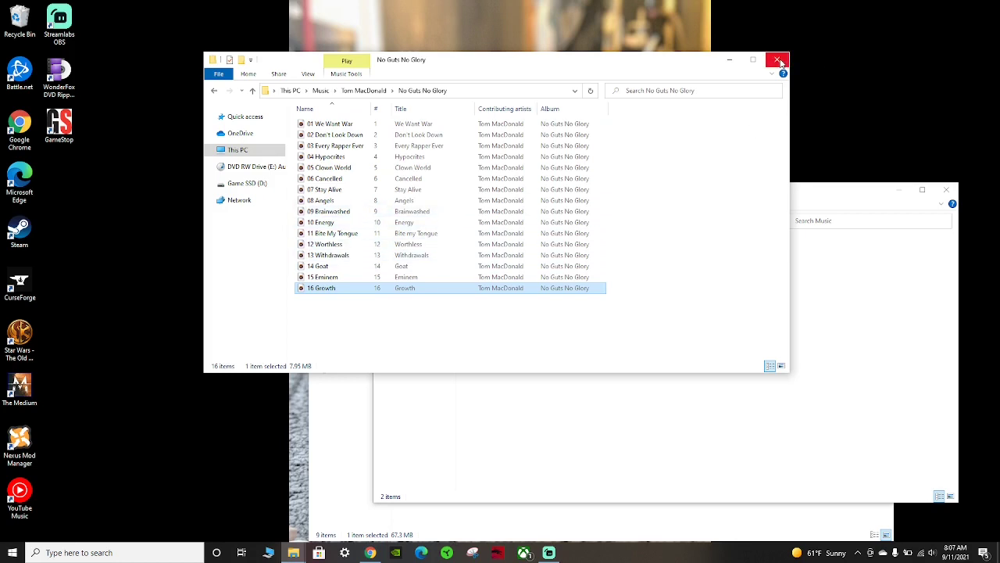
pyautogui.moveTo(226, 106)
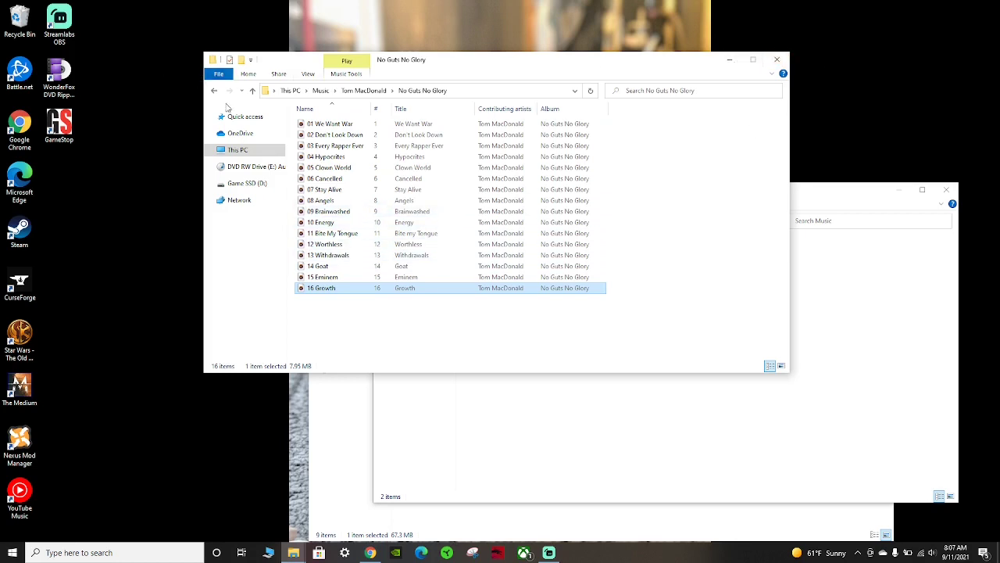
# Navigate back through Music and This PC to the Tom MacDonald artist folder
pyautogui.click(214, 90)
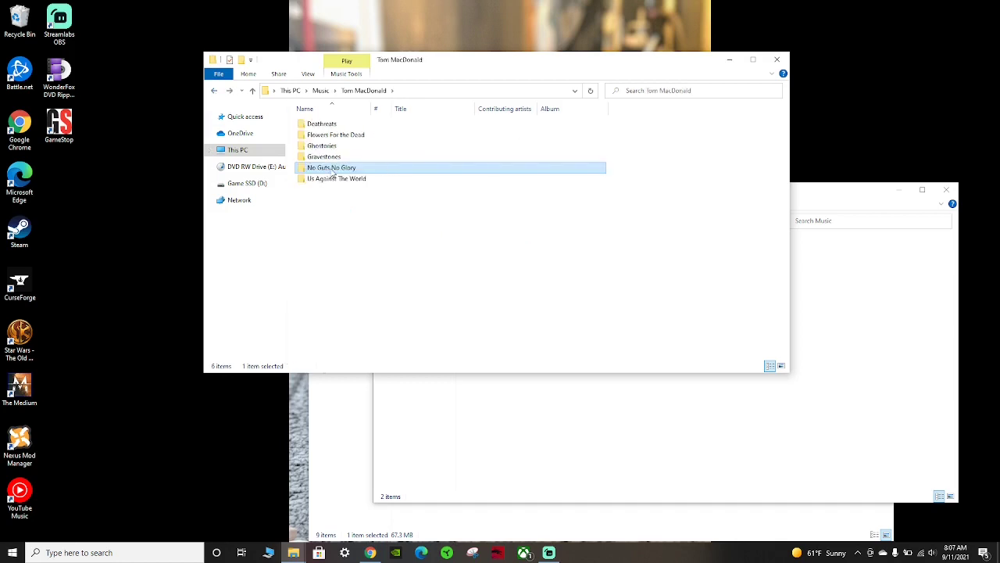
pyautogui.click(214, 90)
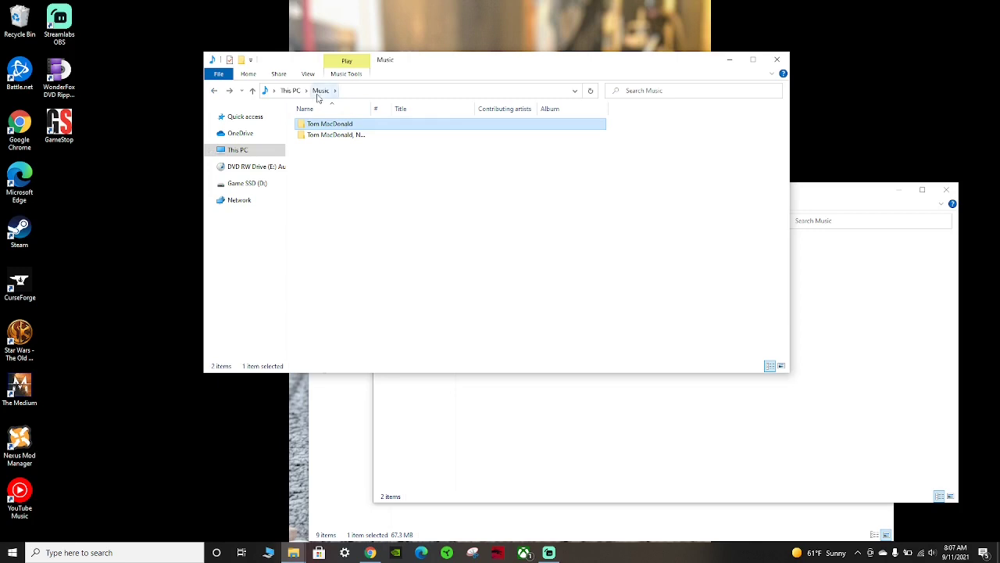
pyautogui.moveTo(779, 59)
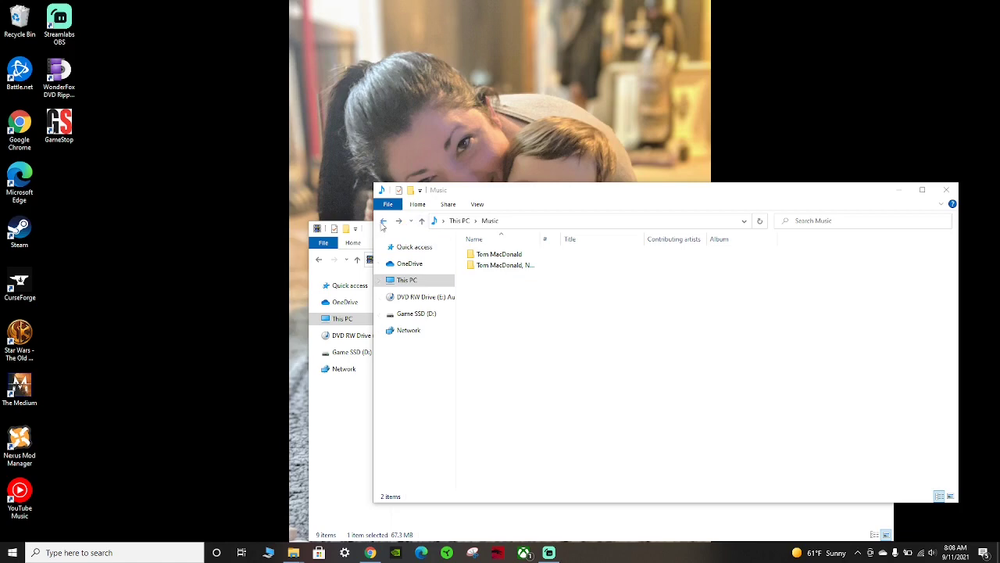
pyautogui.click(383, 221)
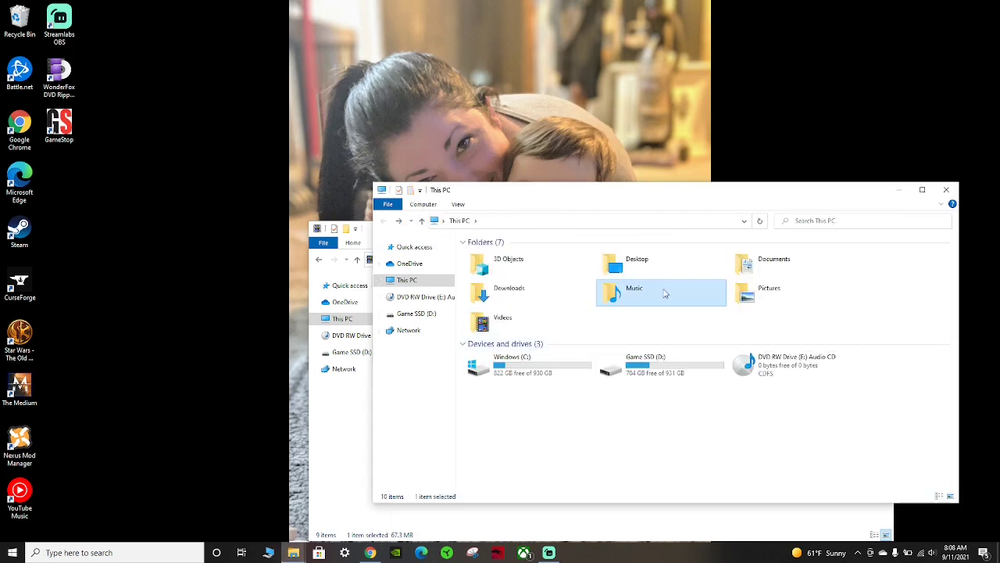
pyautogui.doubleClick(634, 294)
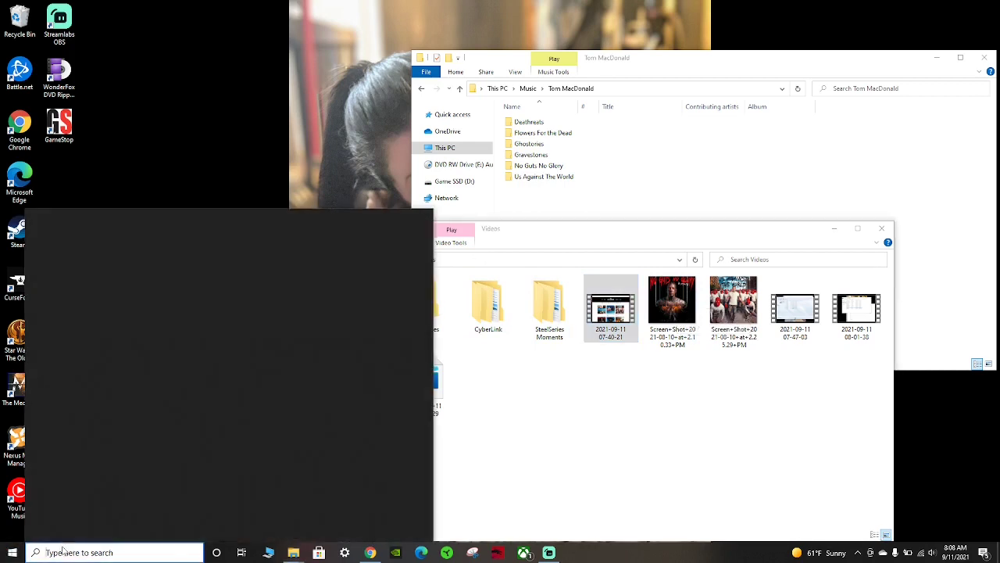
# Launch Windows Media Player and scroll the music library to the No Guts No Glory album
pyautogui.click(34, 554)
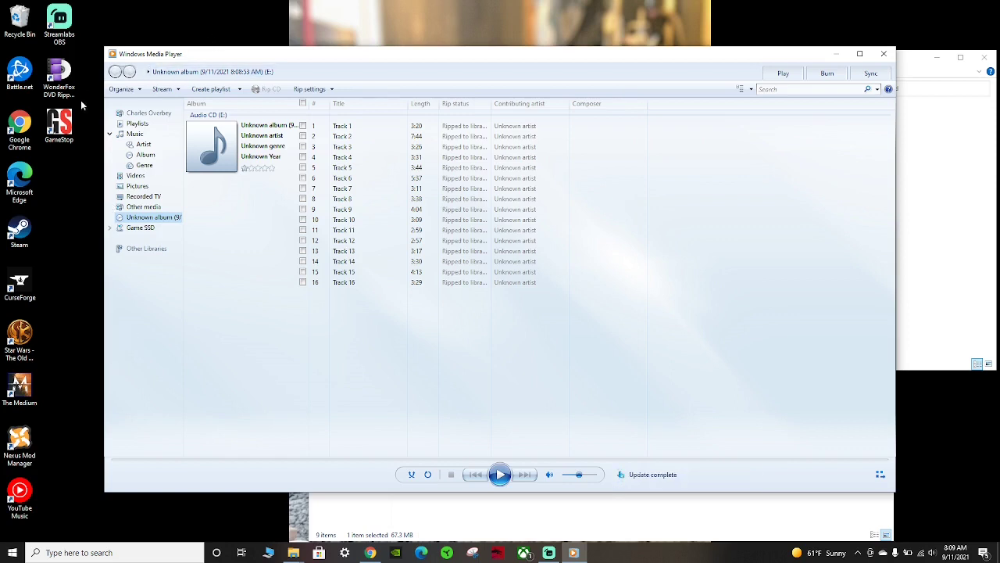
pyautogui.click(135, 133)
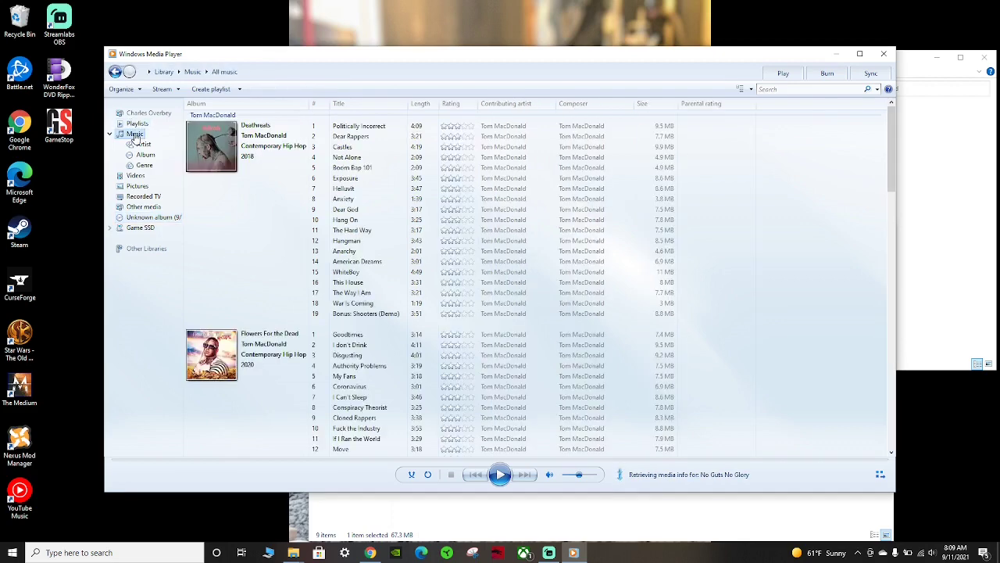
pyautogui.scroll(-3)
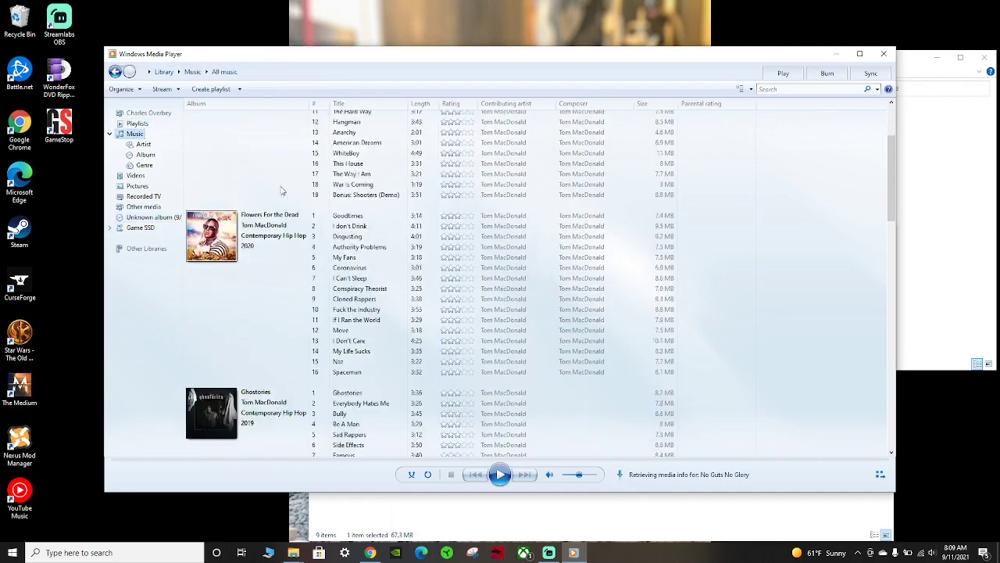
pyautogui.scroll(-3)
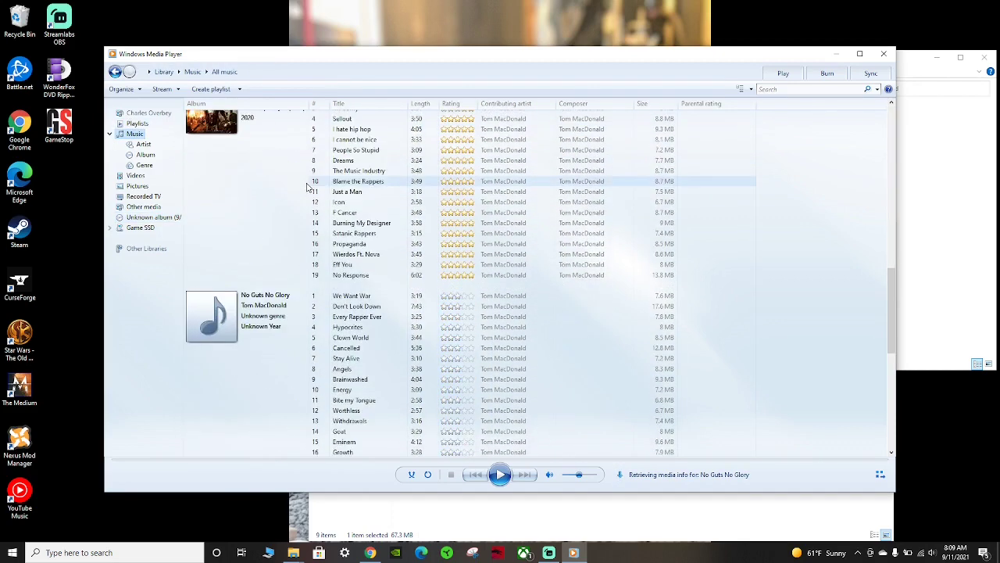
pyautogui.scroll(-3)
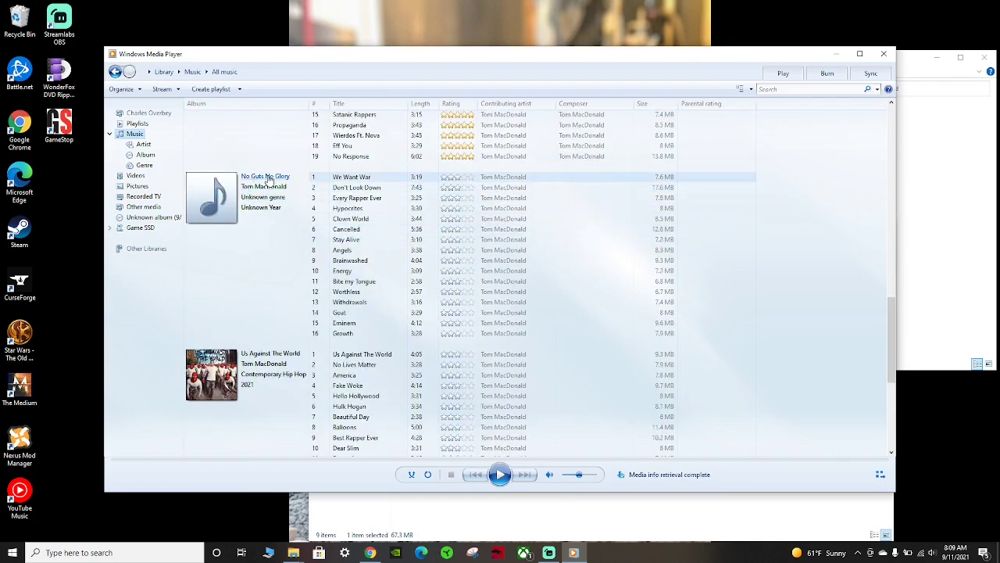
# Fetch online album info for No Guts No Glory so its tracks get named under Tom MacDonald
pyautogui.click(356, 187)
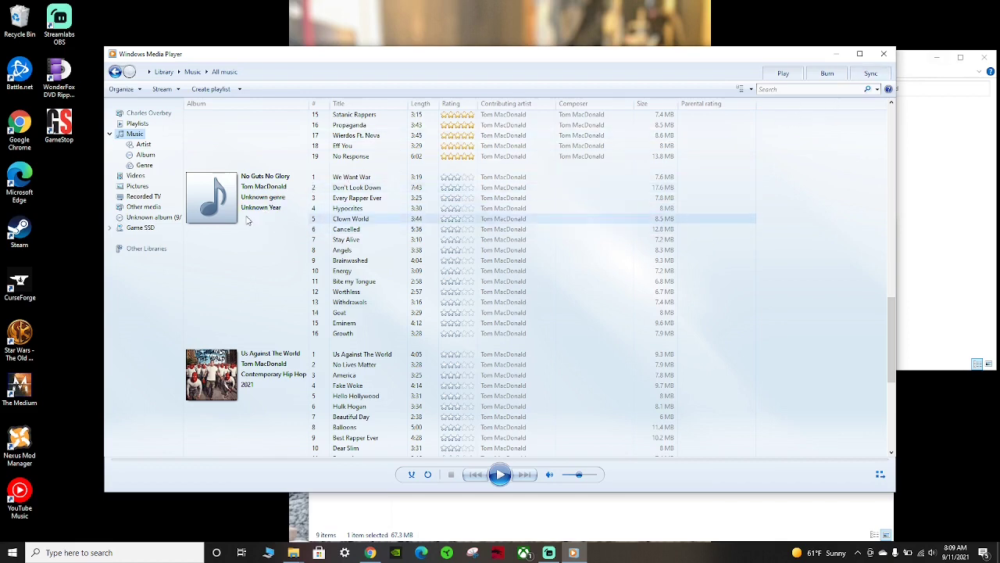
pyautogui.click(347, 208)
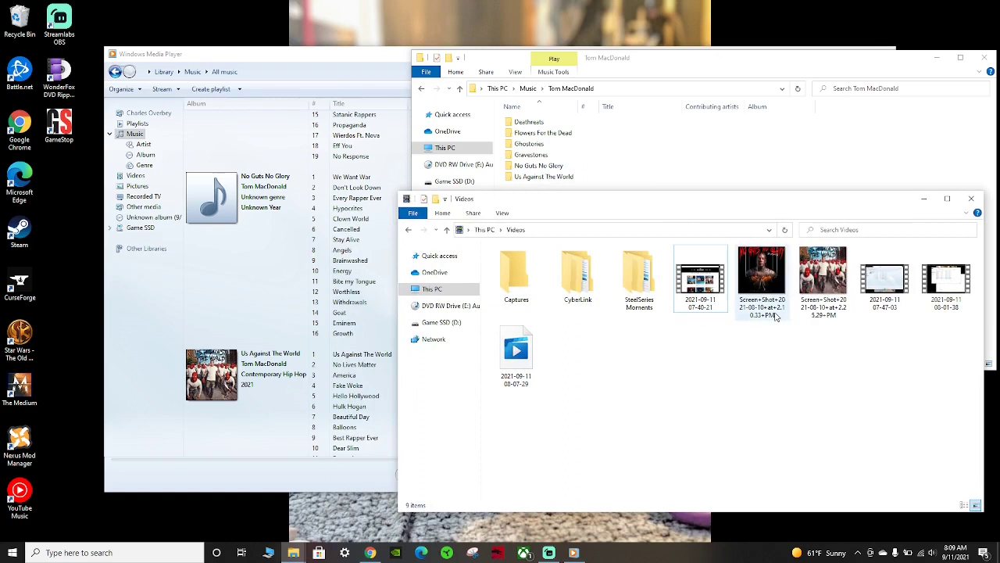
pyautogui.moveTo(769, 267)
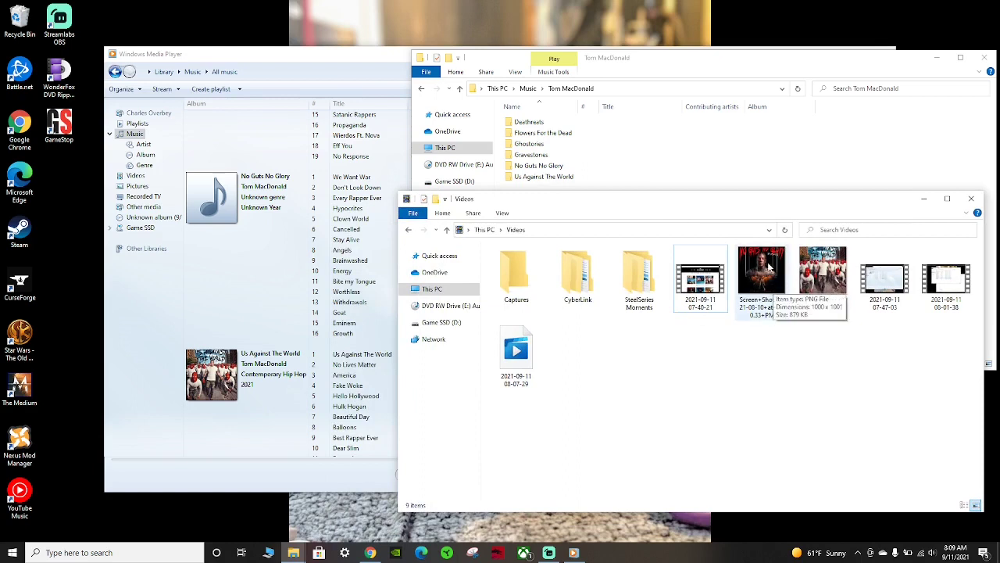
# Copy the album cover screenshot from the Videos folder
pyautogui.click(763, 269)
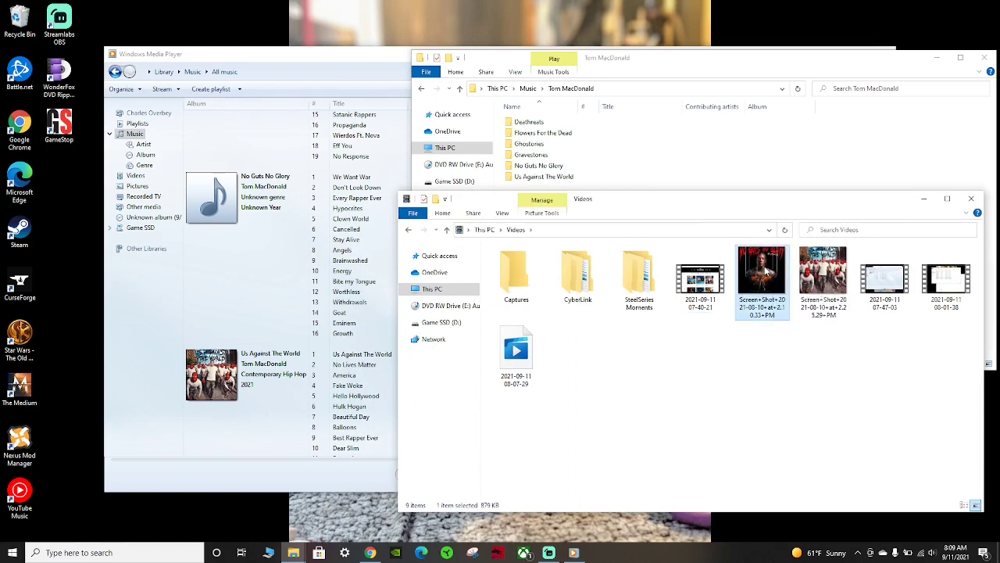
pyautogui.rightClick(762, 278)
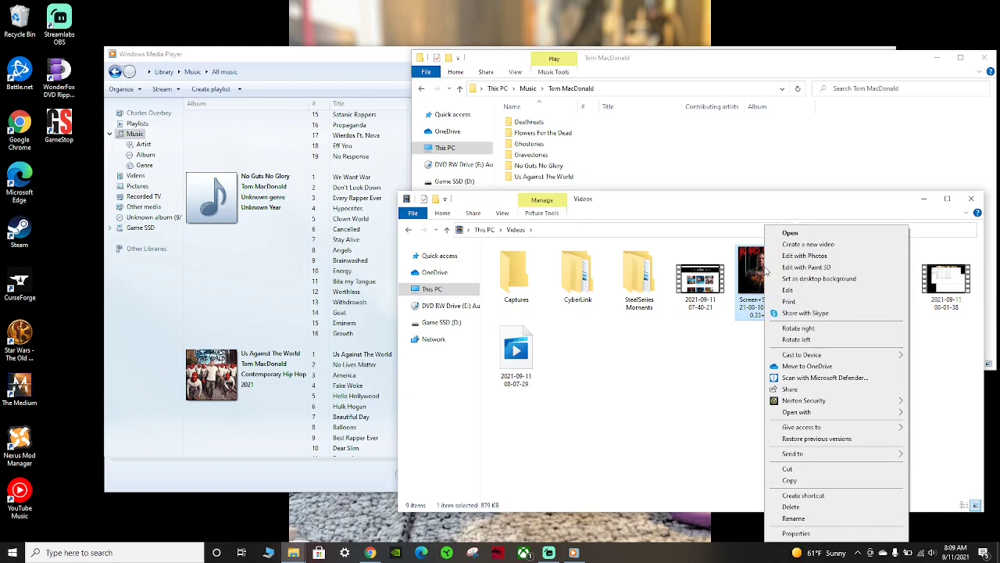
pyautogui.moveTo(797, 493)
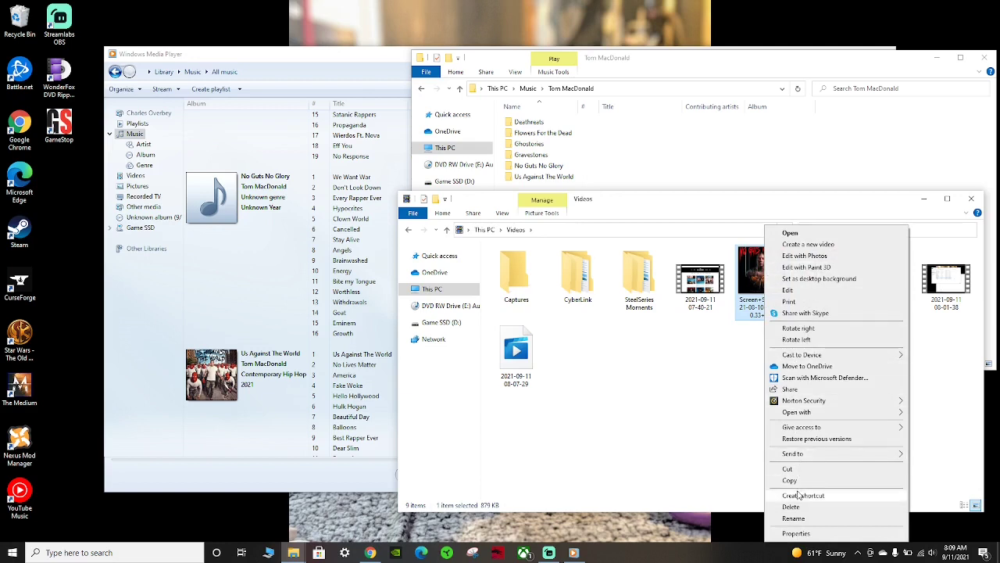
pyautogui.click(503, 206)
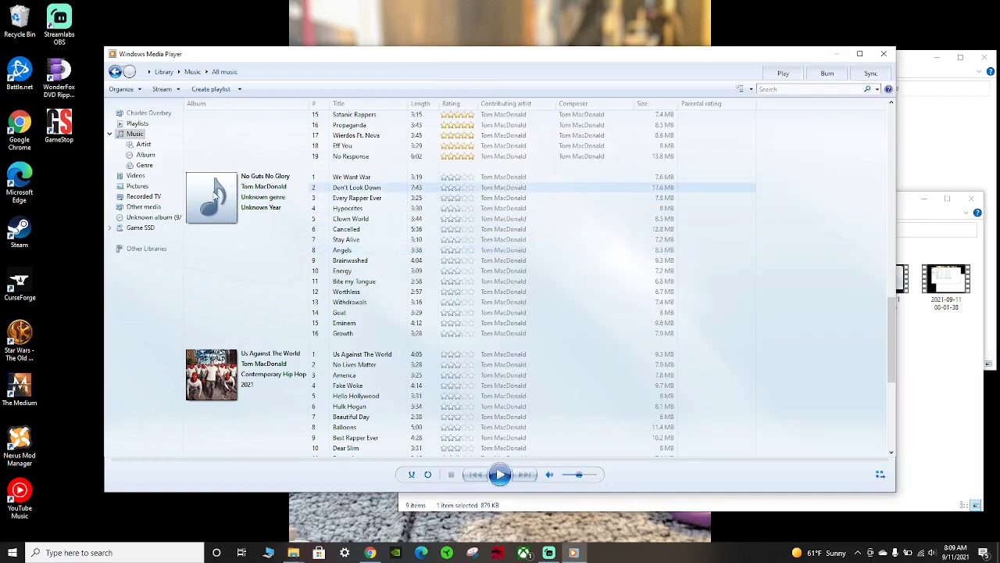
# Paste the screenshot as the No Guts No Glory album artwork and check its tracks show it
pyautogui.rightClick(211, 197)
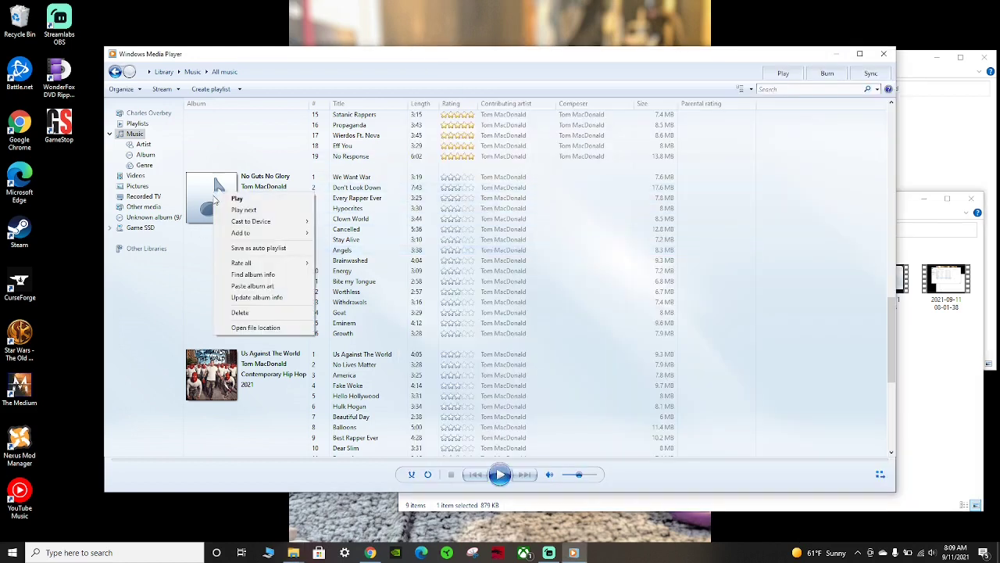
pyautogui.moveTo(256, 297)
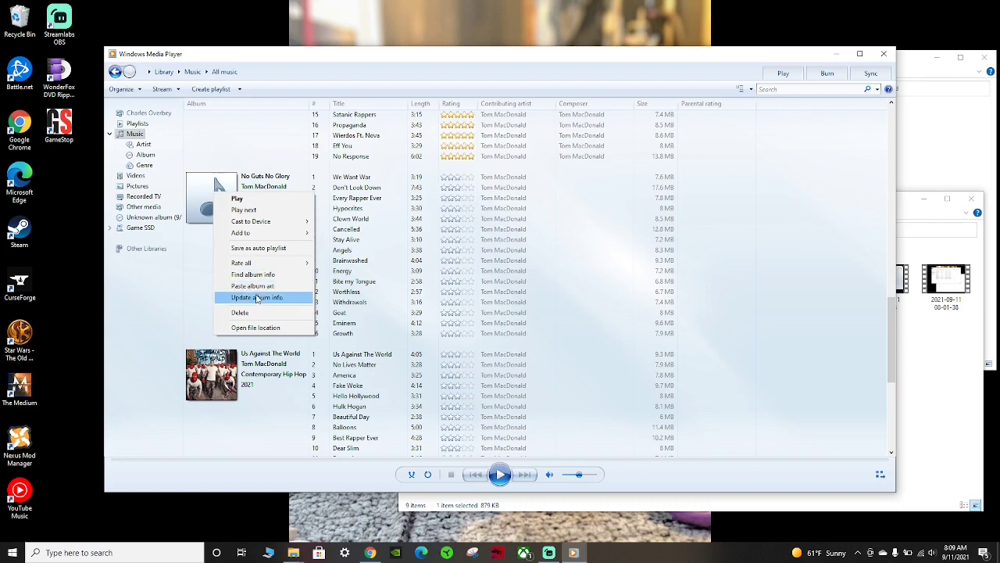
pyautogui.click(256, 297)
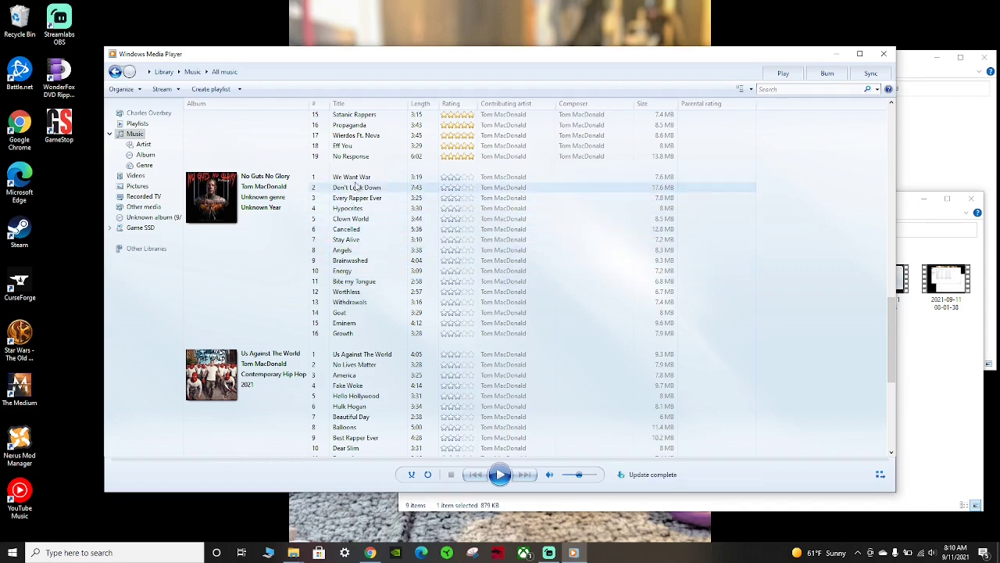
pyautogui.click(360, 333)
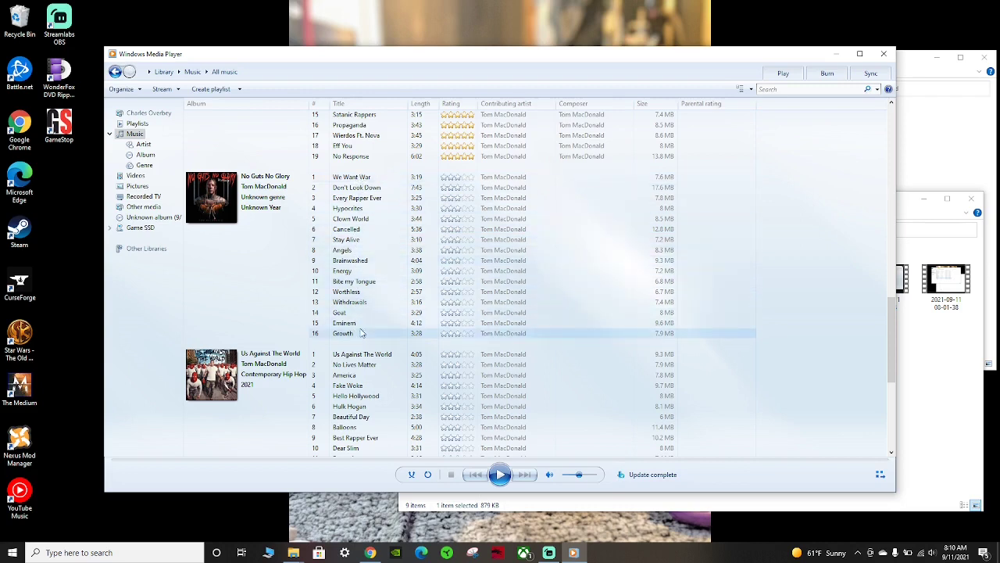
pyautogui.click(353, 281)
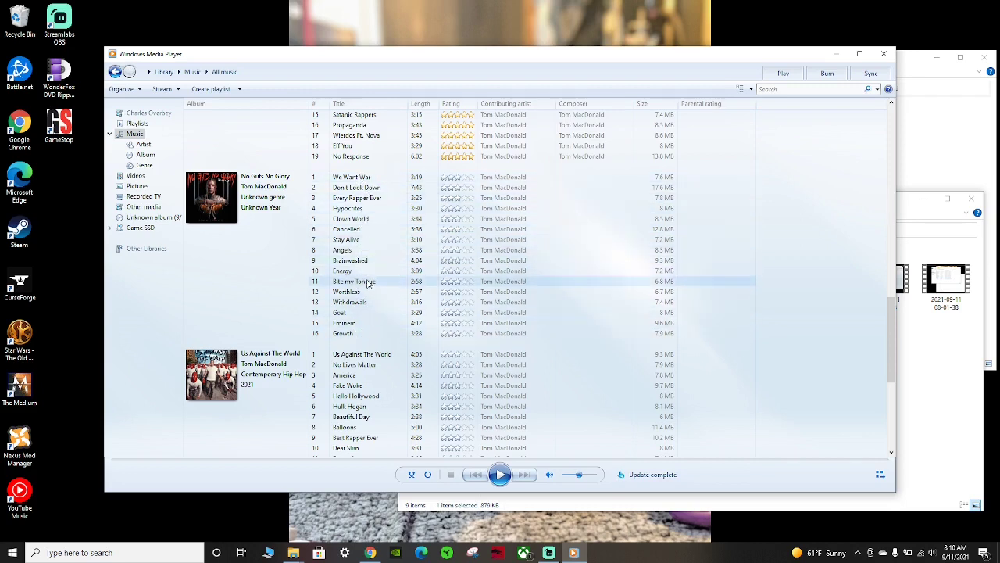
pyautogui.click(357, 197)
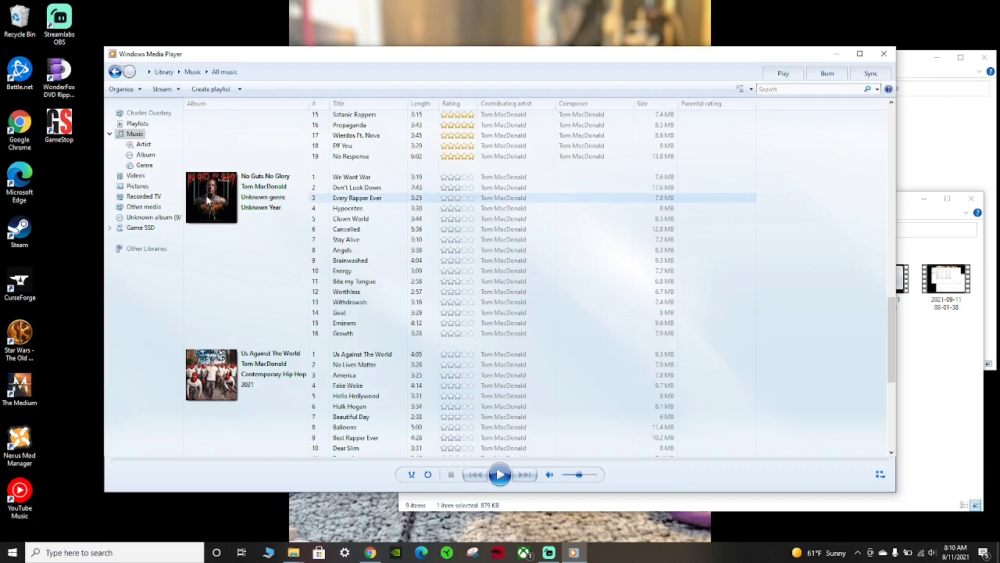
pyautogui.moveTo(884, 53)
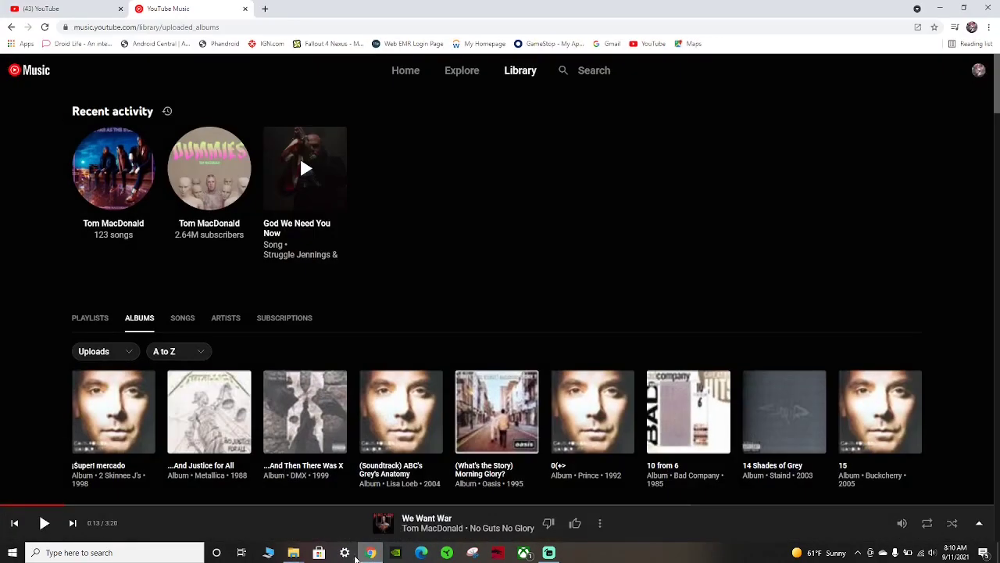
pyautogui.moveTo(989, 94)
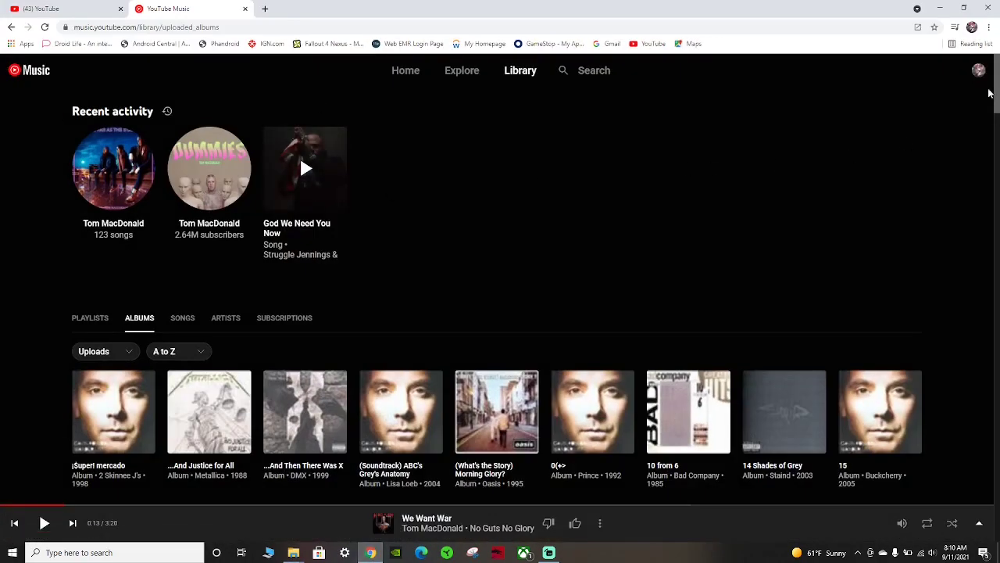
pyautogui.moveTo(50, 228)
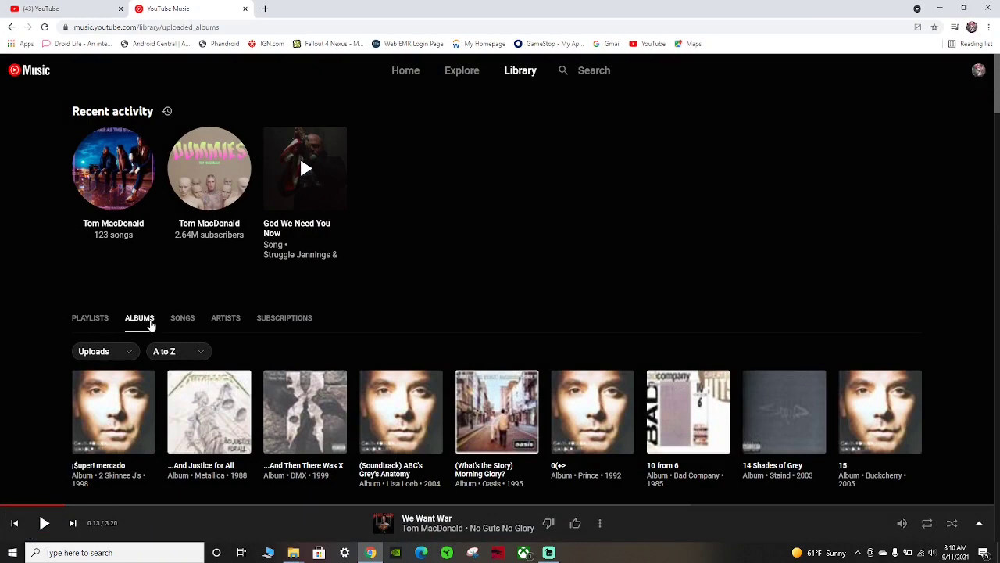
pyautogui.moveTo(219, 322)
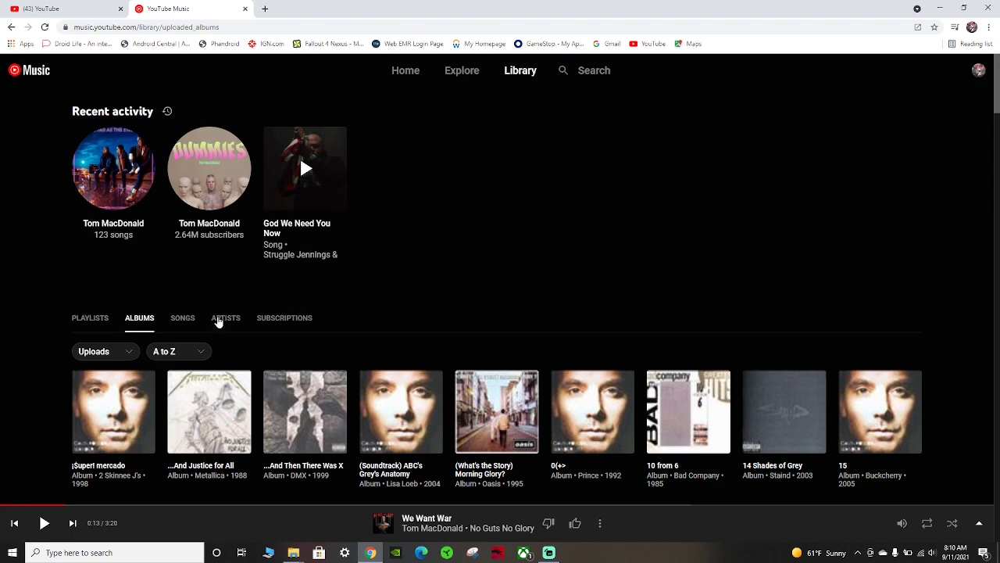
# Scroll the library's uploaded artists list down to Tom MacDonald with 108 songs
pyautogui.click(225, 318)
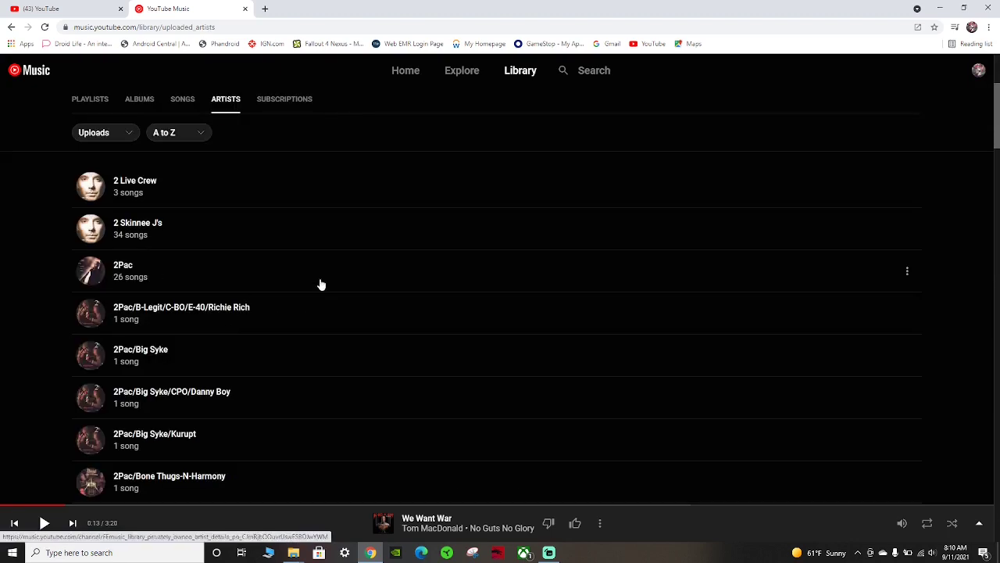
pyautogui.scroll(-3)
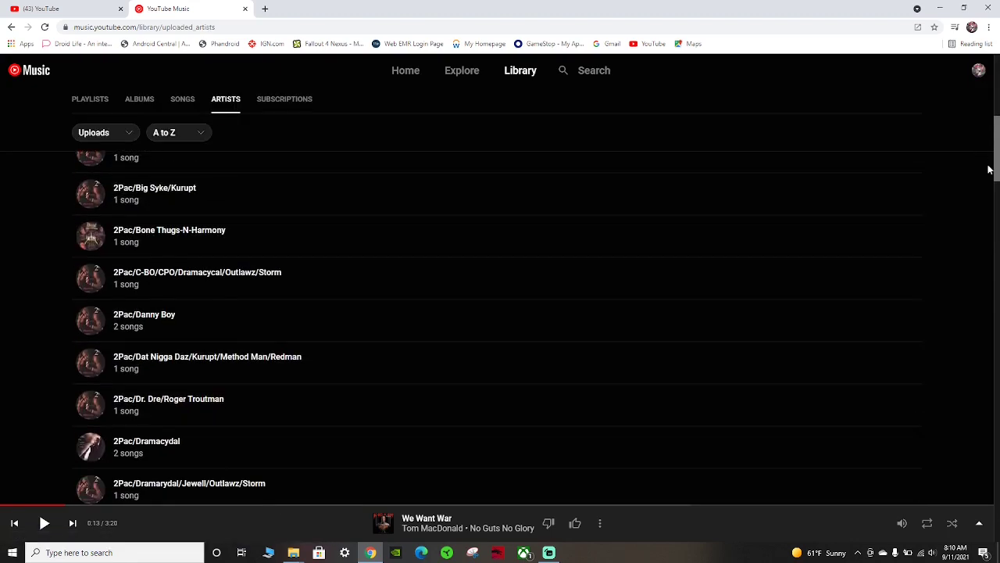
pyautogui.scroll(3)
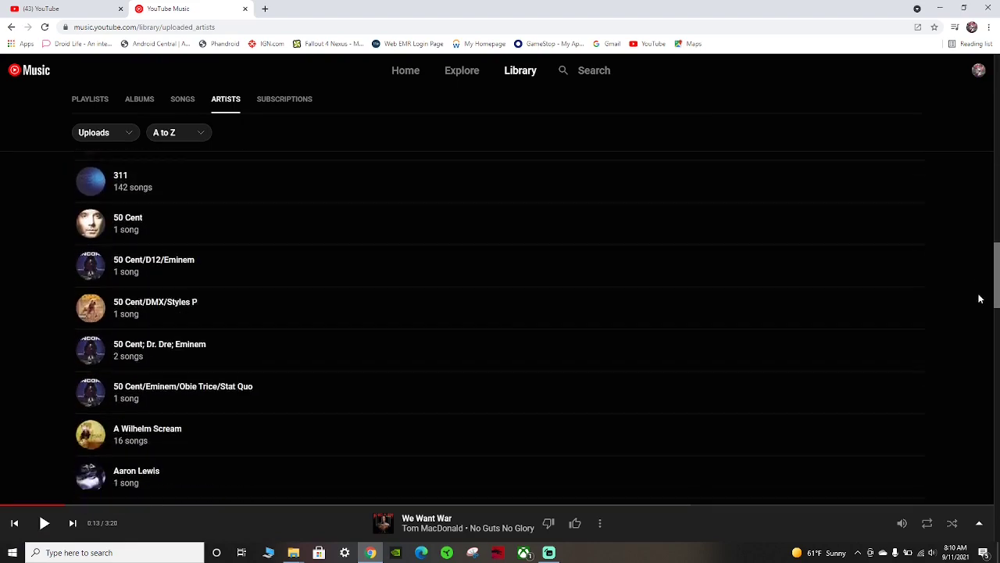
pyautogui.scroll(-3)
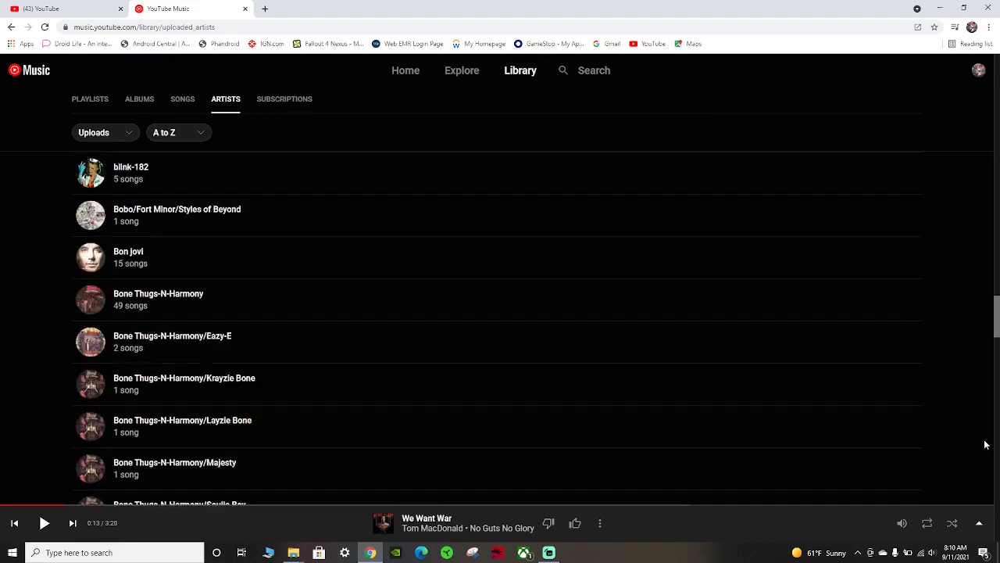
pyautogui.scroll(-3)
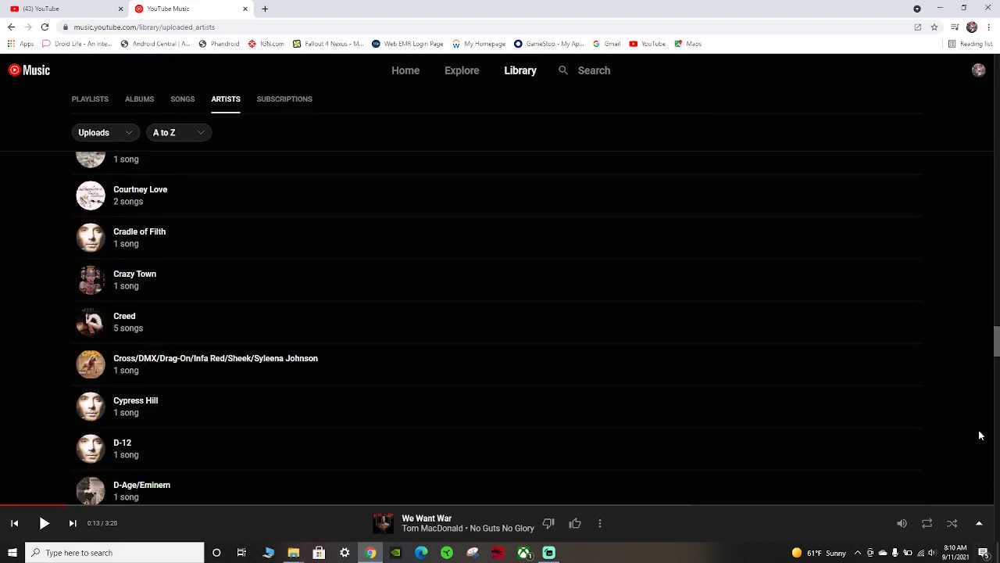
pyautogui.scroll(-3)
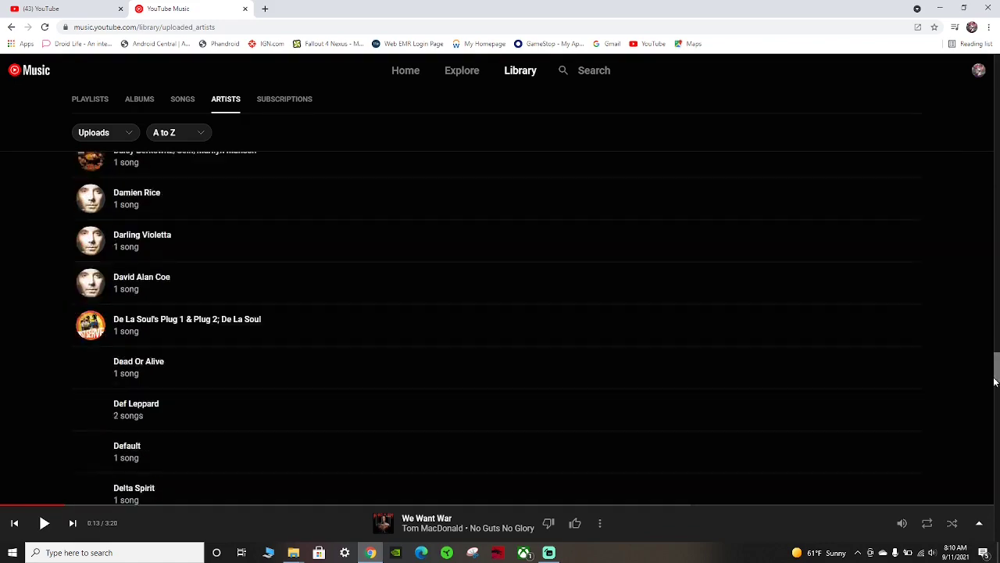
pyautogui.scroll(-3)
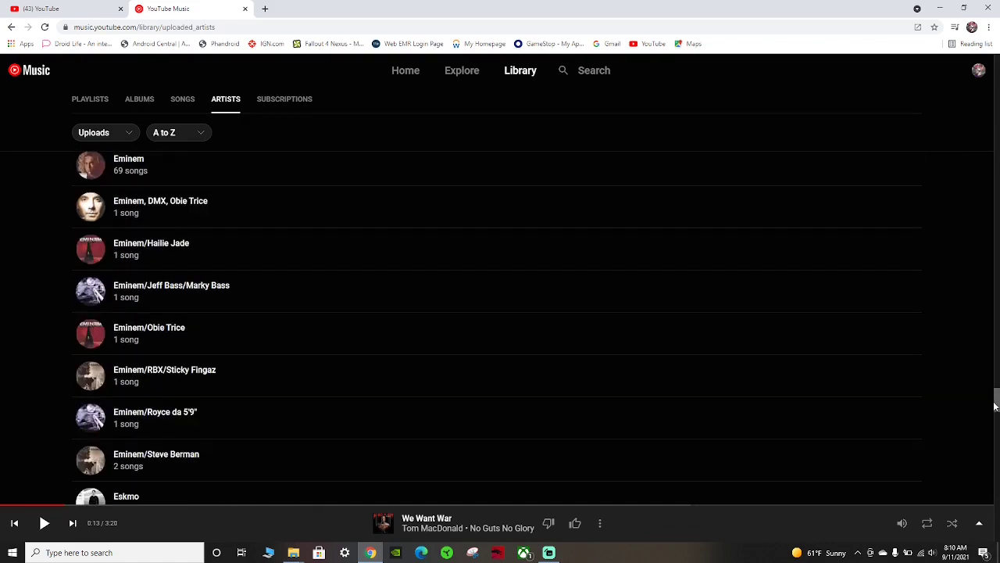
pyautogui.scroll(-3)
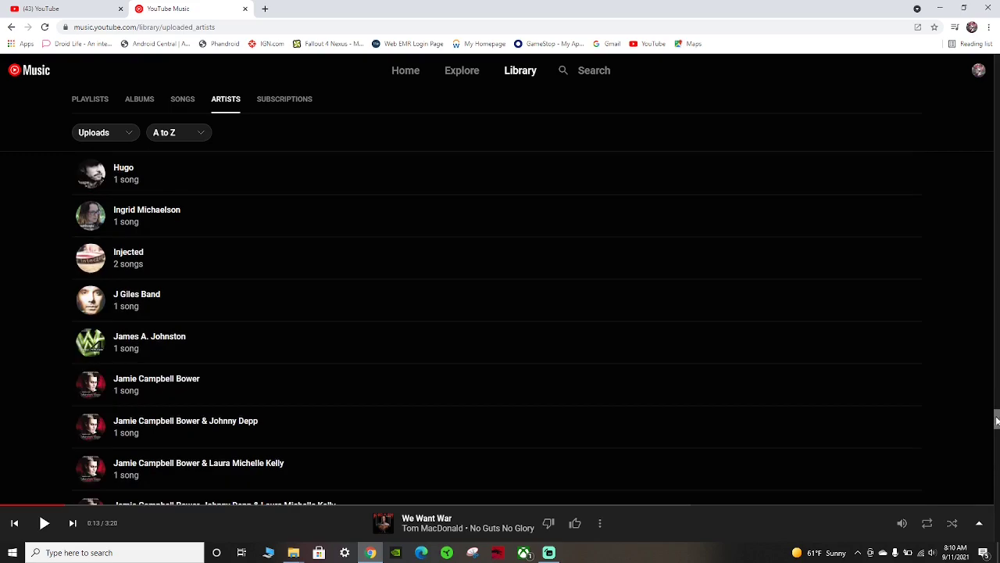
pyautogui.scroll(-3)
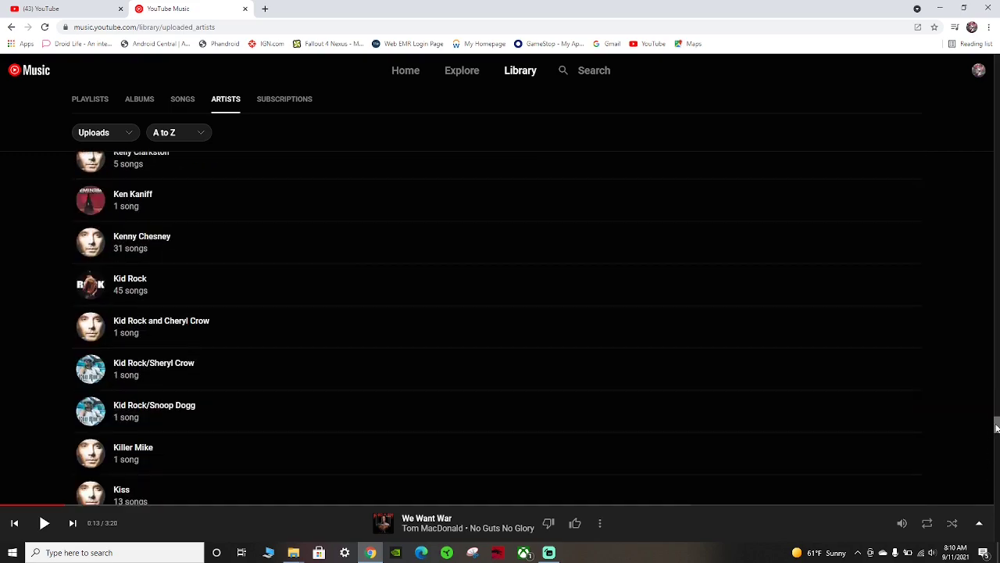
pyautogui.scroll(-3)
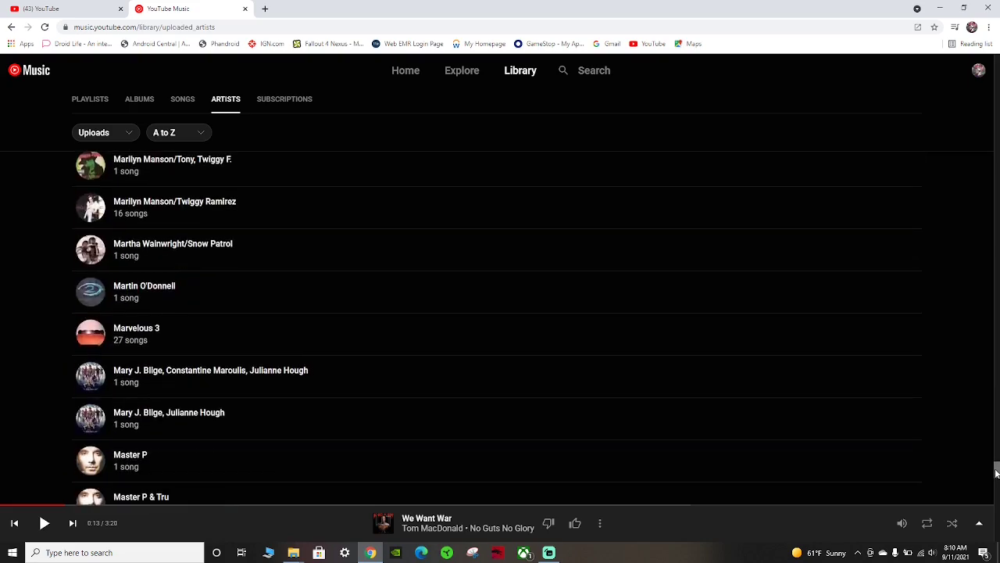
pyautogui.scroll(-3)
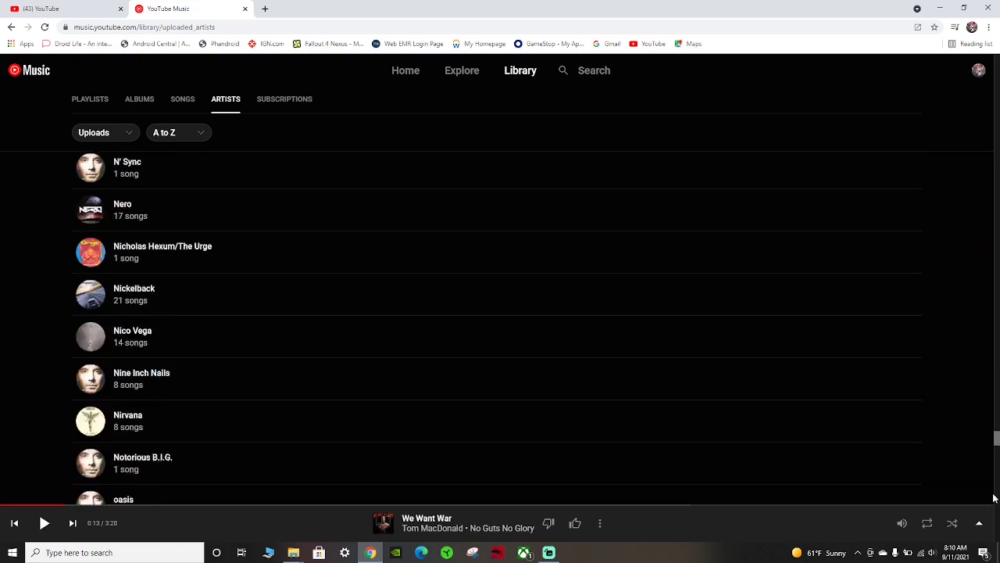
pyautogui.scroll(-3)
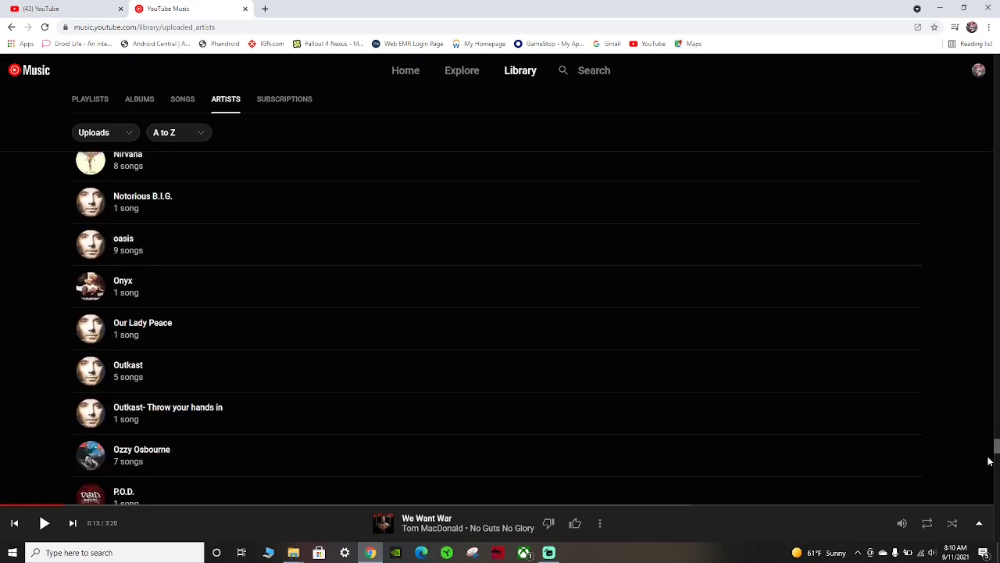
pyautogui.scroll(-3)
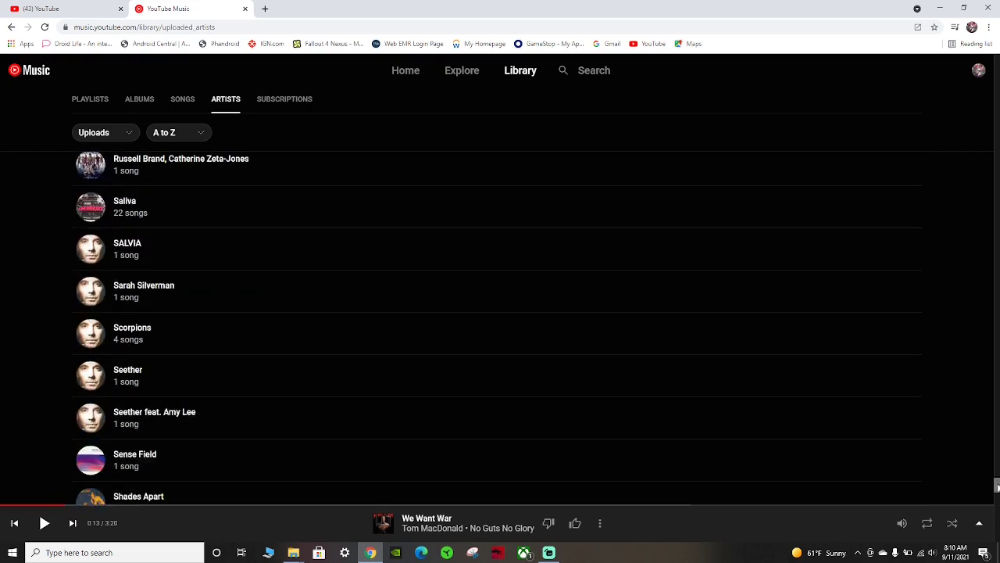
pyautogui.scroll(-3)
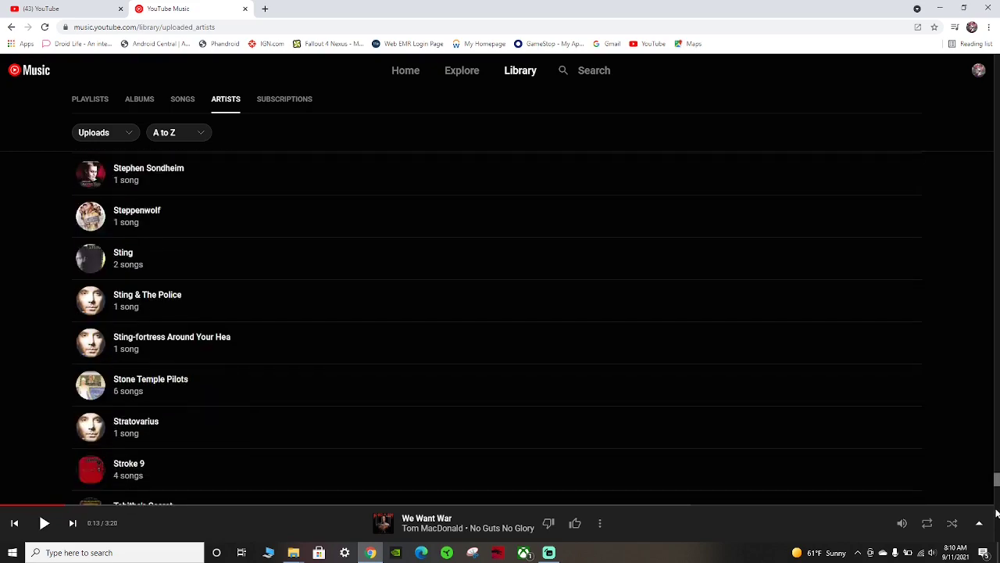
pyautogui.scroll(-3)
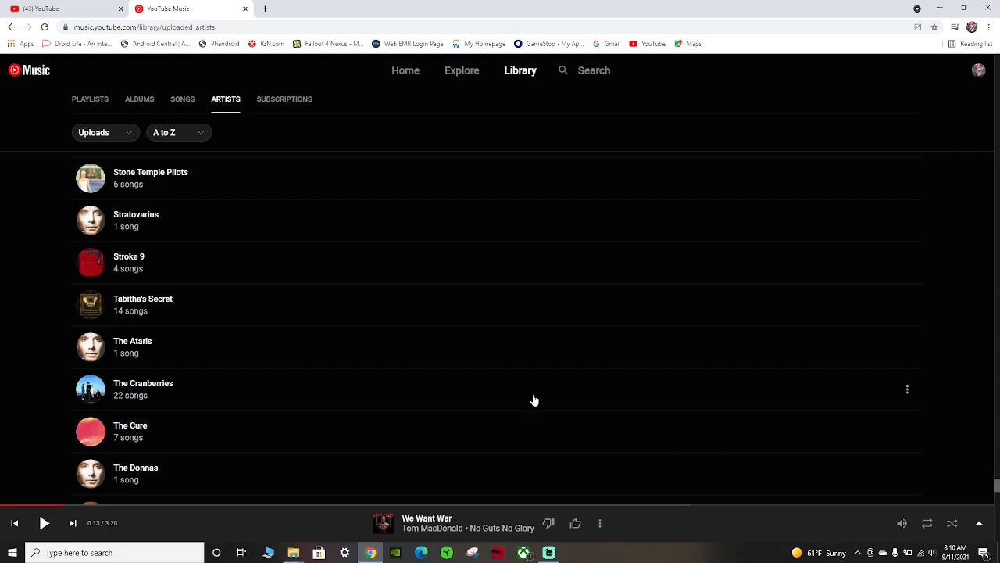
pyautogui.scroll(-3)
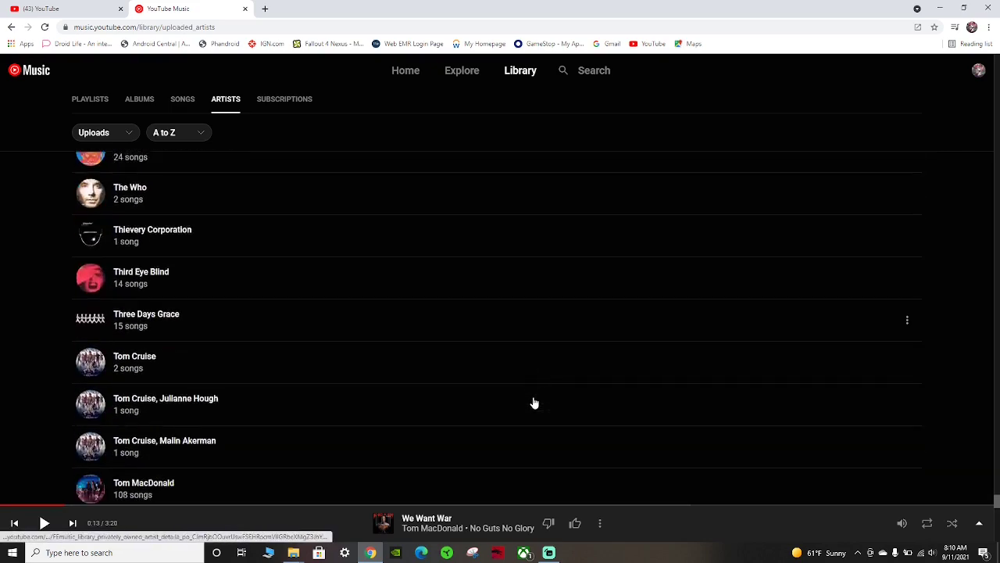
pyautogui.scroll(-3)
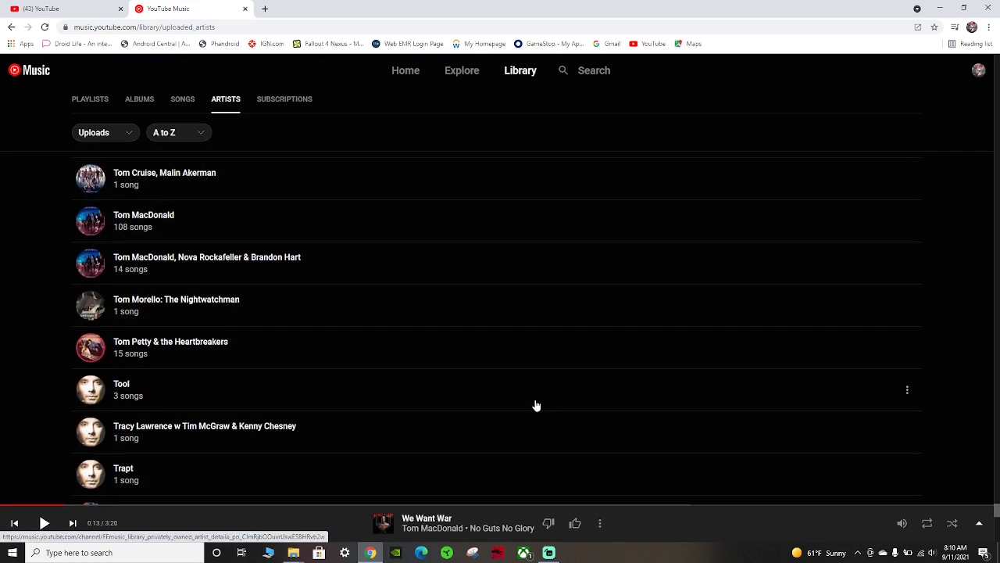
pyautogui.moveTo(131, 269)
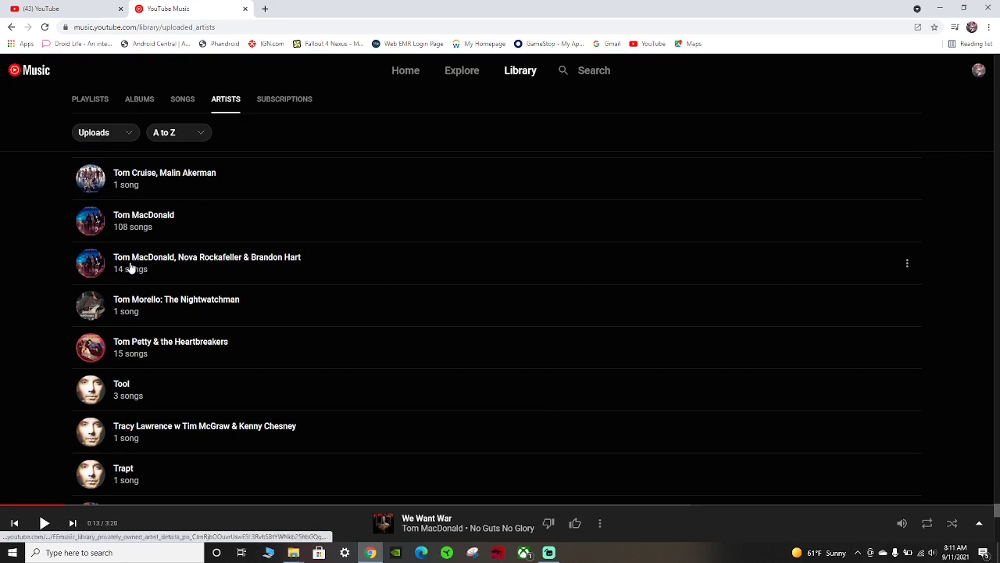
pyautogui.moveTo(113, 275)
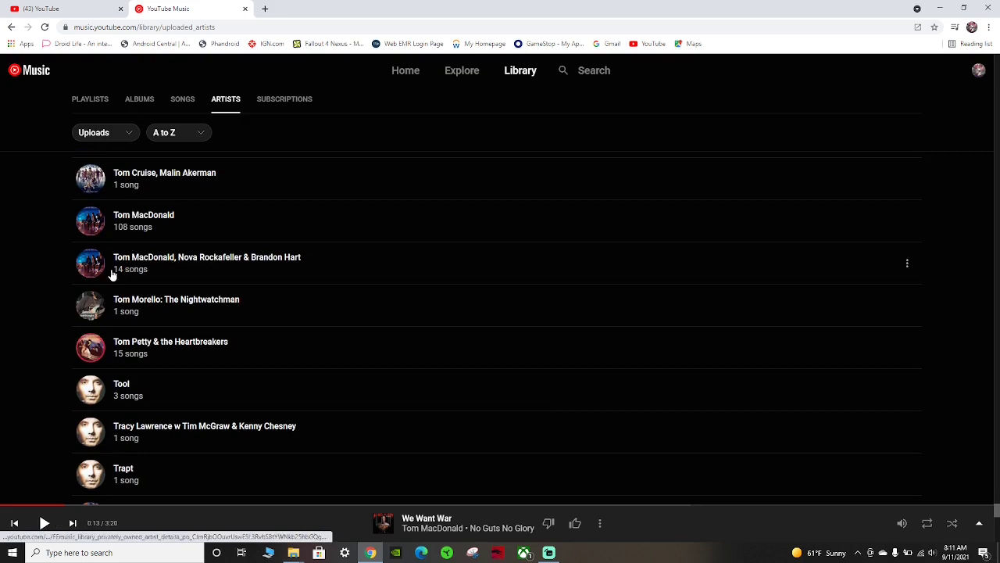
pyautogui.moveTo(122, 222)
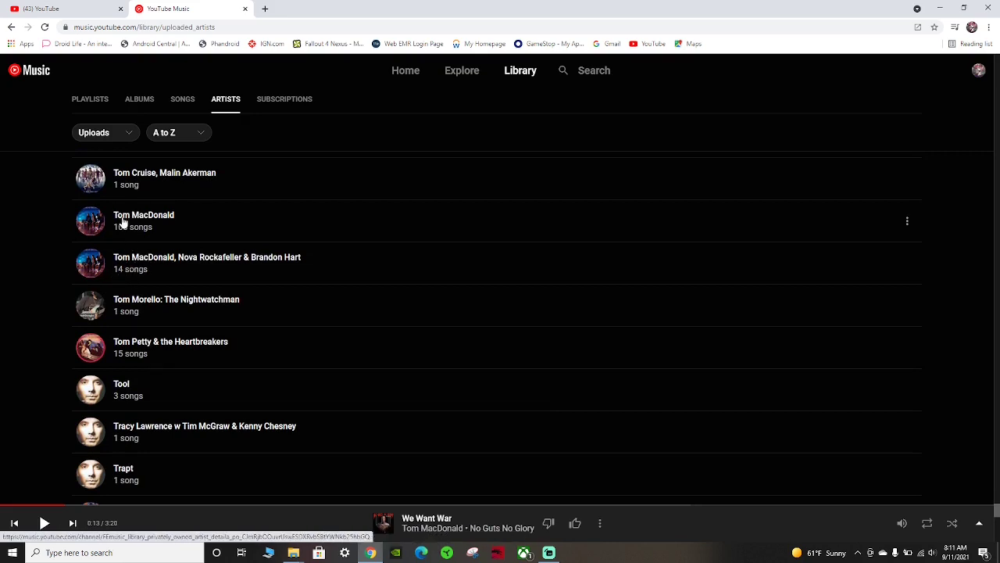
pyautogui.moveTo(187, 264)
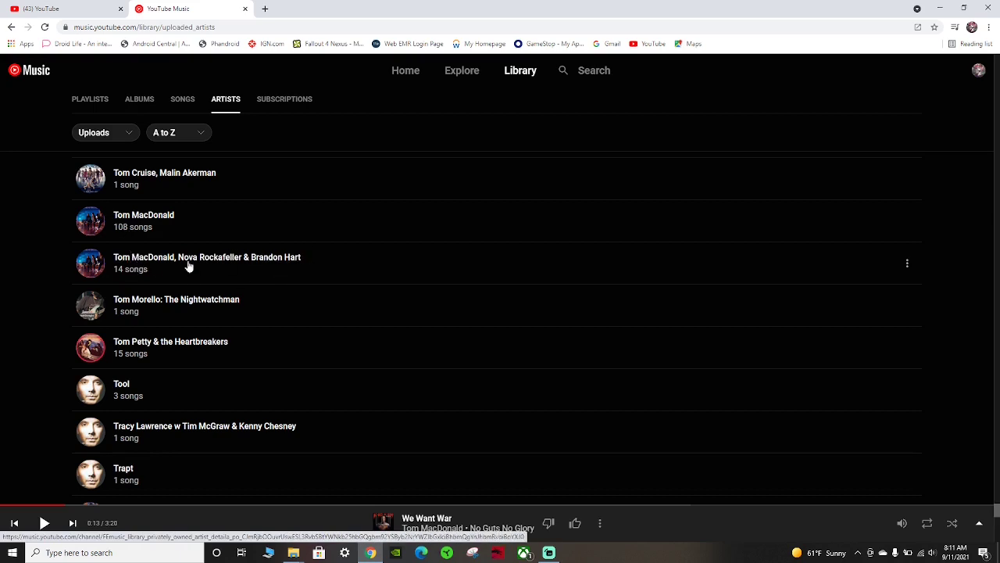
pyautogui.moveTo(227, 268)
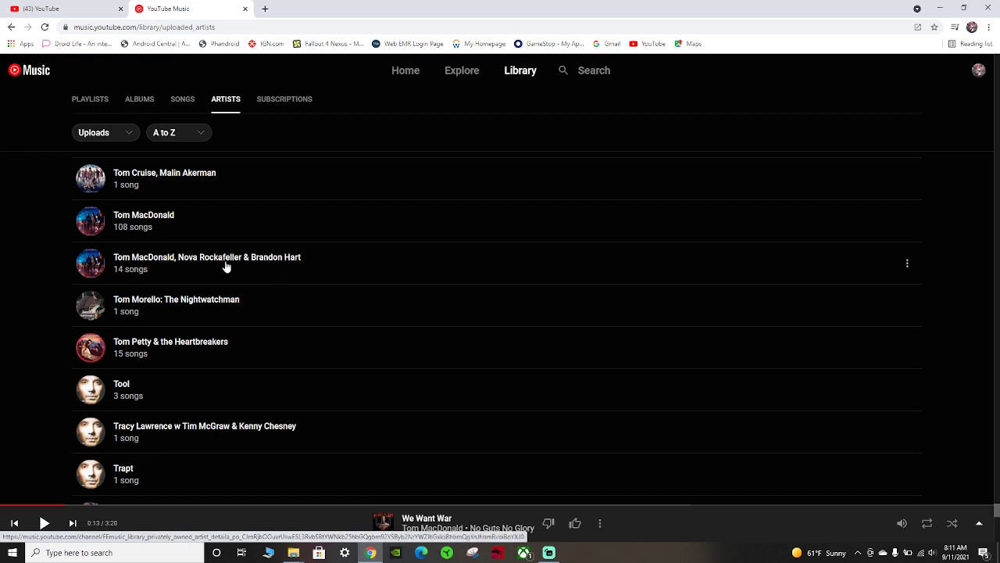
pyautogui.moveTo(137, 222)
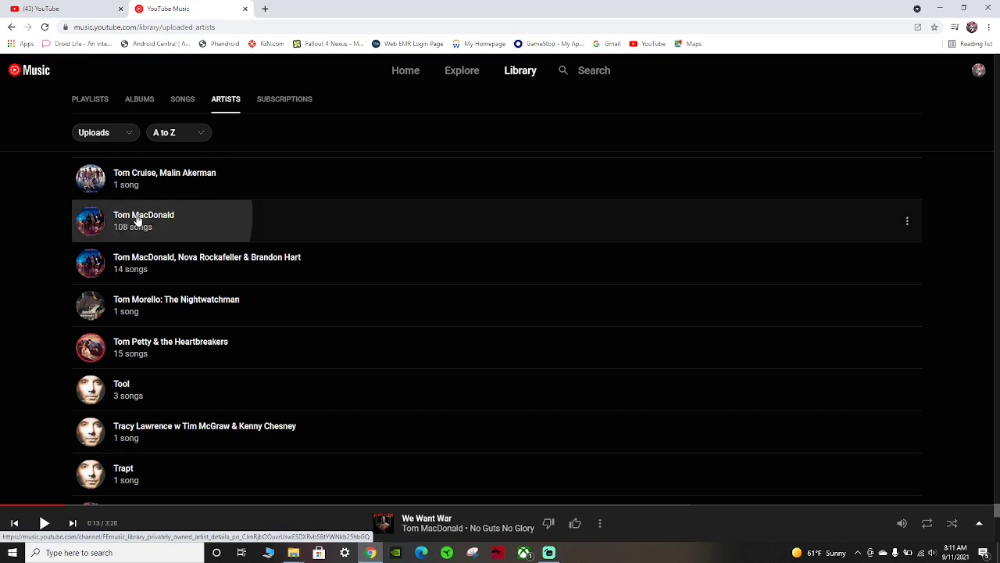
# Browse through Tom MacDonald's uploaded songs and albums
pyautogui.click(143, 216)
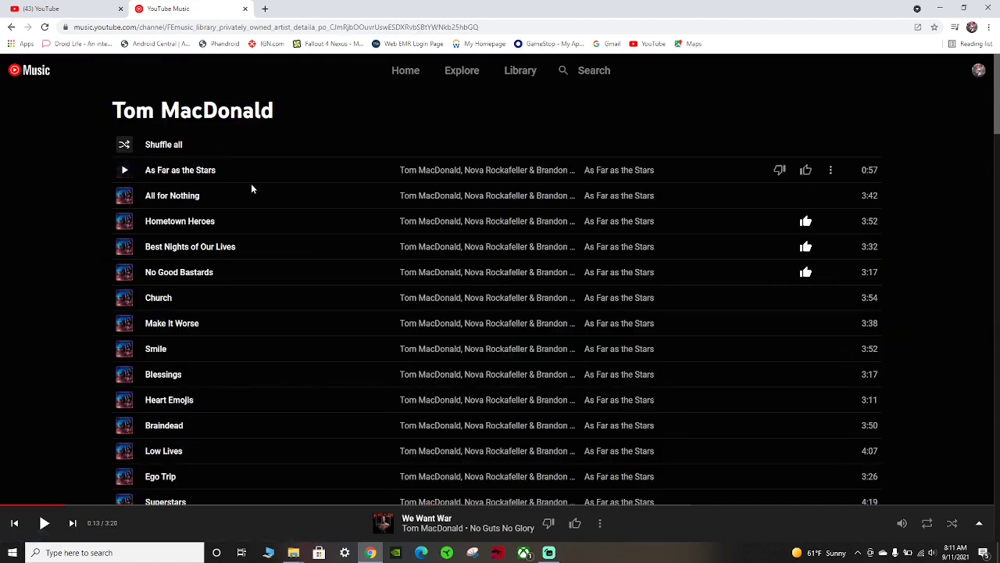
pyautogui.scroll(-3)
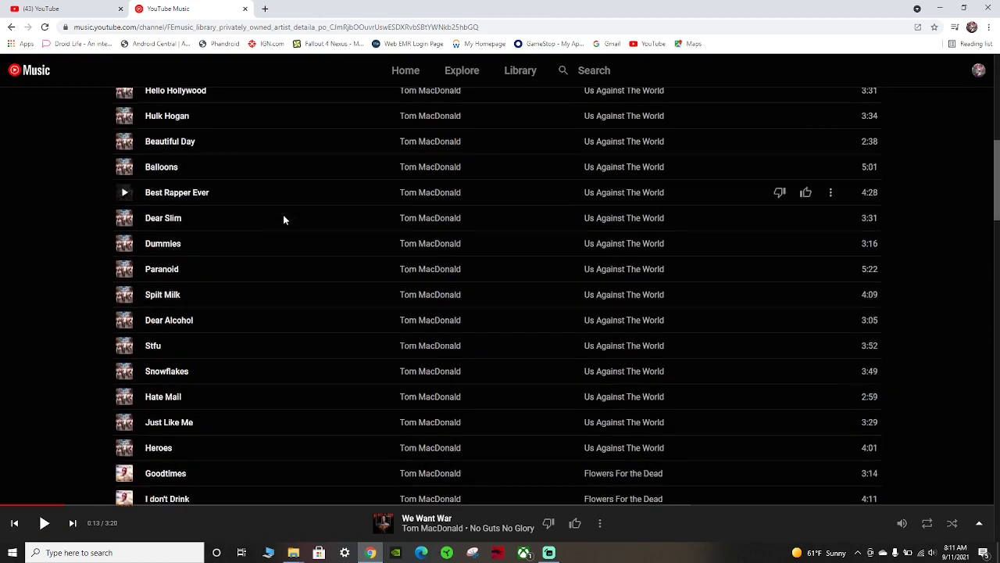
pyautogui.scroll(-3)
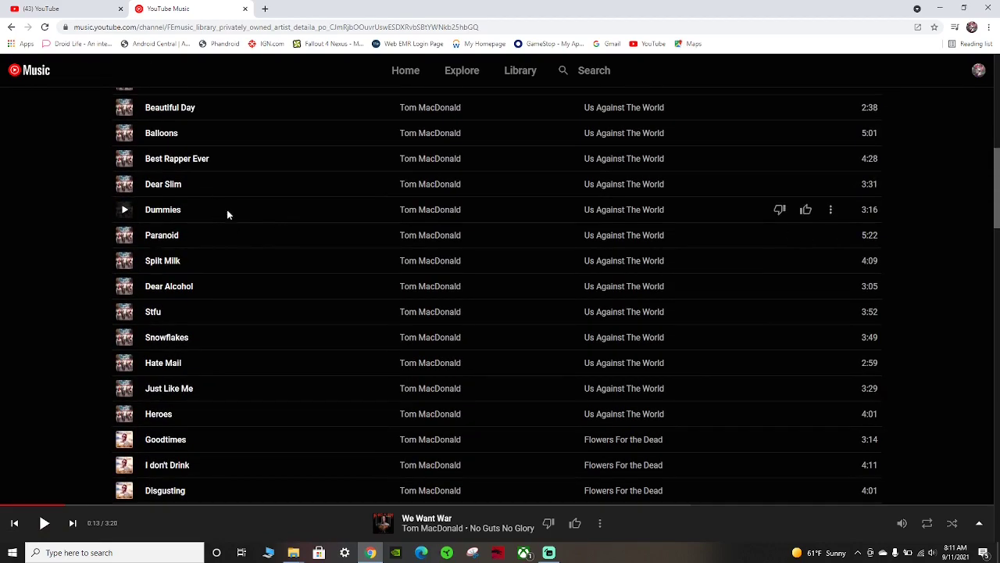
pyautogui.scroll(-3)
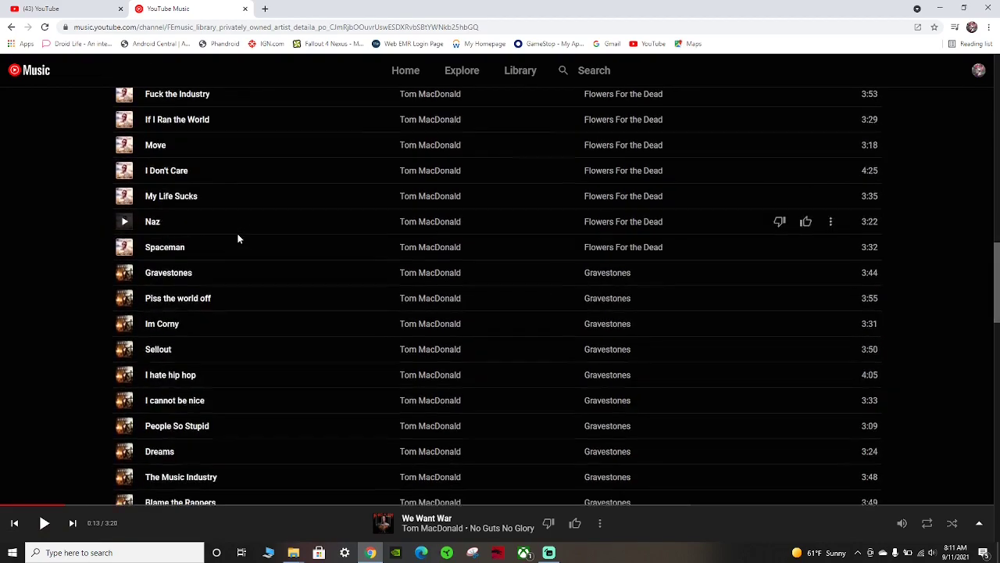
pyautogui.scroll(-3)
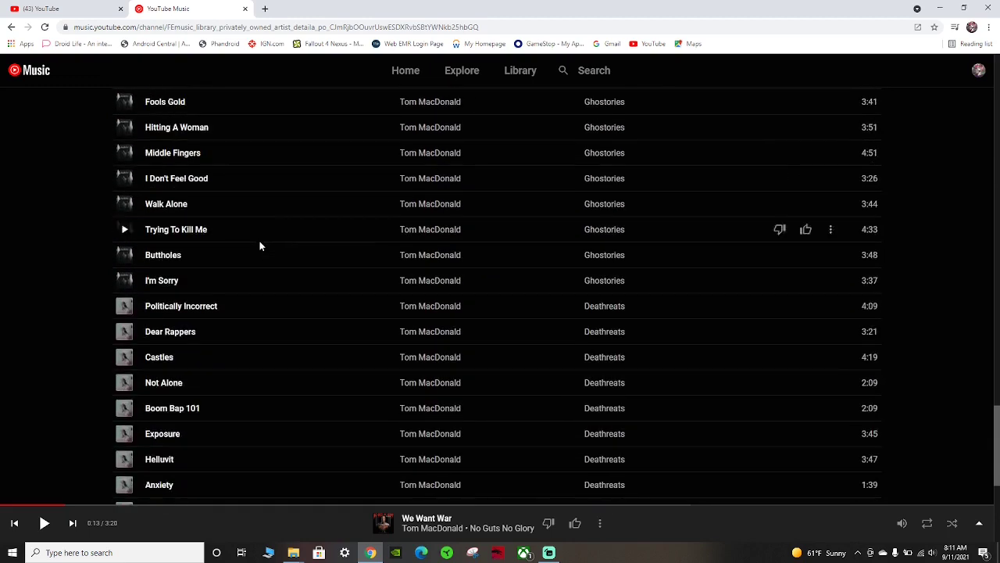
pyautogui.scroll(-3)
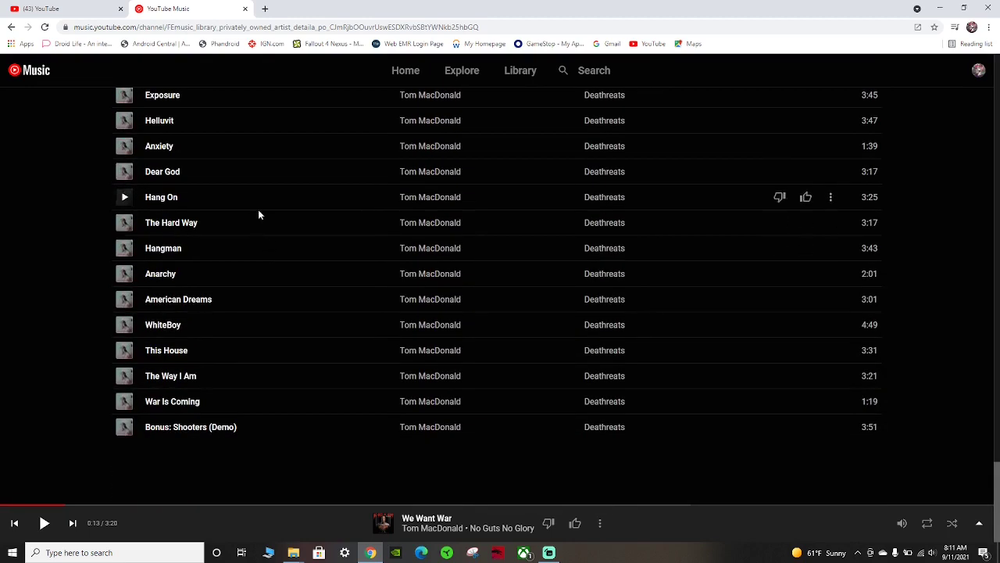
pyautogui.moveTo(997, 500)
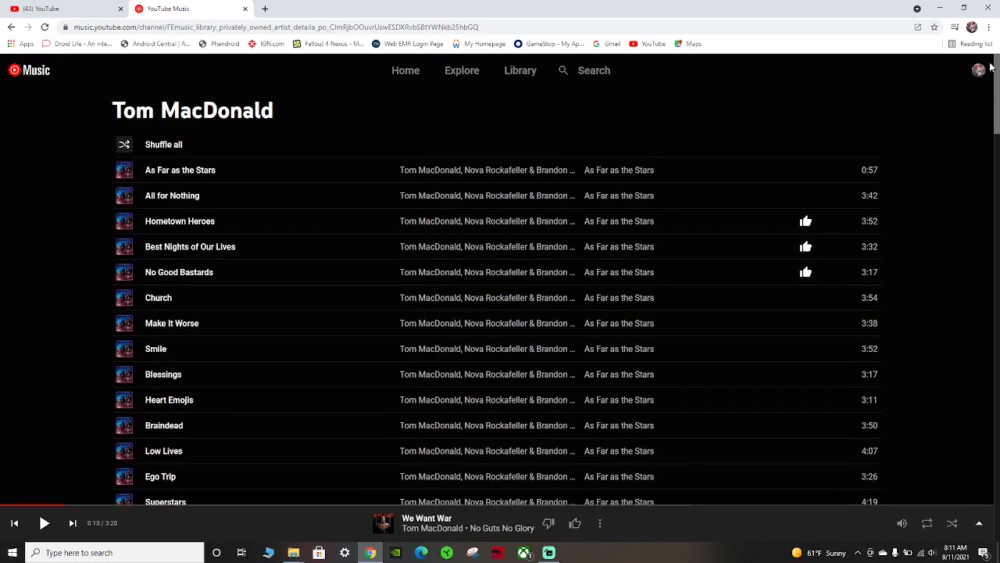
pyautogui.moveTo(941, 54)
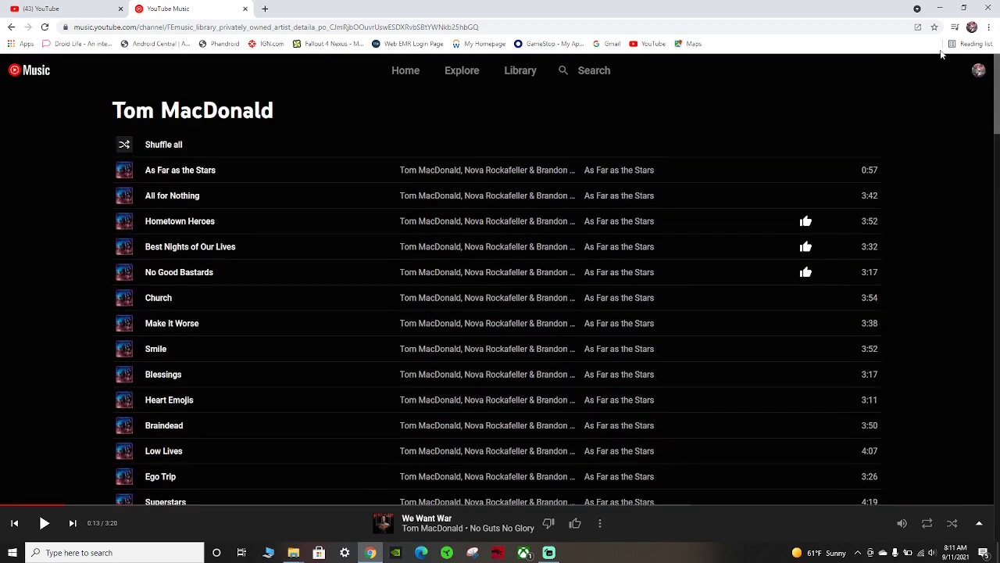
pyautogui.moveTo(981, 74)
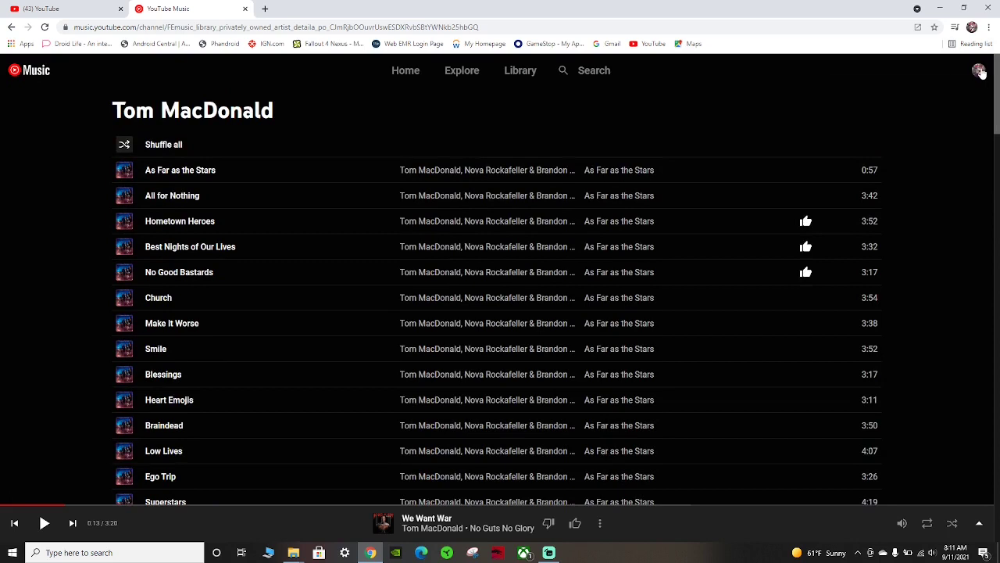
# Return to the library's uploaded artists overview
pyautogui.click(978, 70)
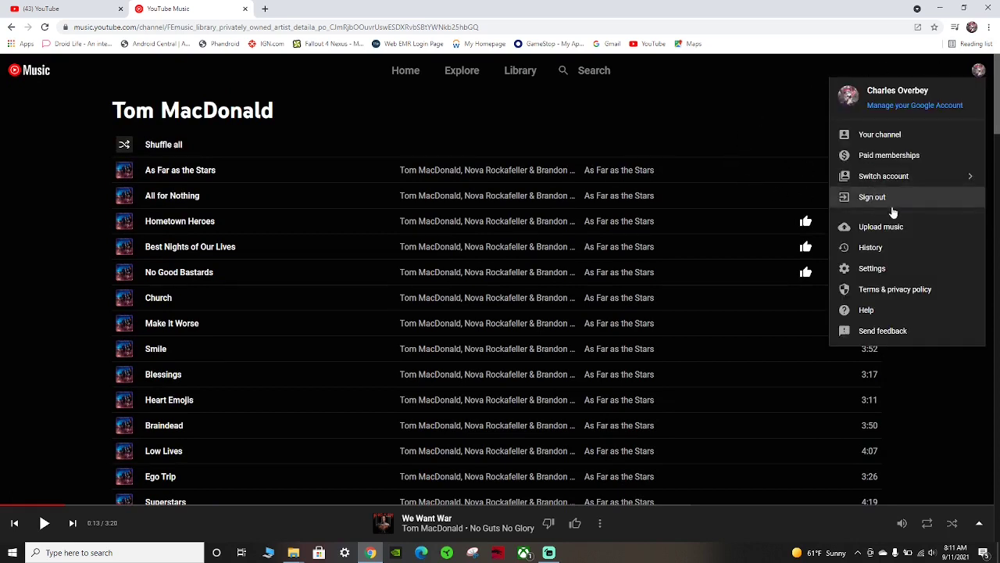
pyautogui.moveTo(816, 138)
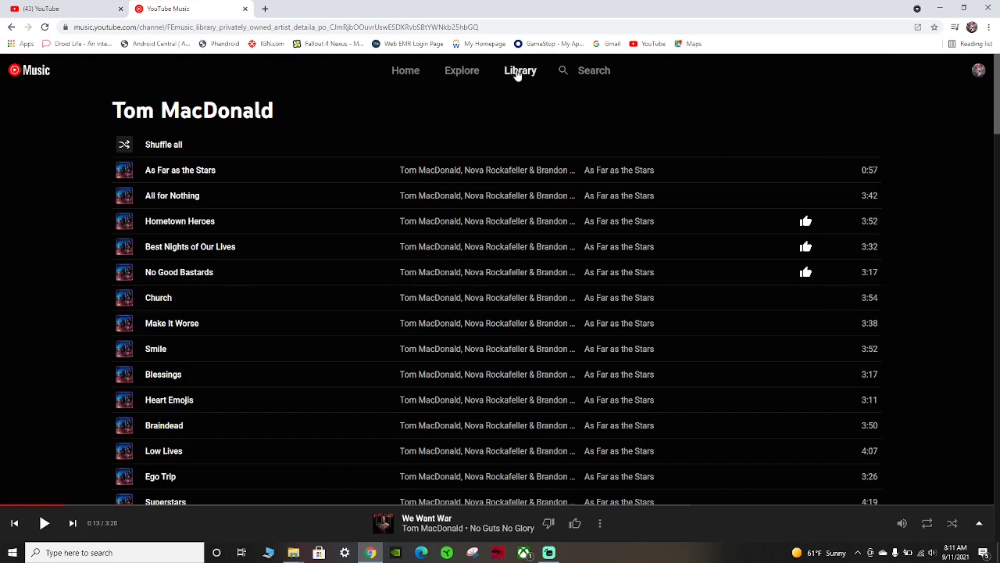
pyautogui.click(519, 70)
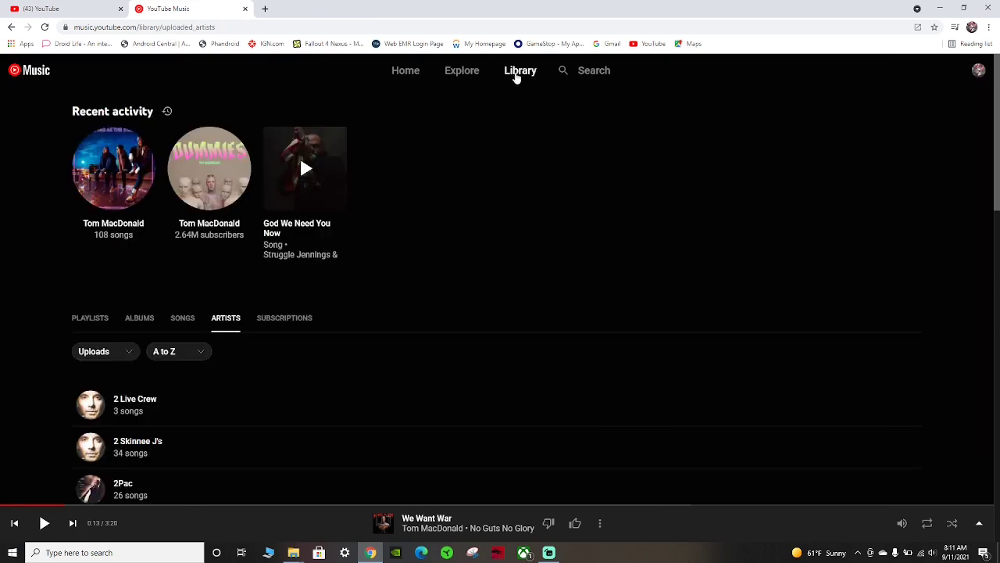
pyautogui.moveTo(979, 78)
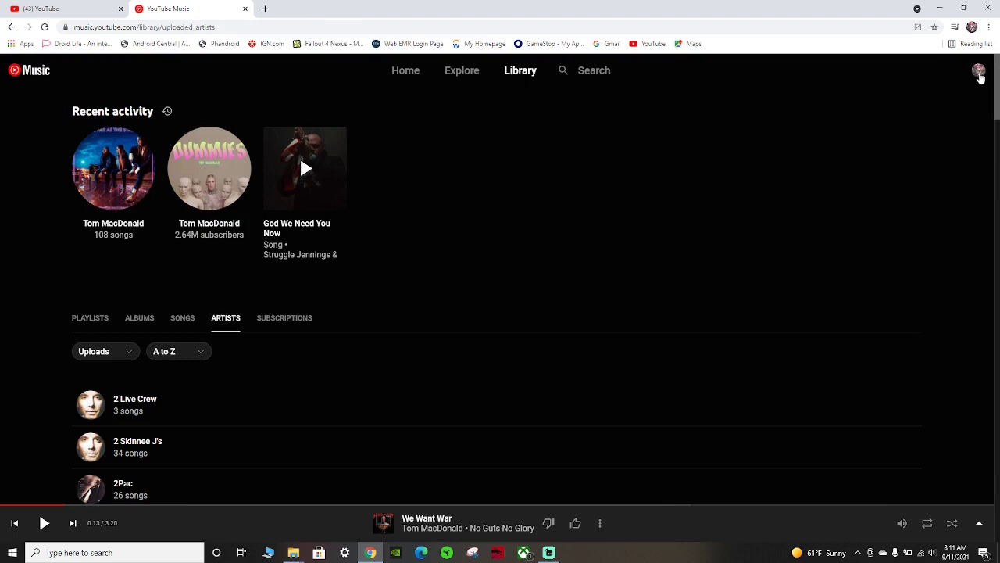
# Start an upload from the account menu and go into the No Guts No Glory folder
pyautogui.click(978, 70)
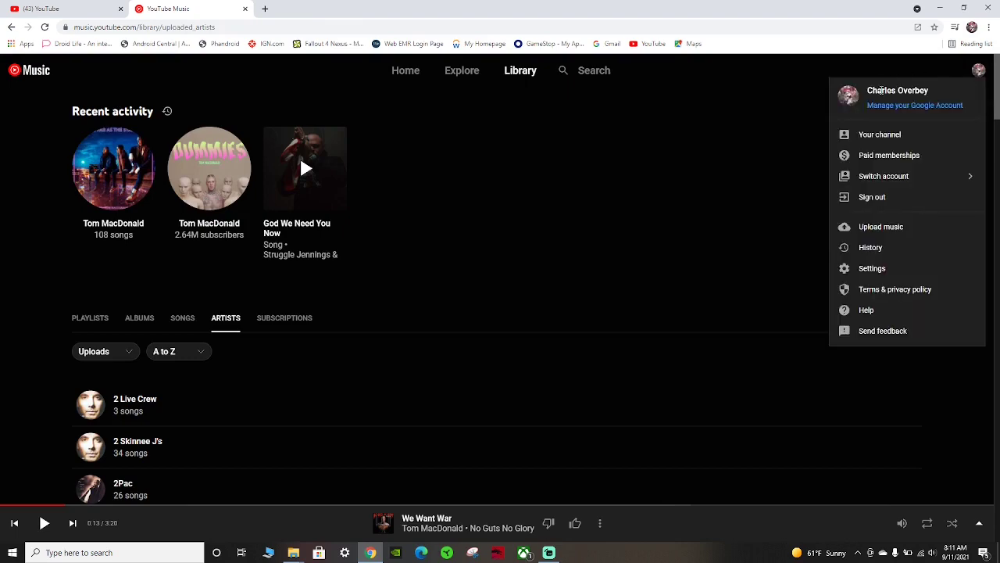
pyautogui.click(882, 226)
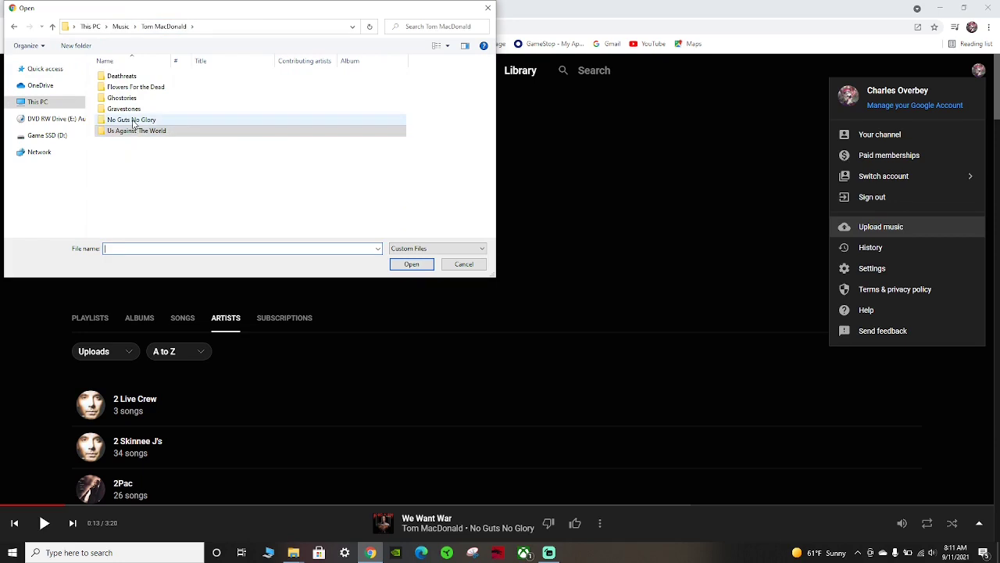
pyautogui.moveTo(138, 130)
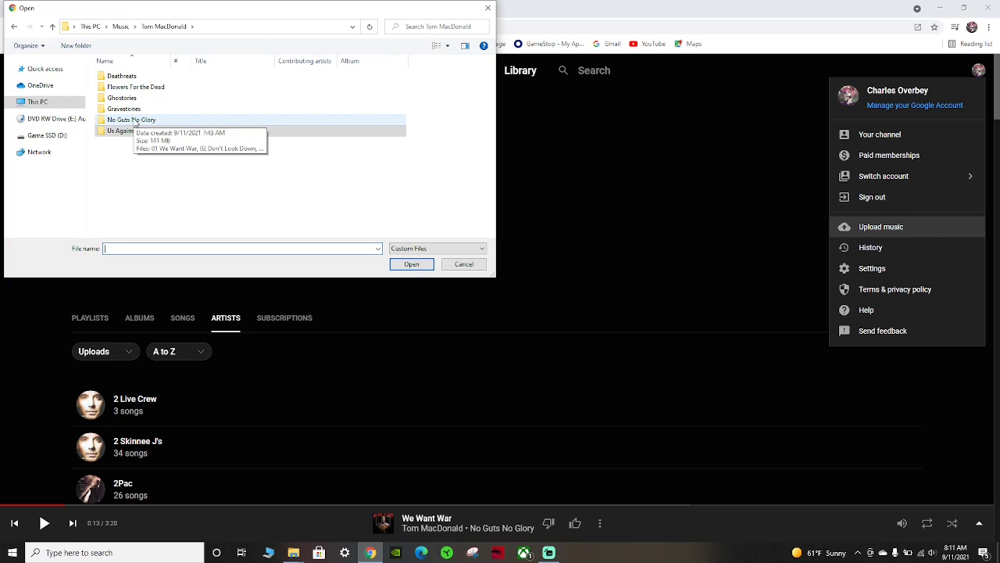
pyautogui.click(132, 119)
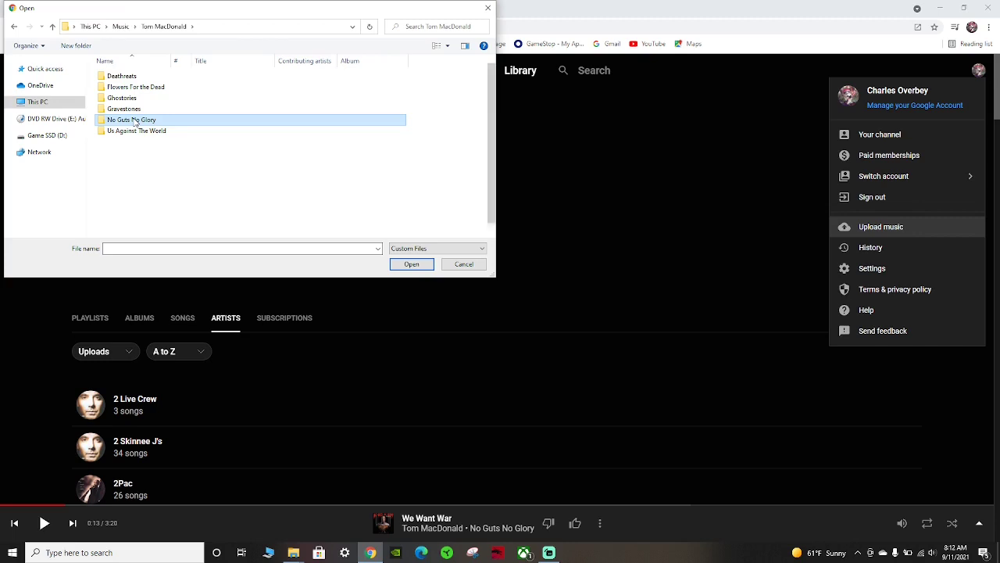
pyautogui.doubleClick(132, 119)
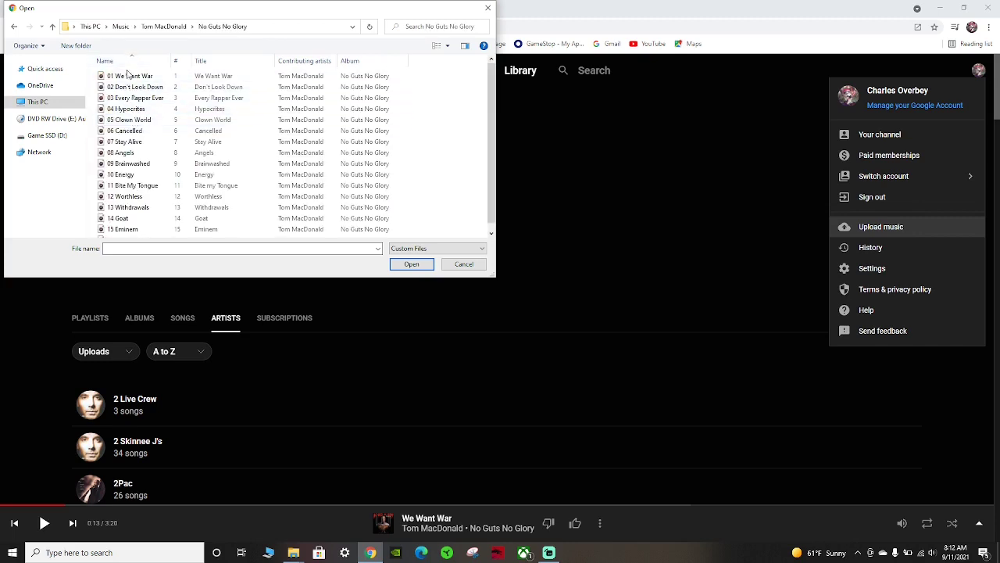
pyautogui.moveTo(132, 75)
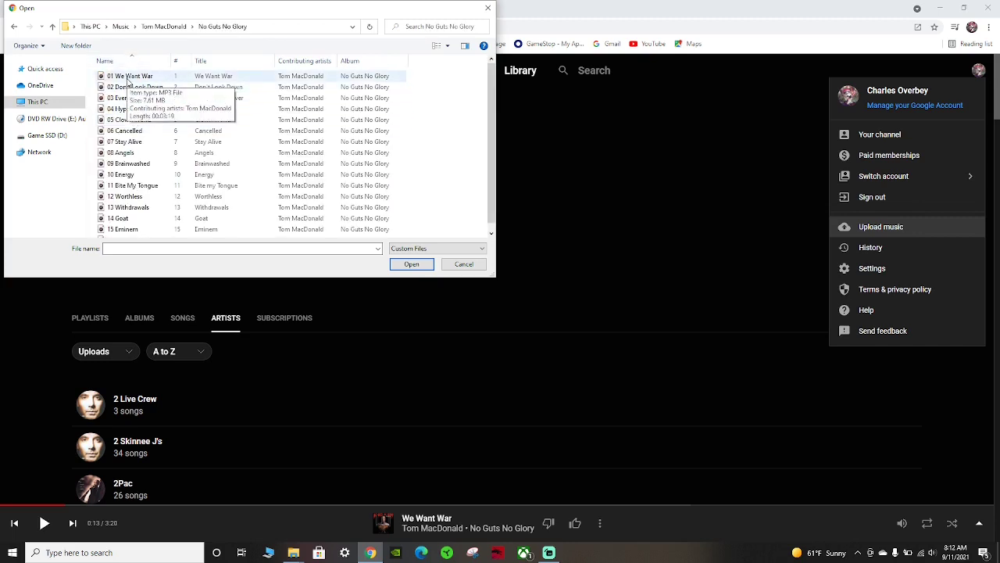
# Select all sixteen tracks from We Want War to Growth and begin uploading them
pyautogui.click(131, 75)
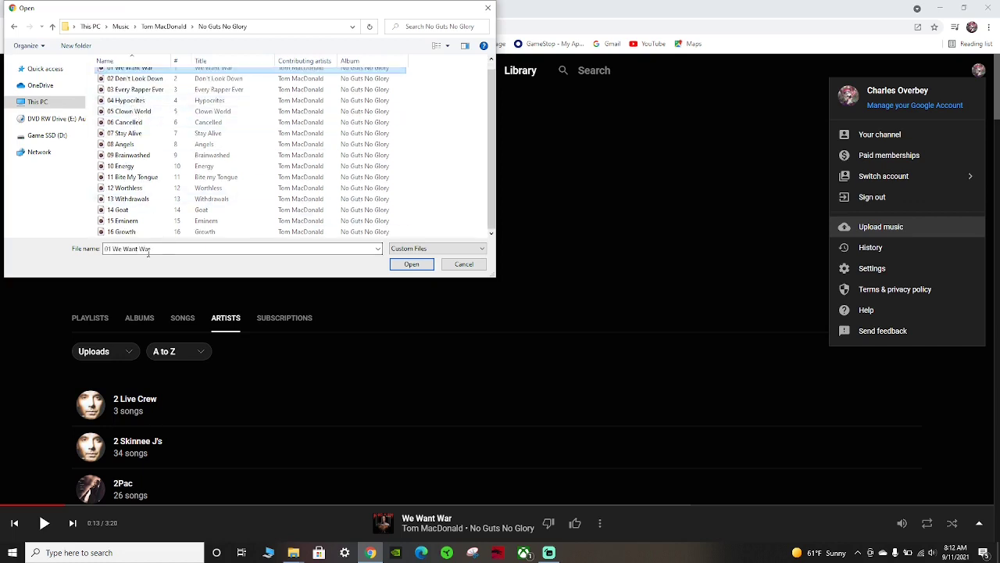
pyautogui.click(132, 232)
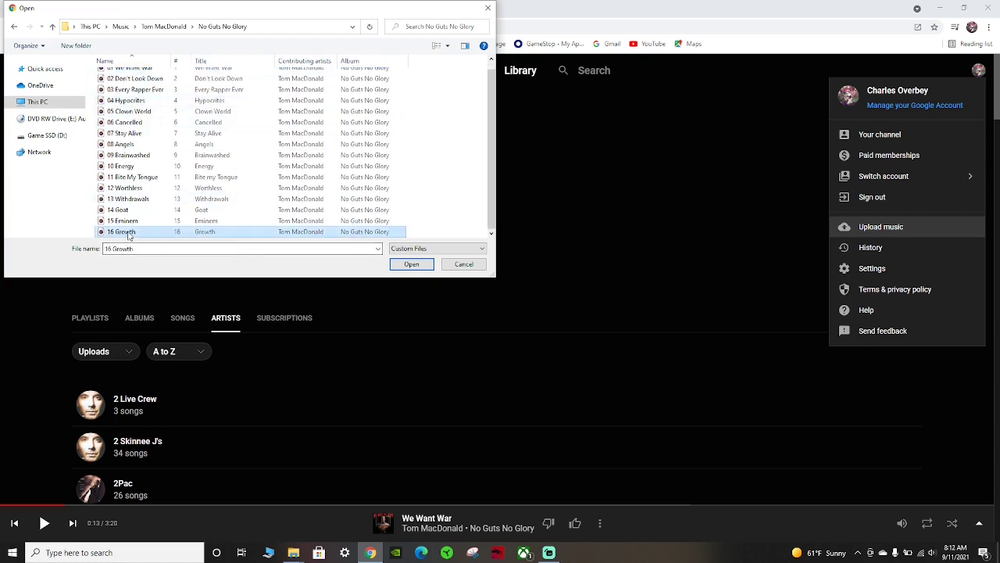
pyautogui.scroll(3)
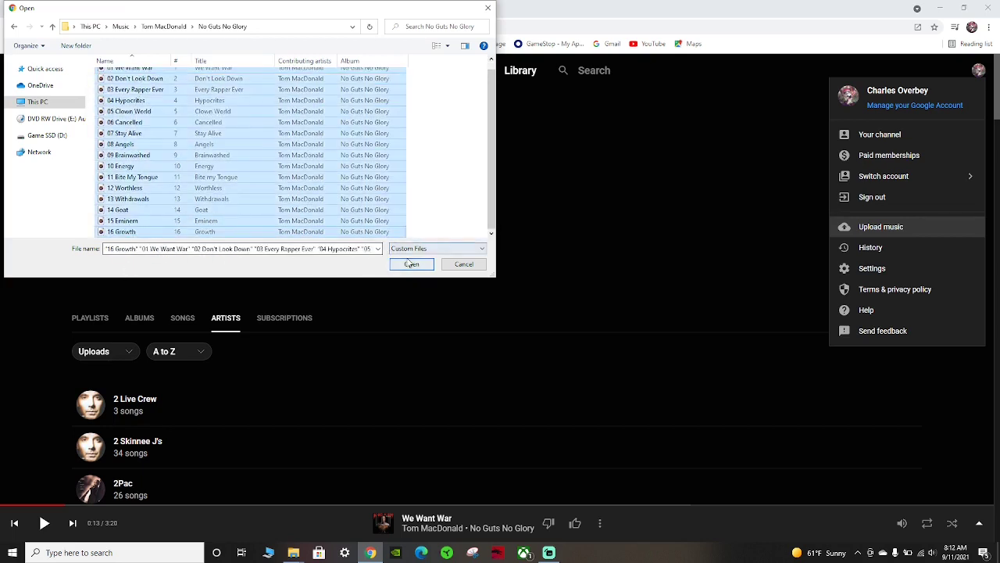
pyautogui.click(410, 264)
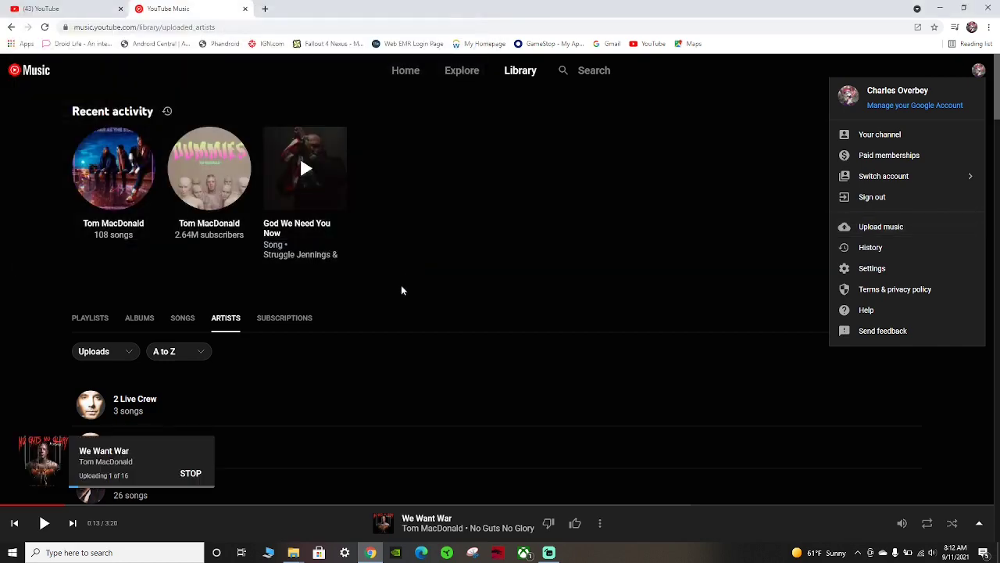
pyautogui.moveTo(149, 472)
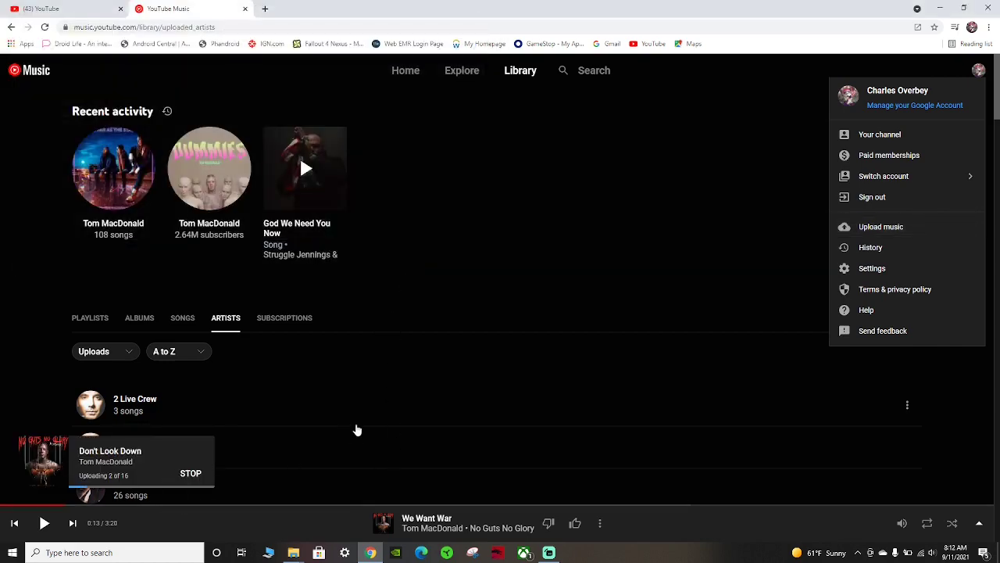
pyautogui.moveTo(394, 468)
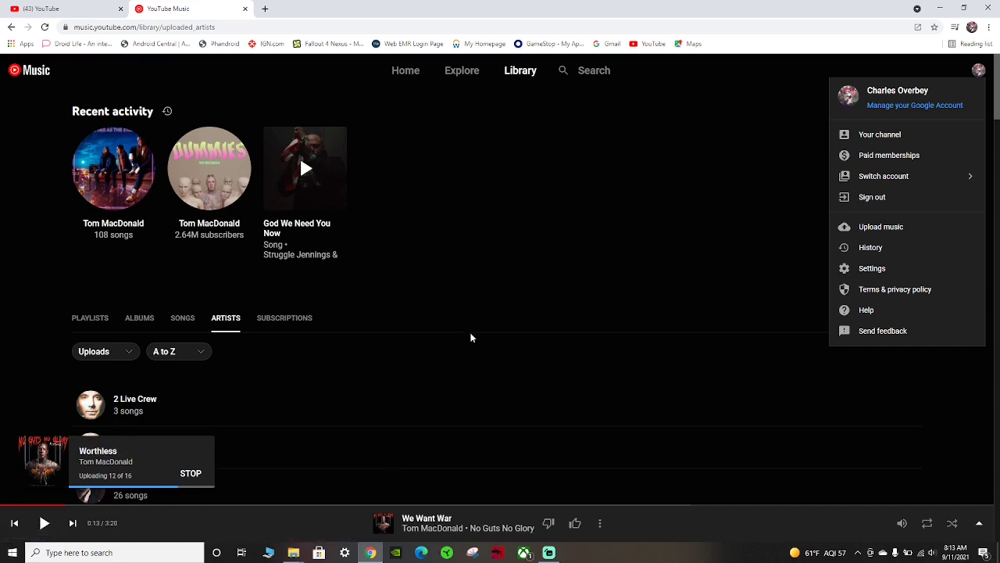
pyautogui.moveTo(396, 376)
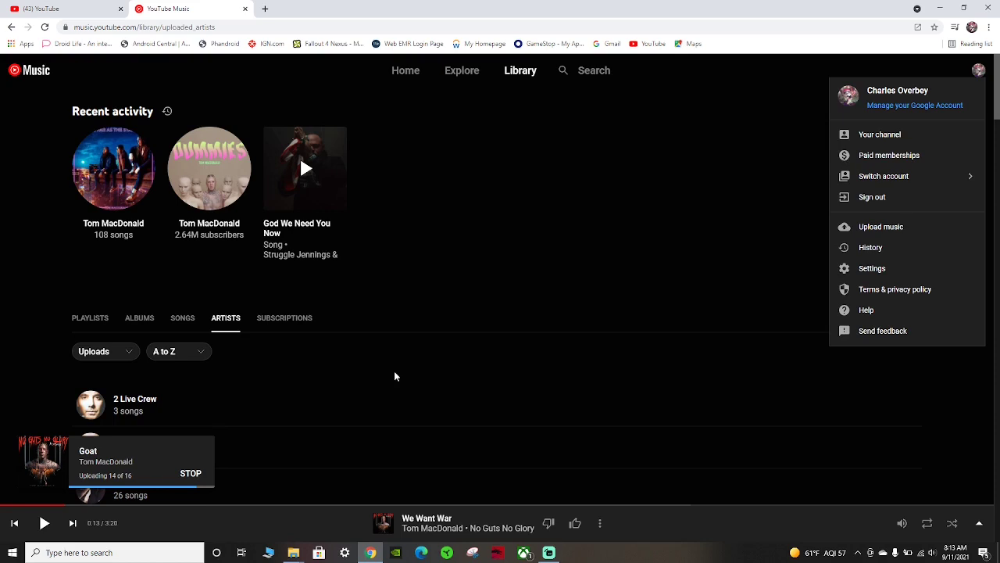
pyautogui.moveTo(385, 400)
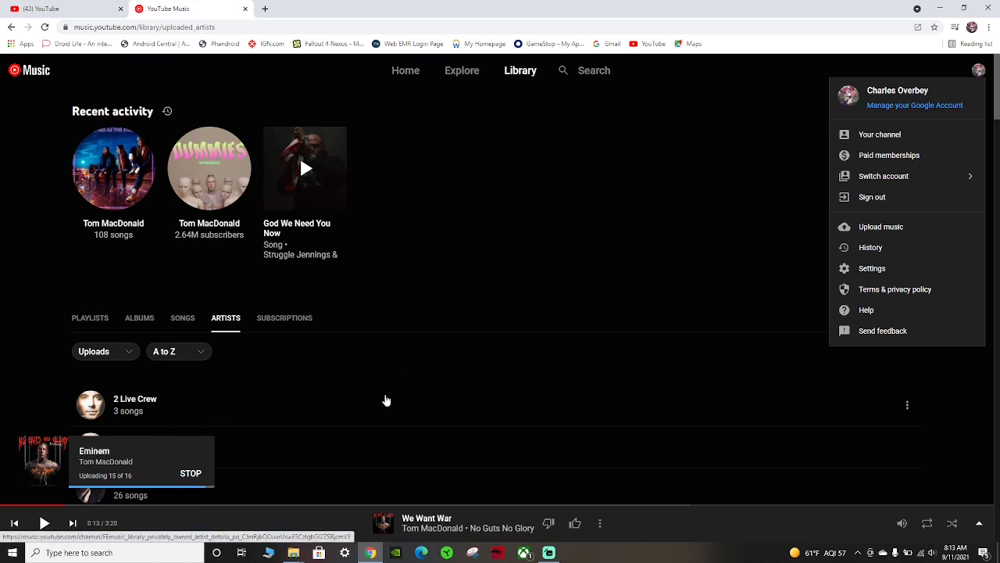
pyautogui.moveTo(585, 258)
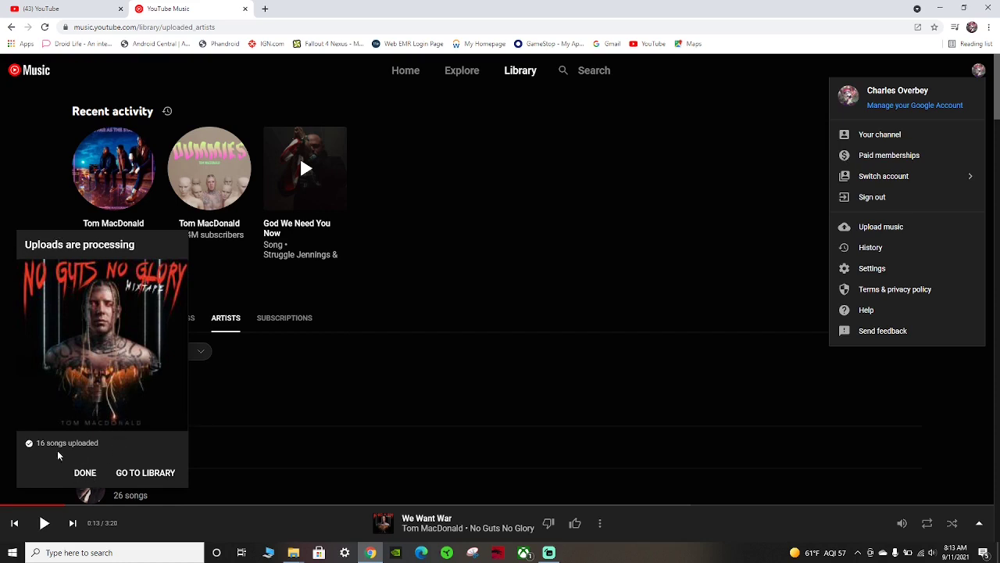
# Dismiss the '16 songs uploaded' notice once the upload completes
pyautogui.click(84, 472)
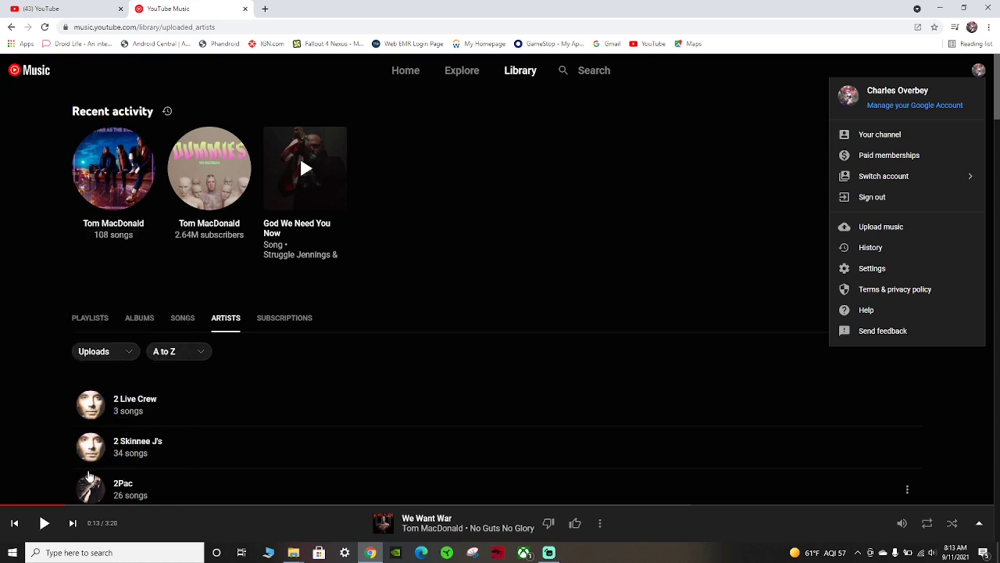
pyautogui.moveTo(664, 247)
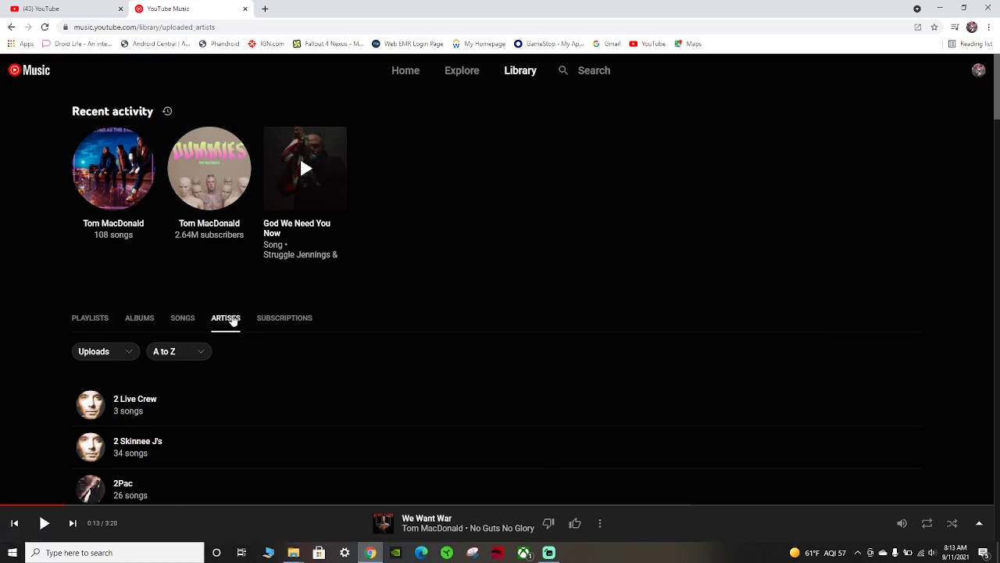
# Scroll down through the uploaded artists list looking for Tom MacDonald
pyautogui.scroll(-3)
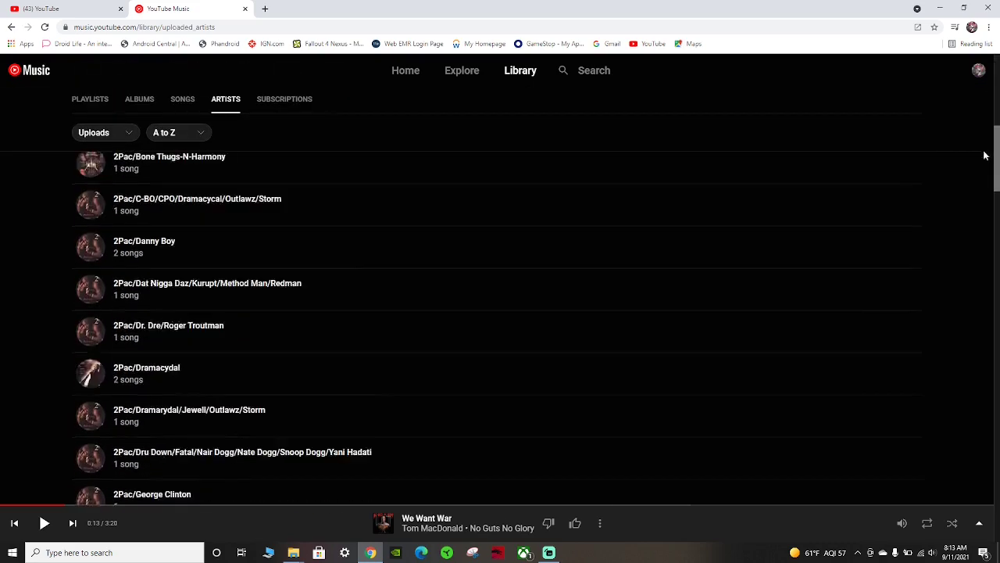
pyautogui.scroll(-3)
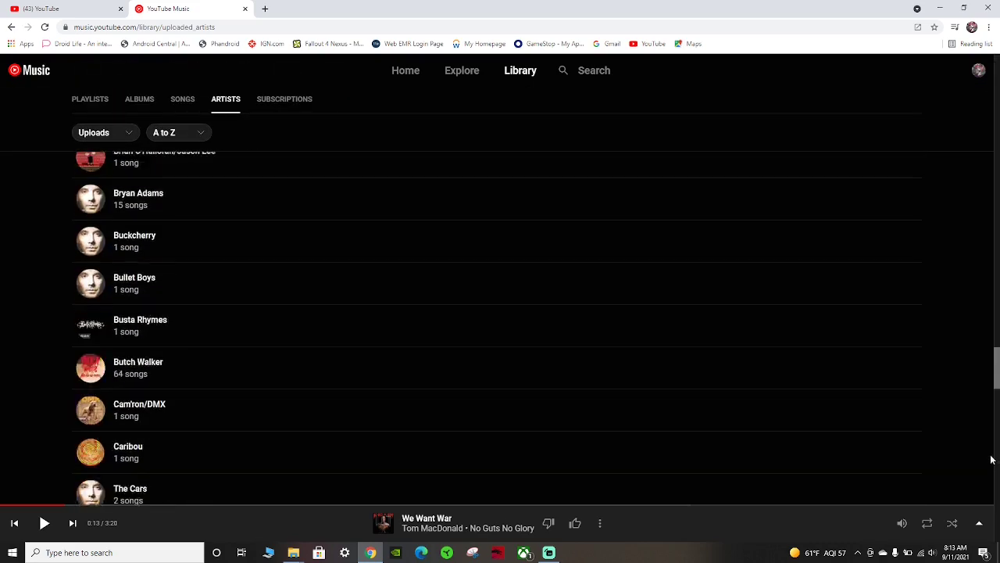
pyautogui.scroll(-3)
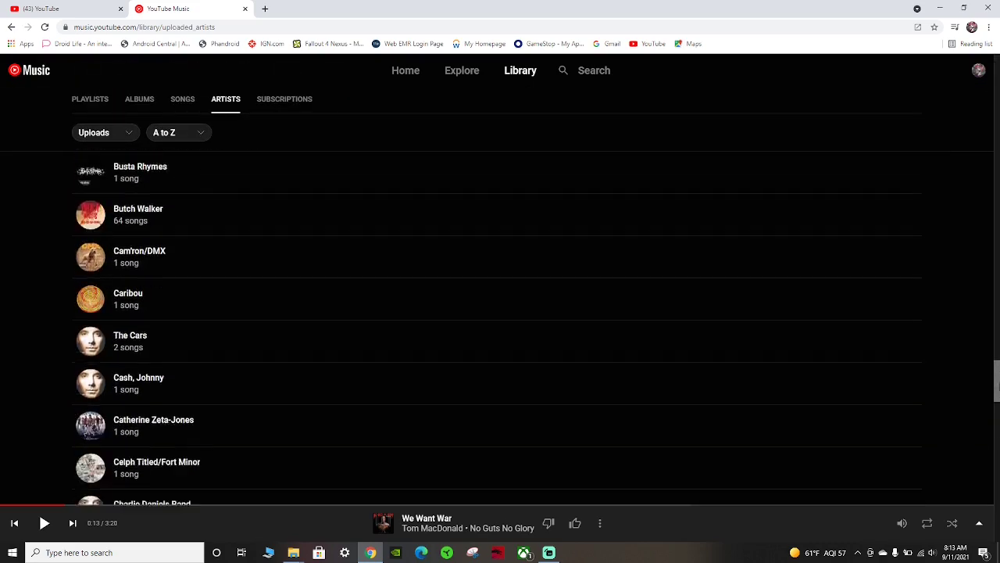
pyautogui.scroll(-3)
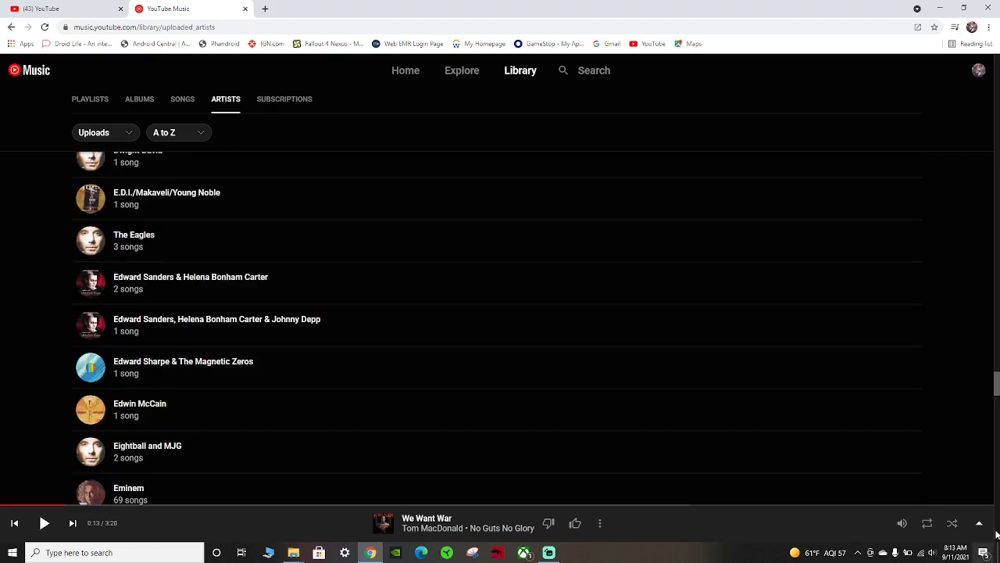
pyautogui.scroll(-3)
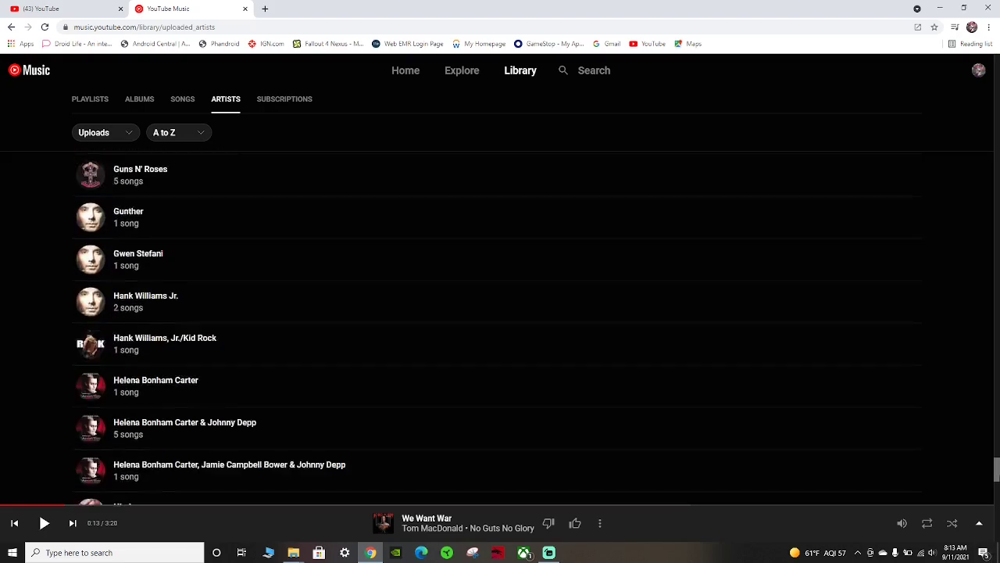
pyautogui.scroll(-3)
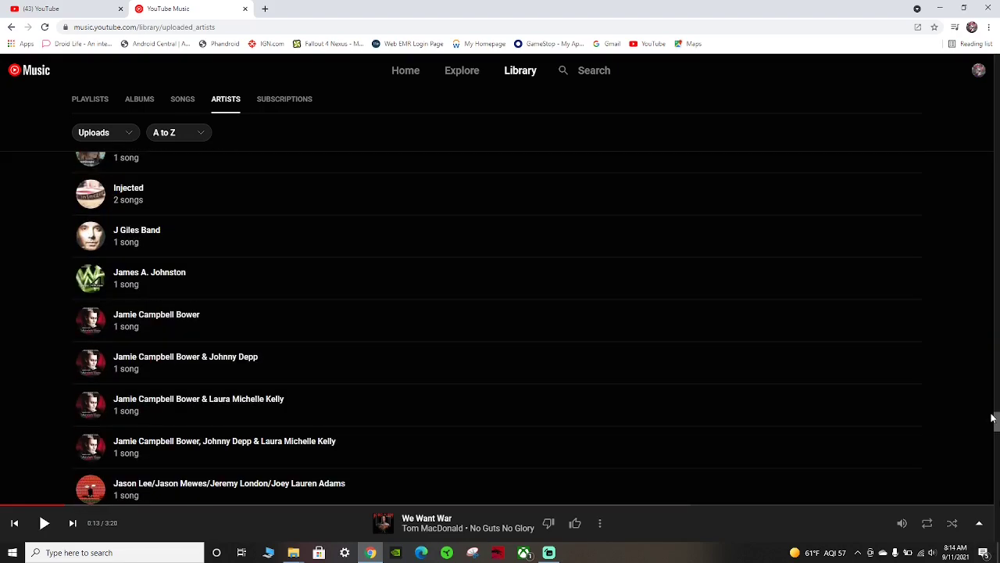
pyautogui.scroll(-3)
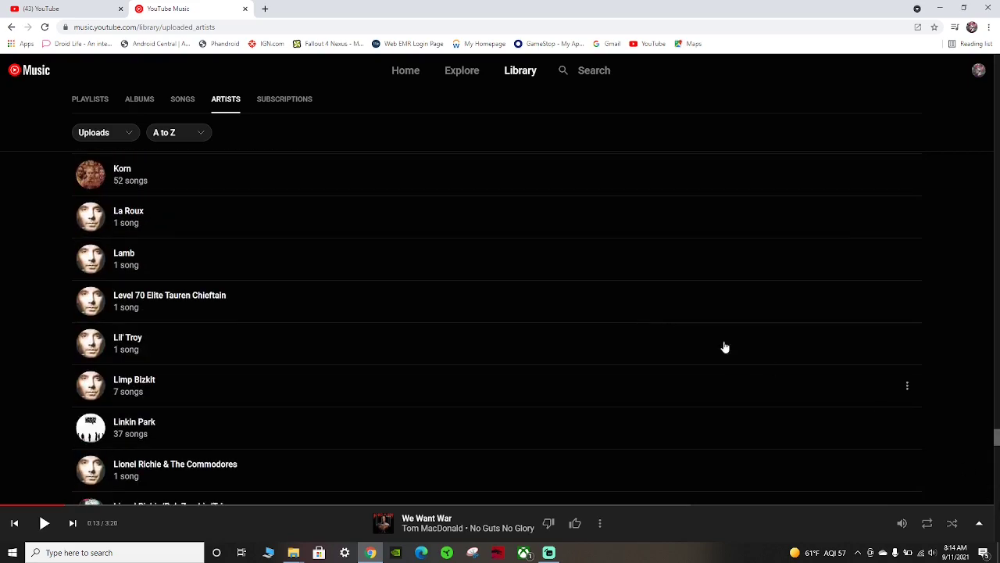
pyautogui.scroll(-3)
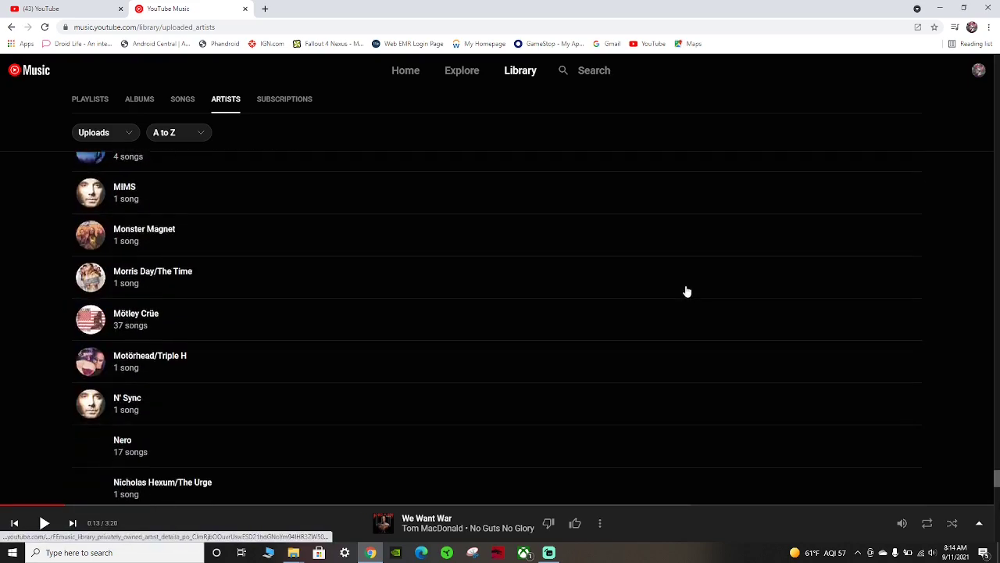
pyautogui.scroll(-3)
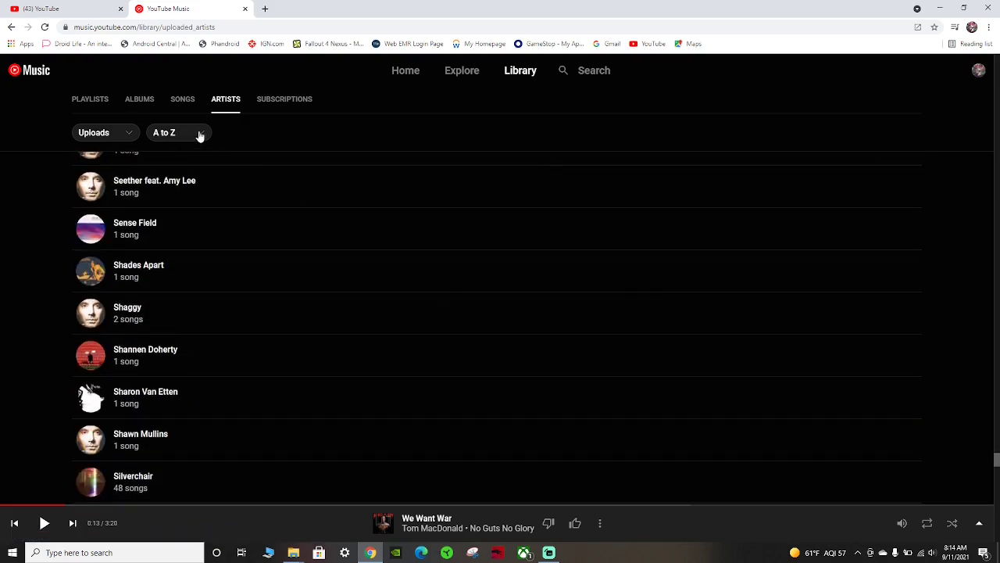
# Sort the artists Z to A so Tom MacDonald with 124 songs appears near the top
pyautogui.click(178, 132)
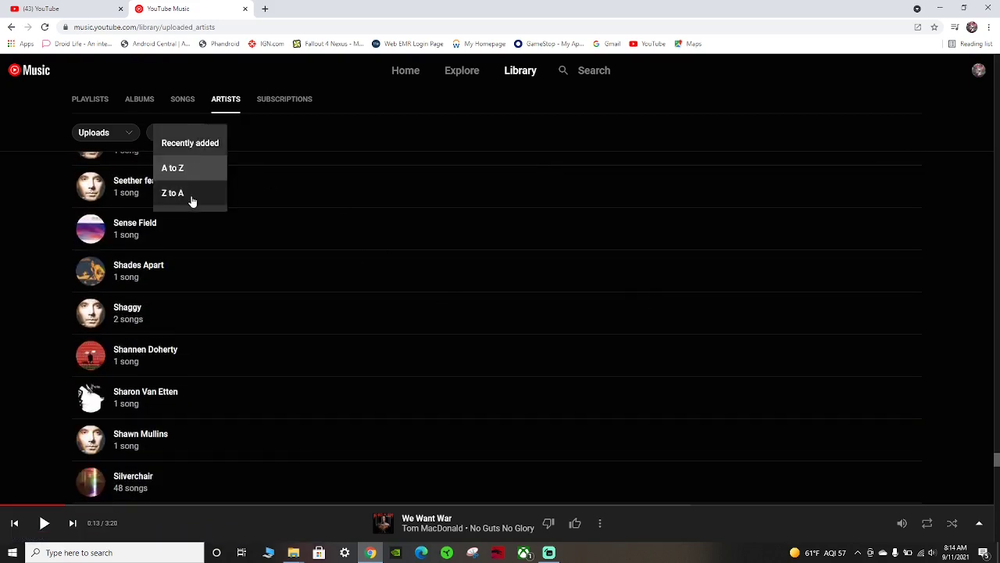
pyautogui.click(172, 194)
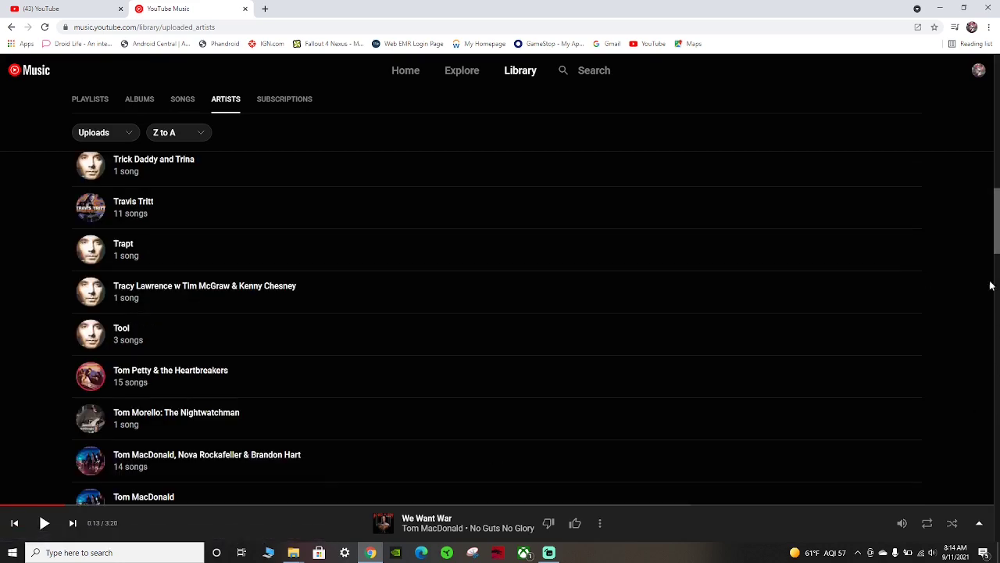
pyautogui.moveTo(145, 257)
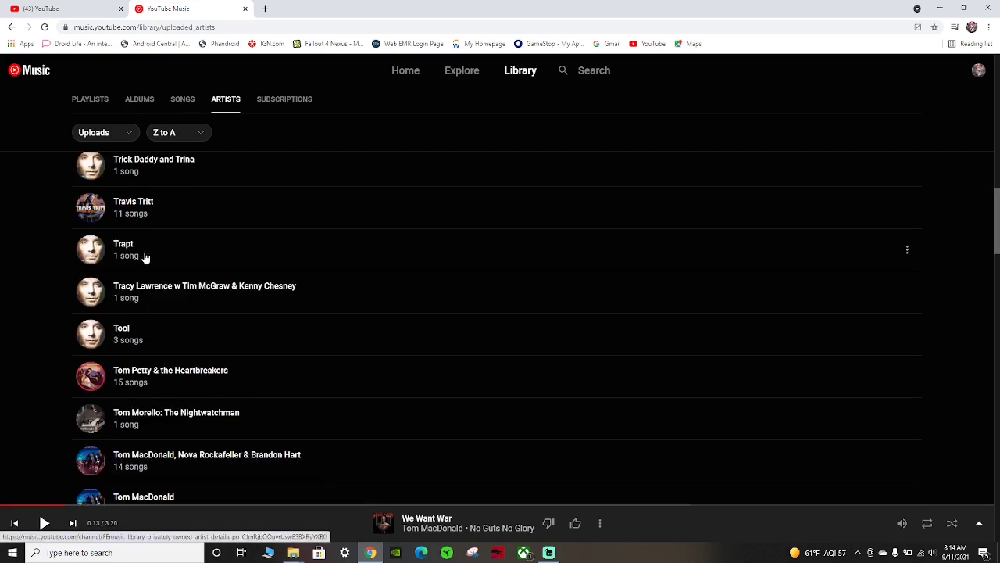
pyautogui.scroll(3)
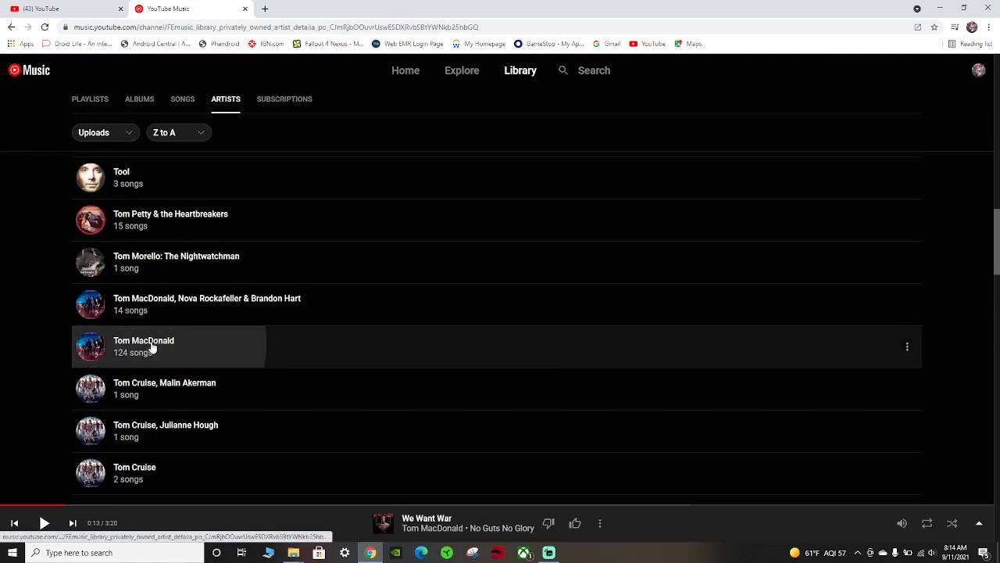
pyautogui.click(144, 347)
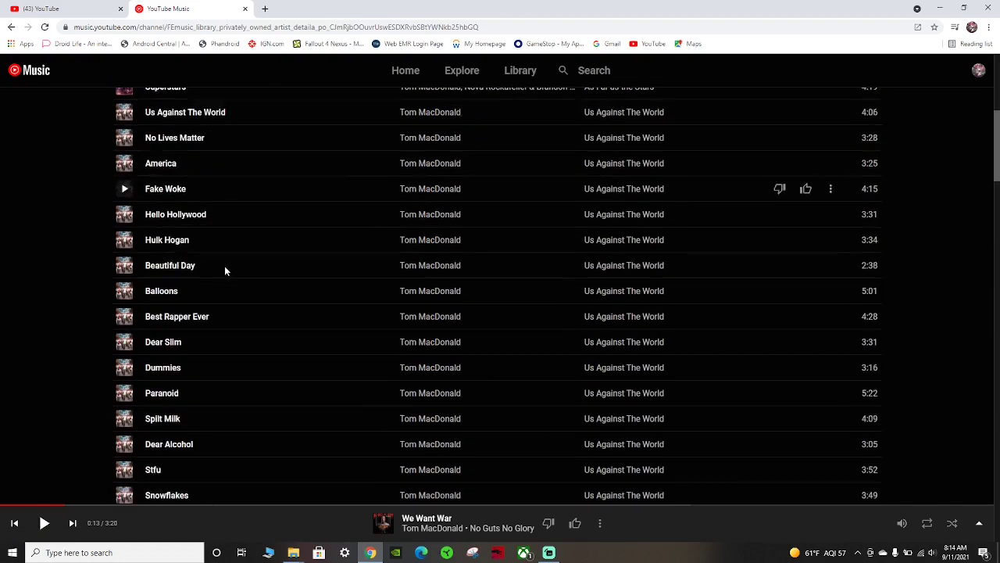
pyautogui.scroll(-3)
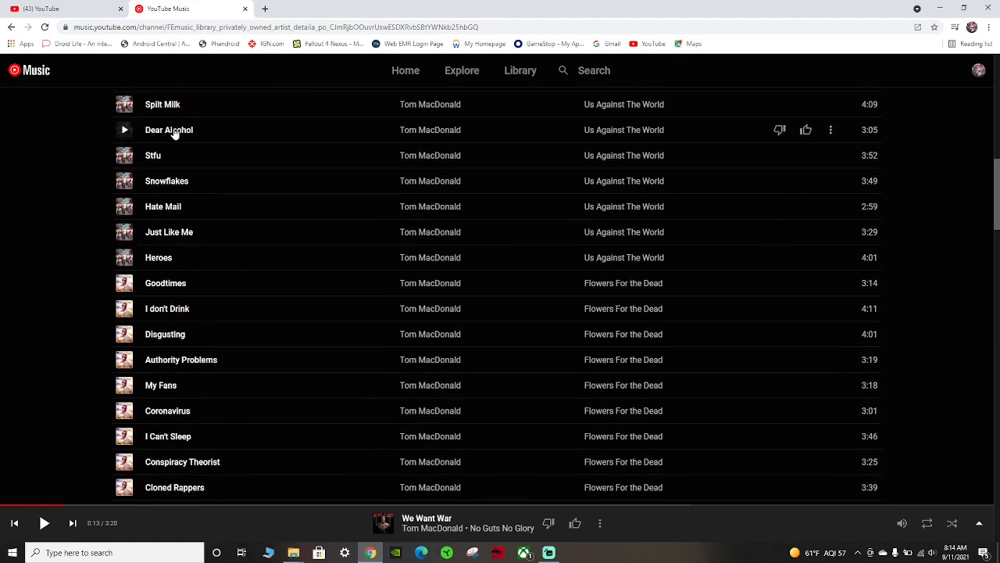
pyautogui.scroll(-3)
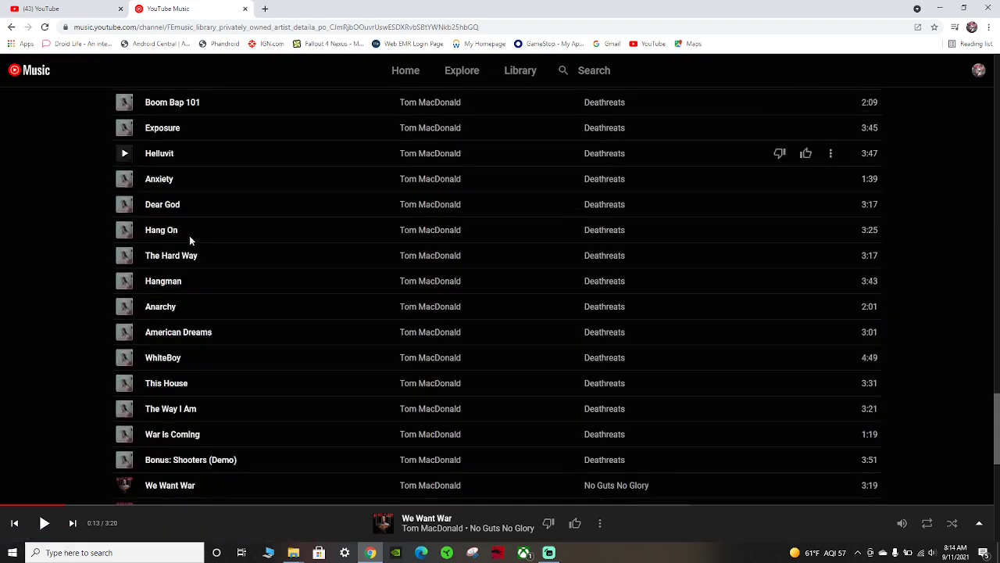
pyautogui.scroll(-3)
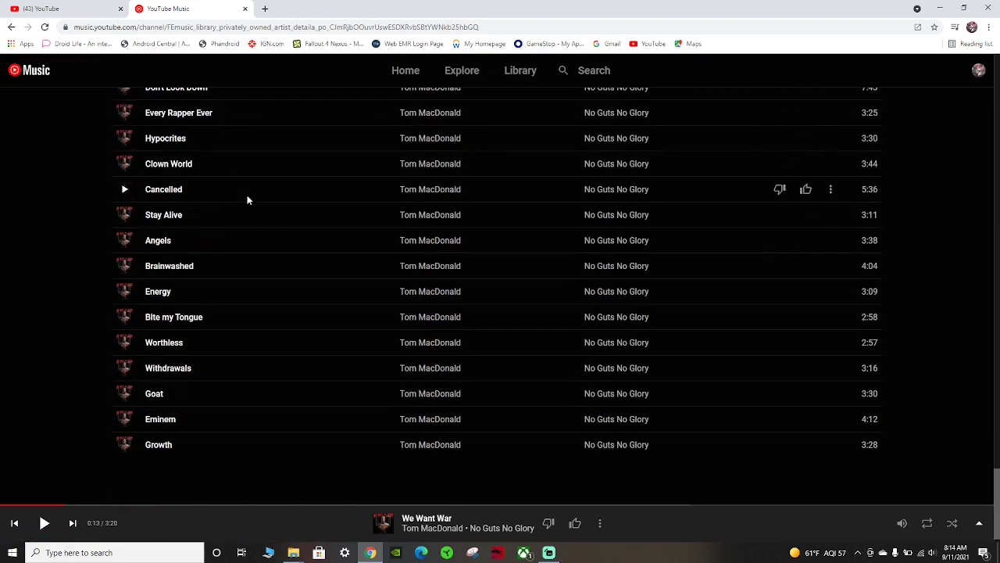
pyautogui.scroll(3)
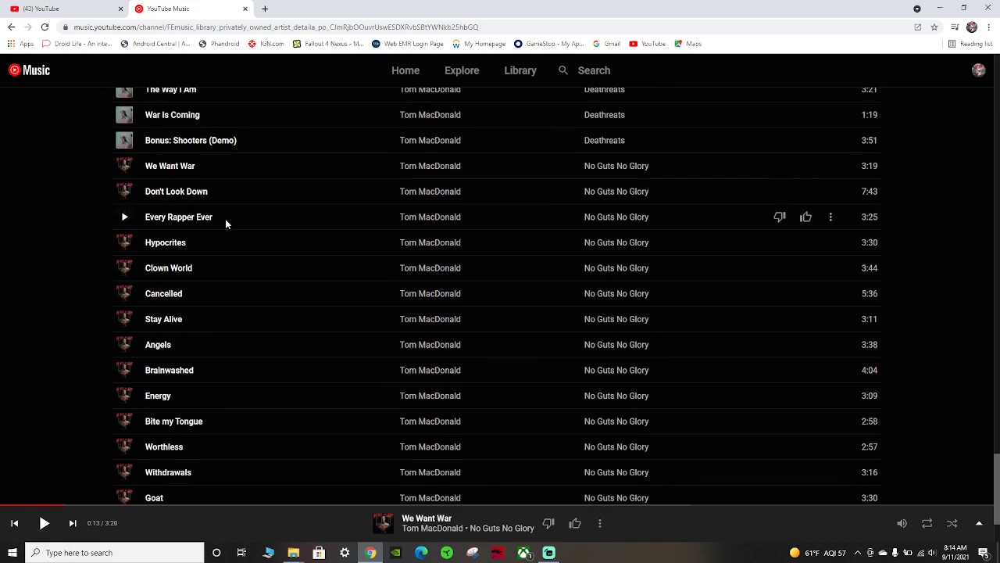
pyautogui.moveTo(282, 247)
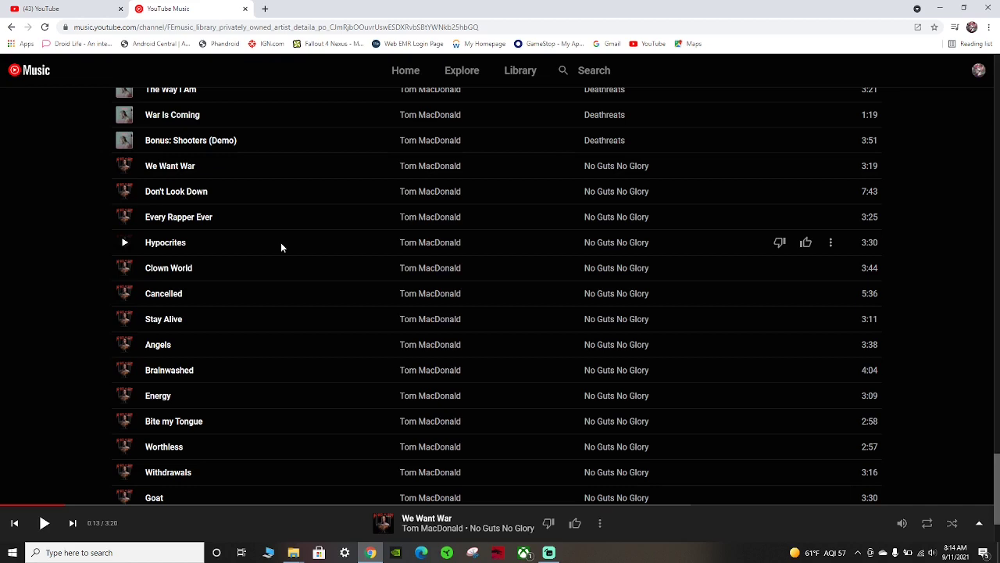
pyautogui.moveTo(341, 259)
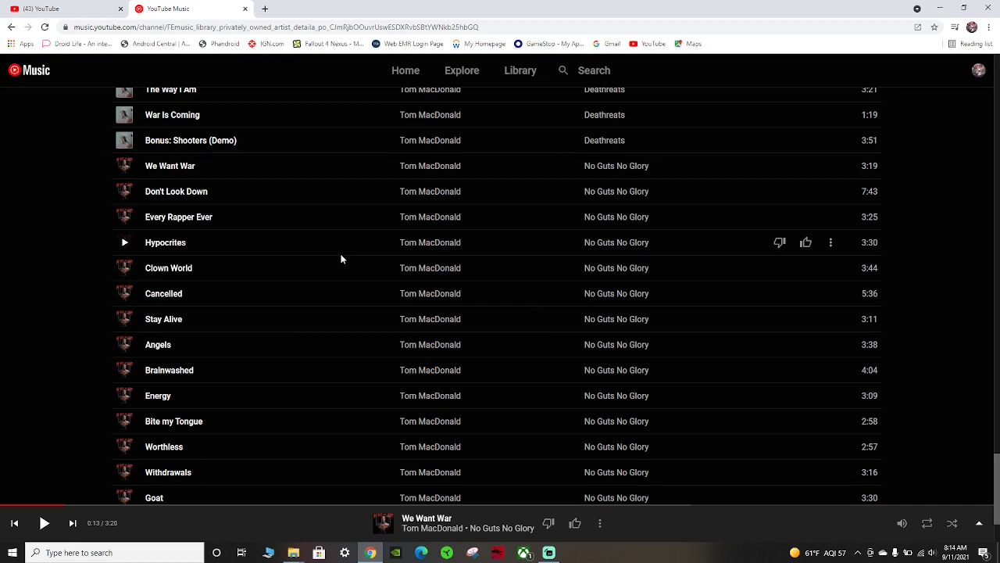
pyautogui.scroll(-3)
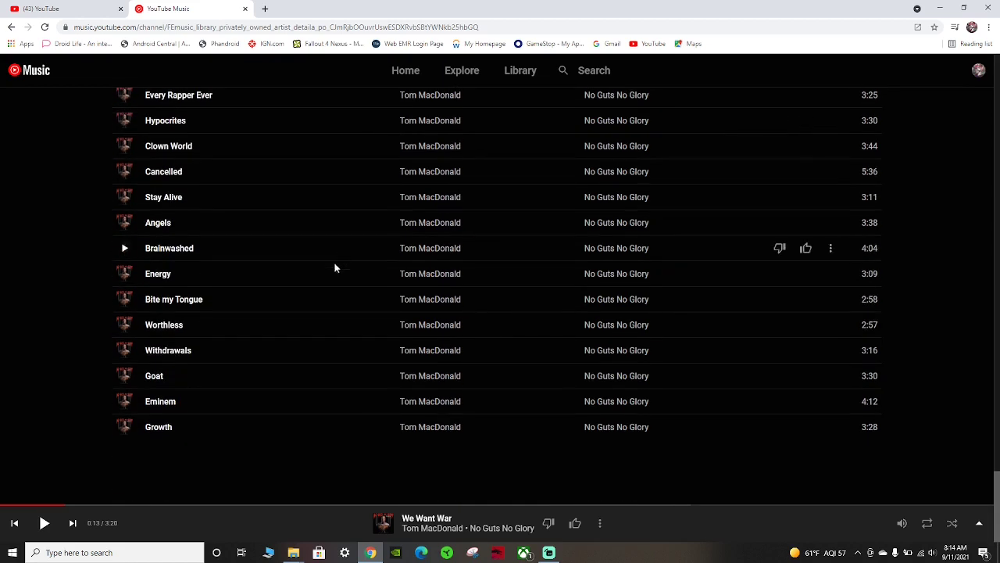
pyautogui.moveTo(325, 444)
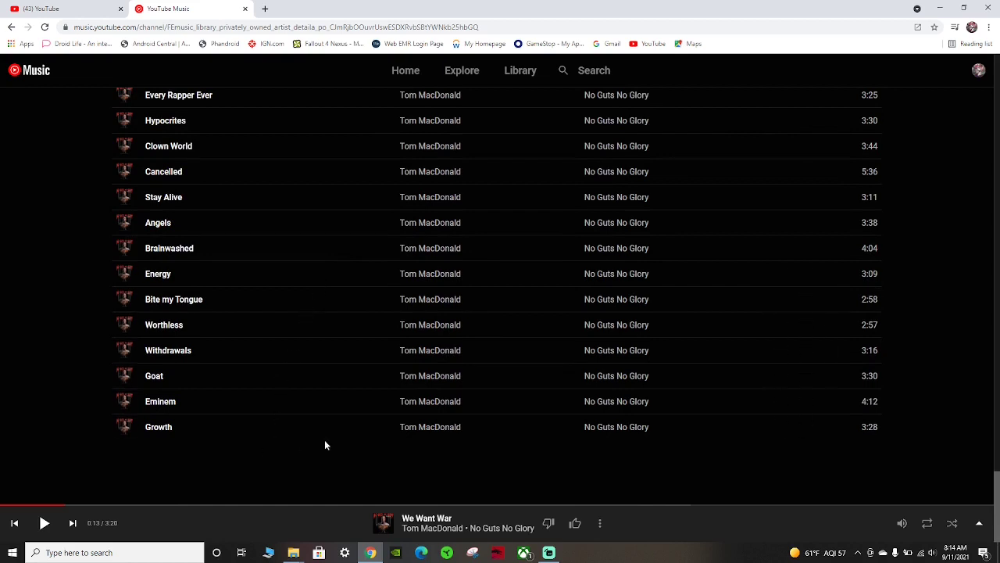
pyautogui.moveTo(633, 175)
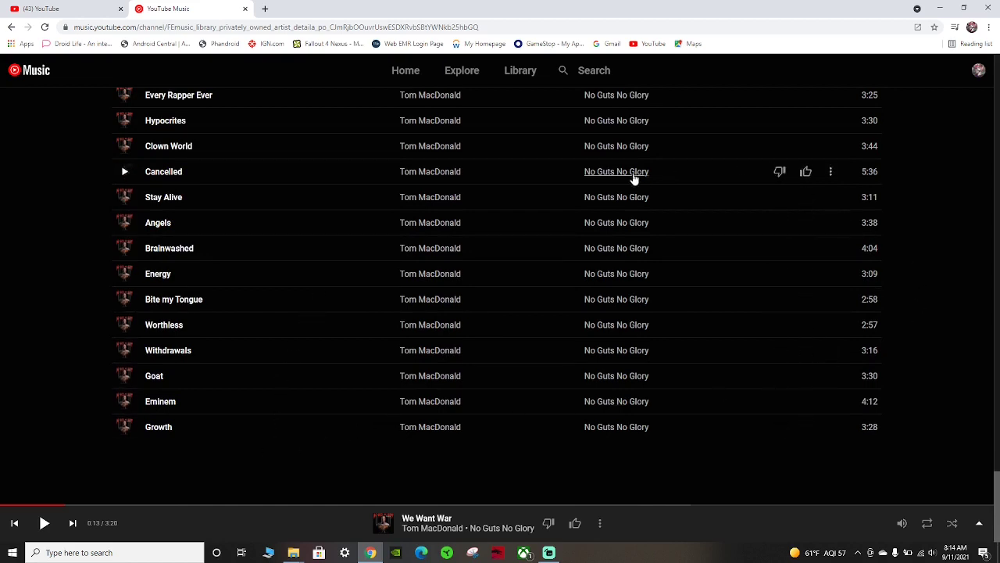
pyautogui.moveTo(184, 422)
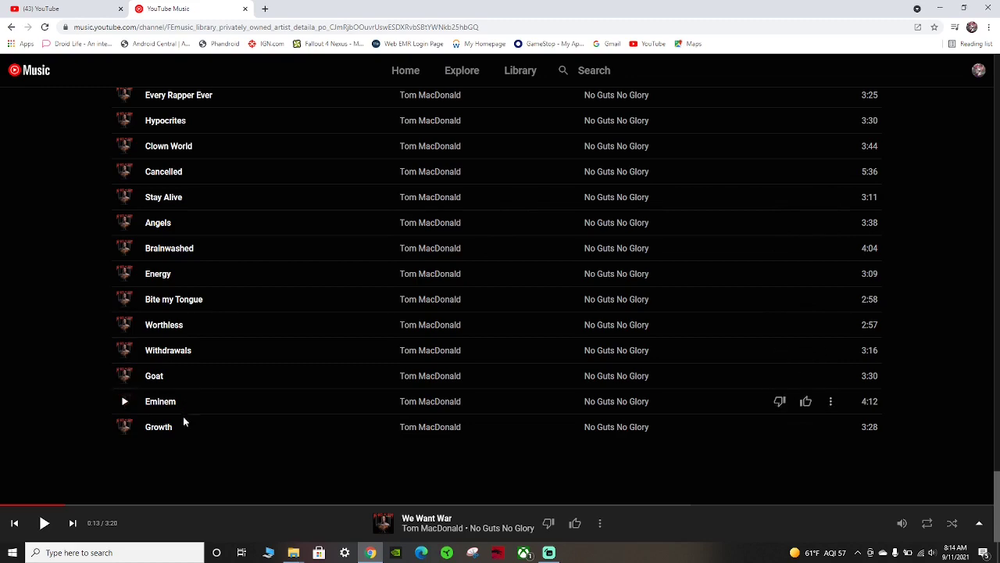
pyautogui.moveTo(375, 419)
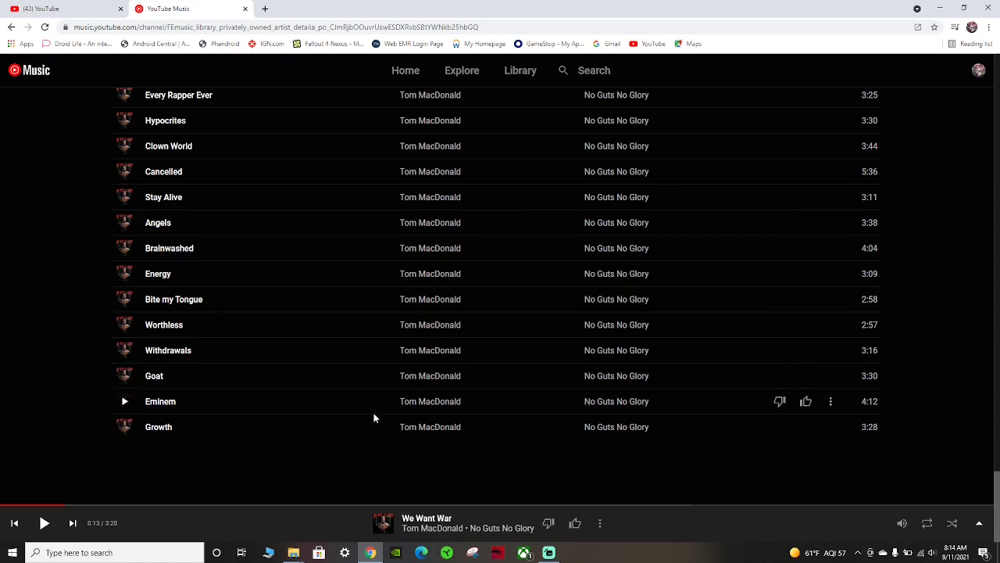
pyautogui.scroll(-3)
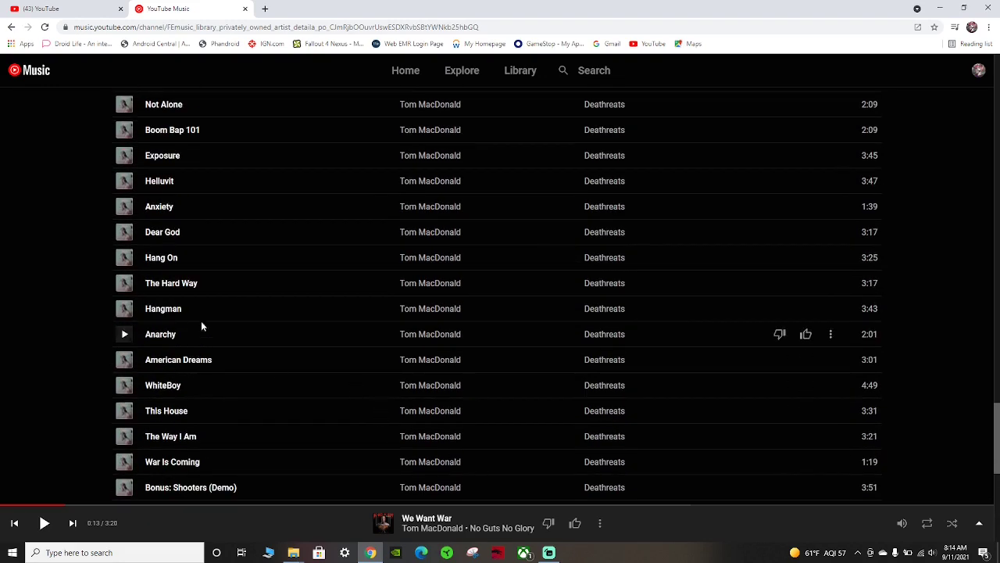
pyautogui.scroll(3)
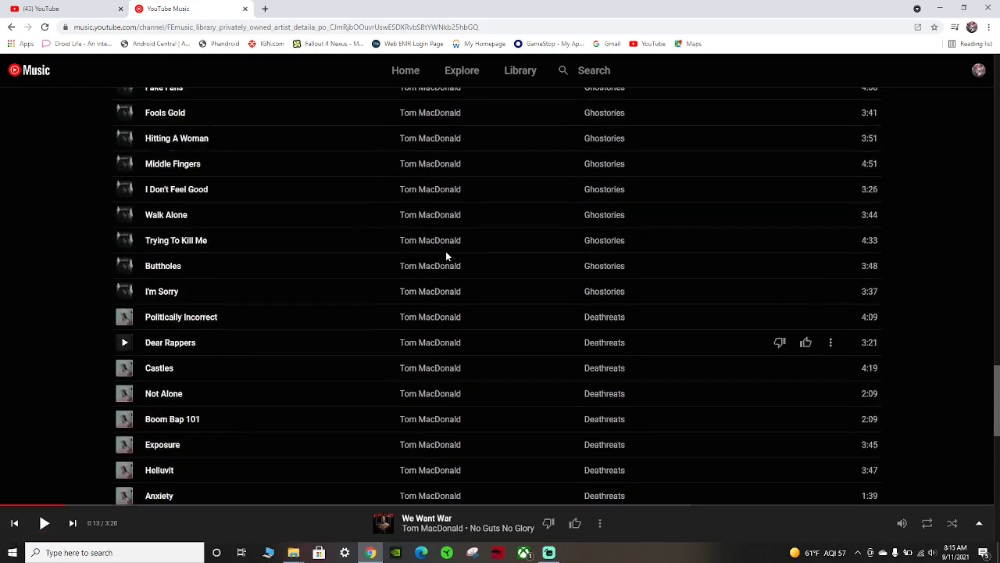
pyautogui.scroll(3)
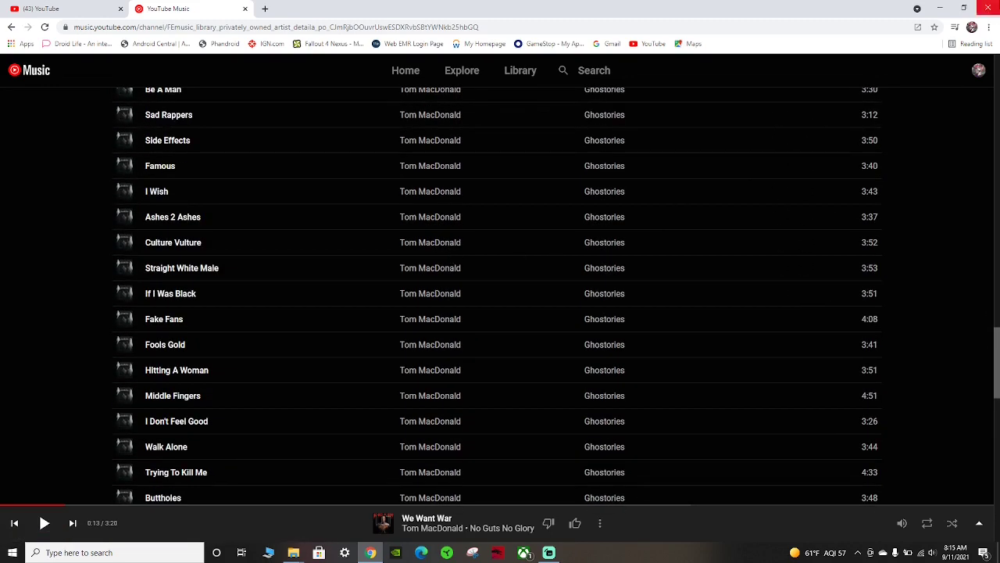
pyautogui.scroll(-3)
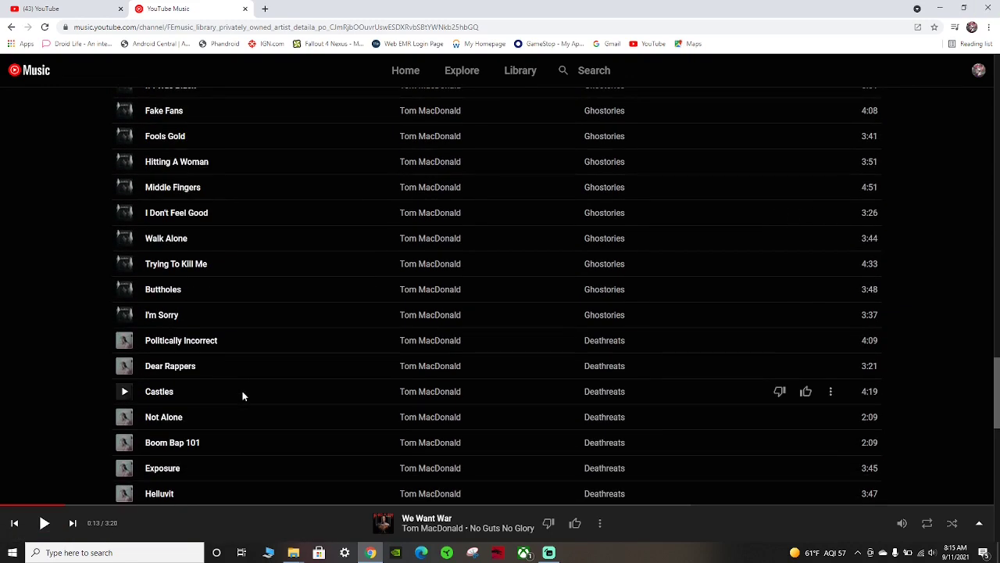
pyautogui.scroll(-3)
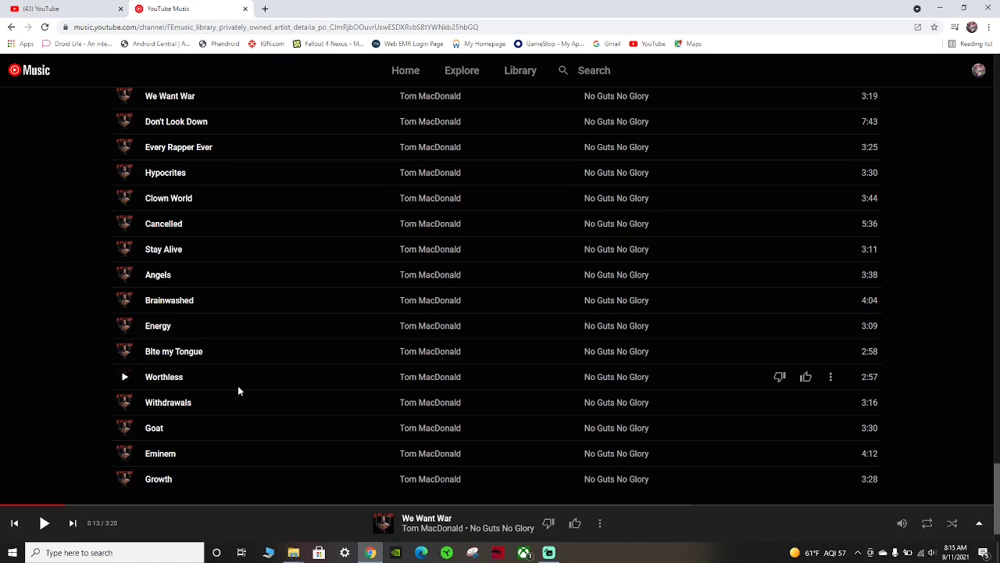
pyautogui.scroll(-3)
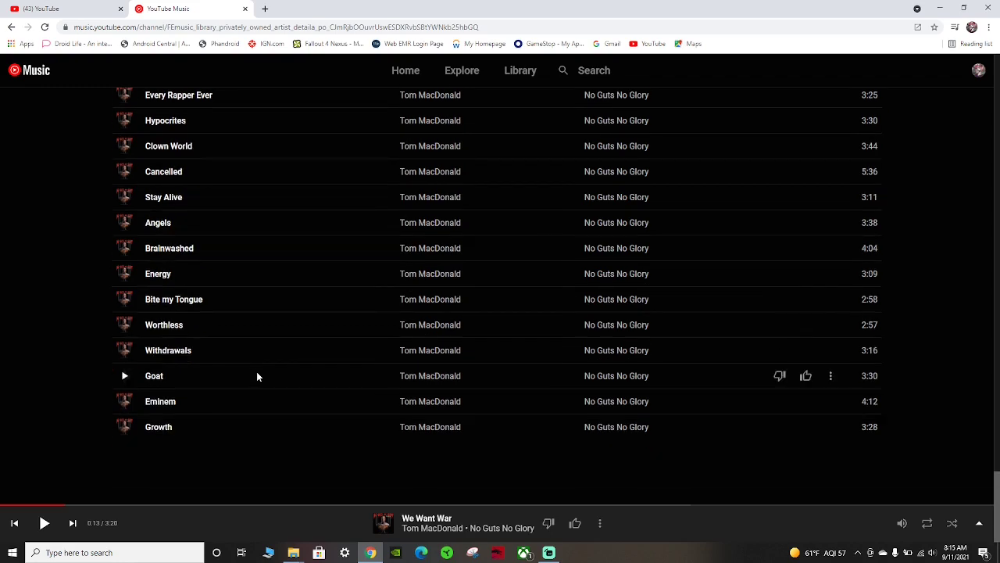
pyautogui.scroll(3)
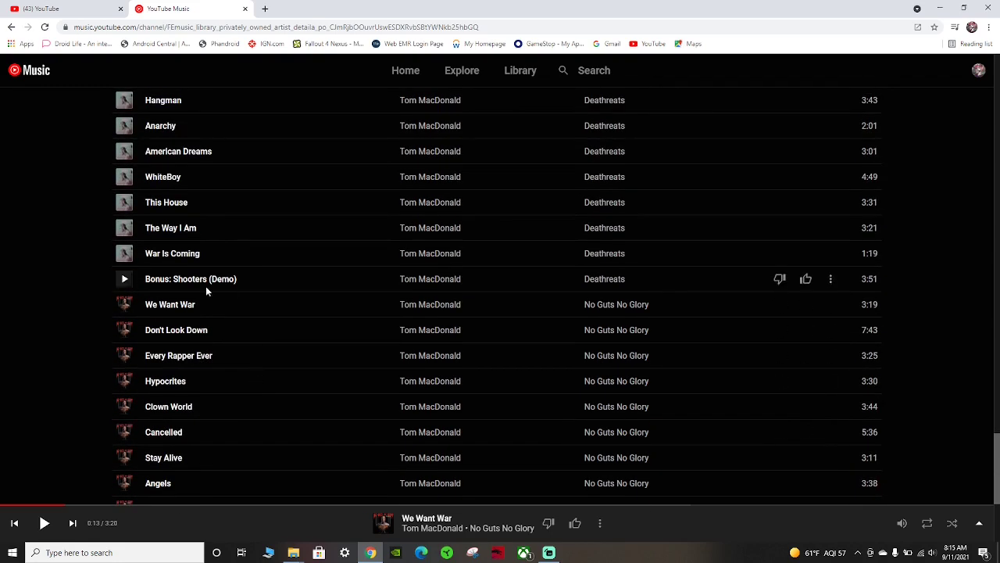
pyautogui.moveTo(188, 303)
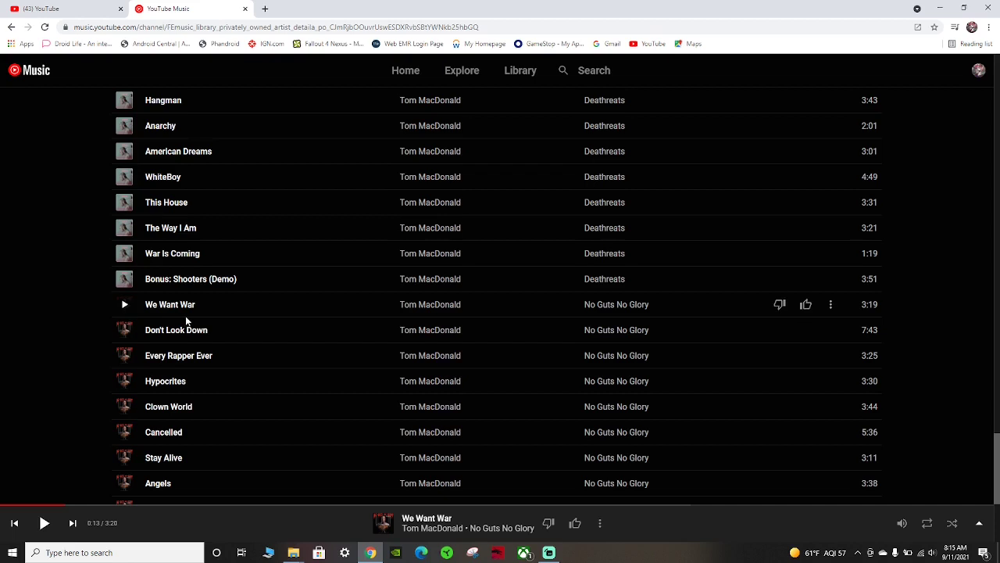
pyautogui.moveTo(197, 312)
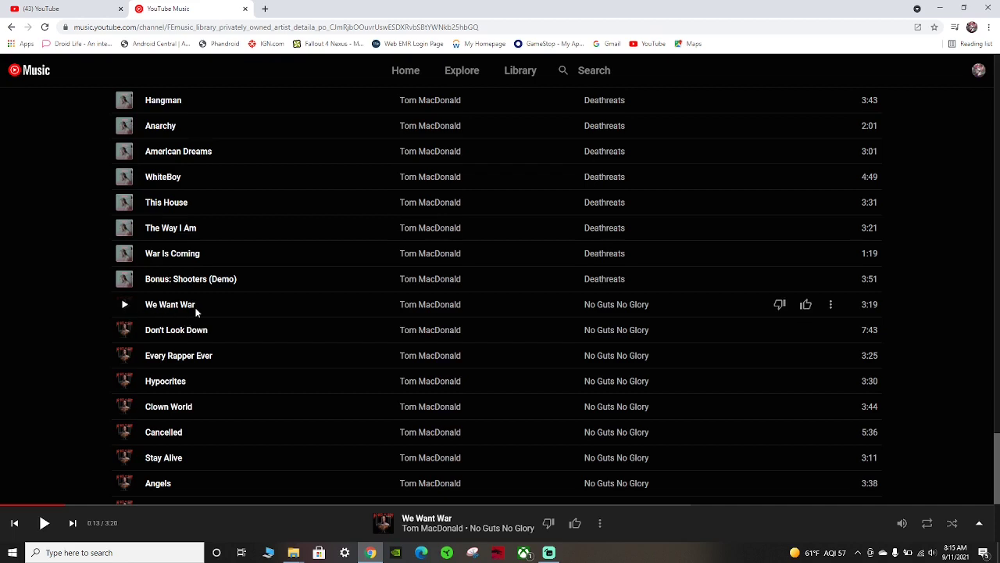
pyautogui.moveTo(264, 316)
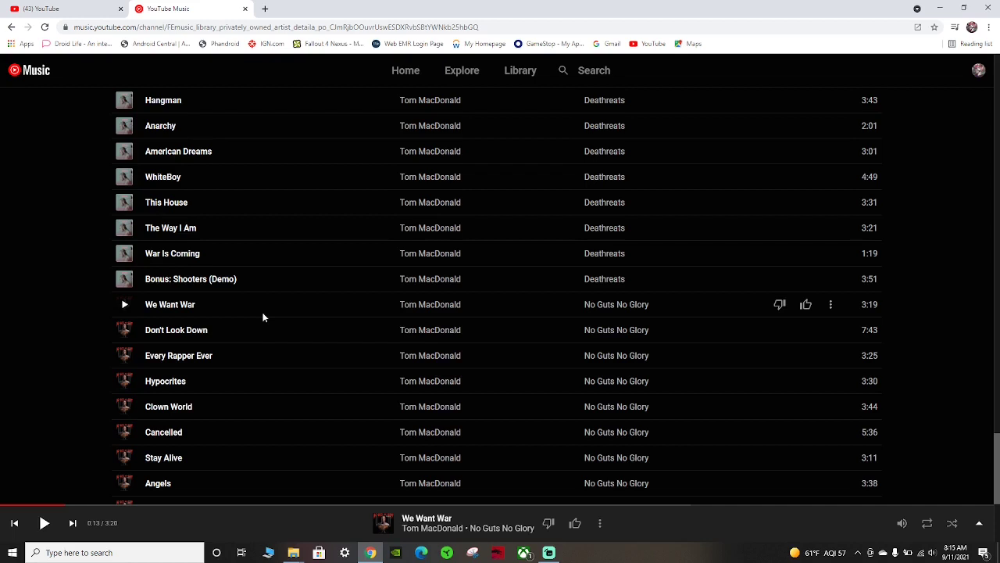
pyautogui.moveTo(285, 330)
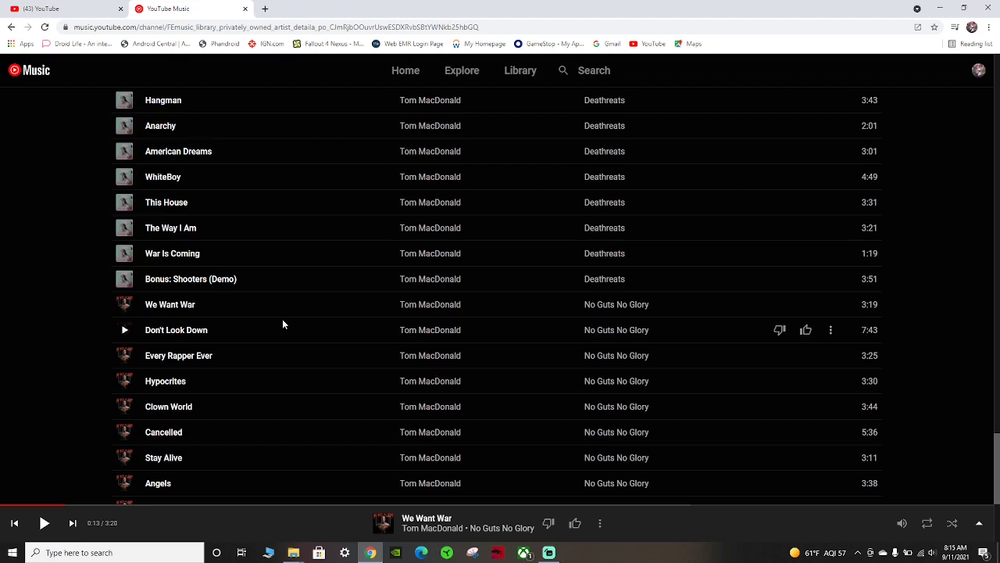
pyautogui.scroll(-3)
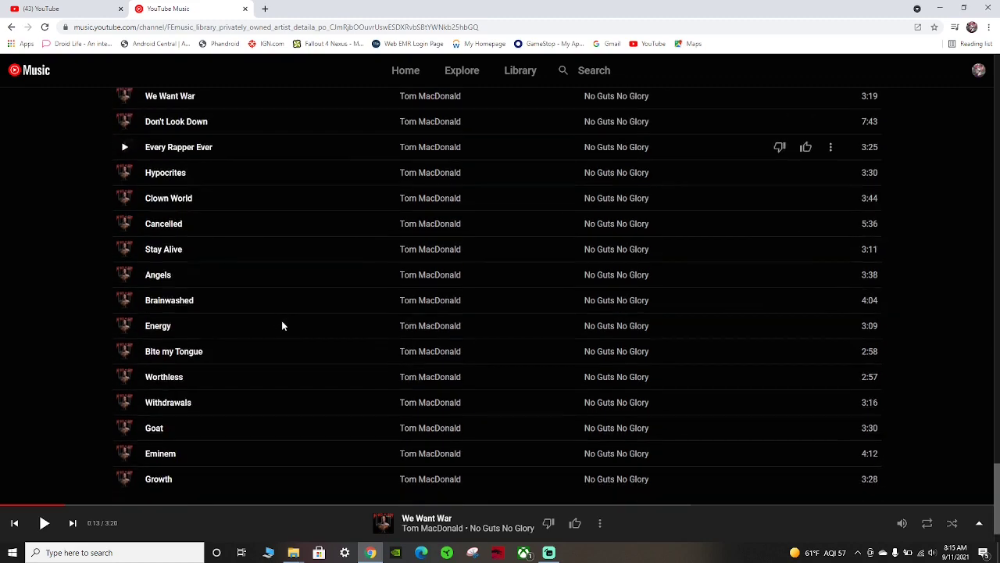
pyautogui.scroll(3)
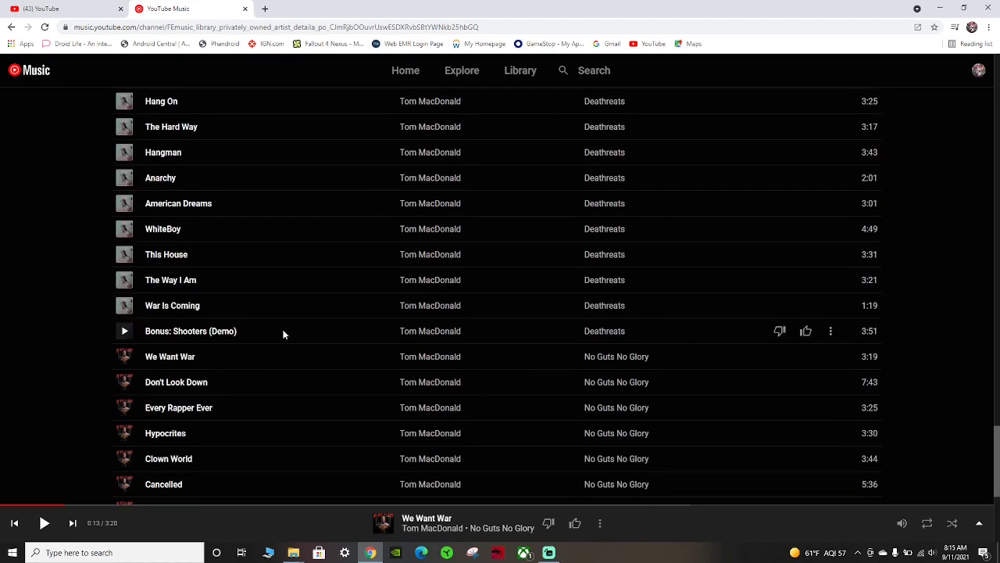
pyautogui.scroll(-3)
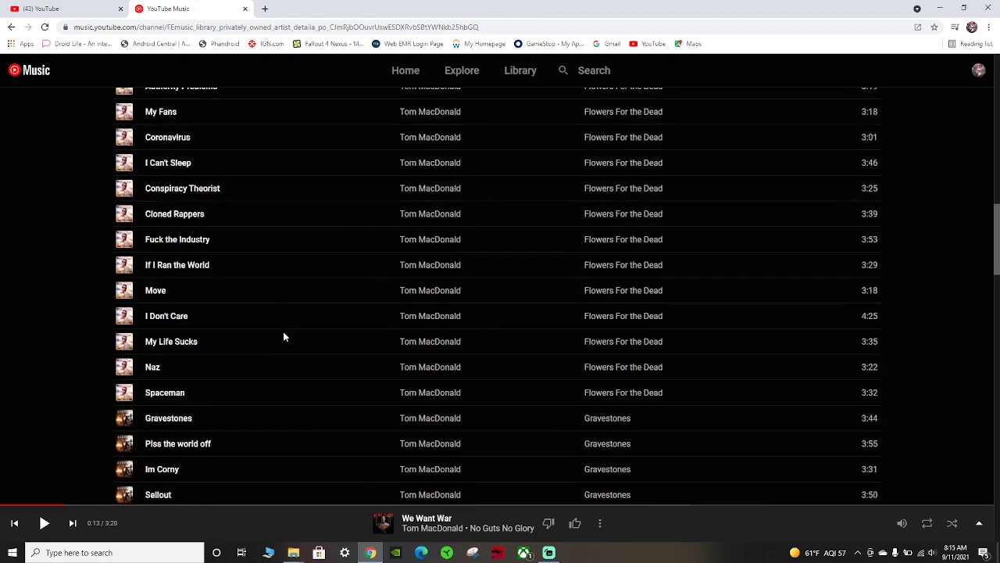
pyautogui.scroll(-3)
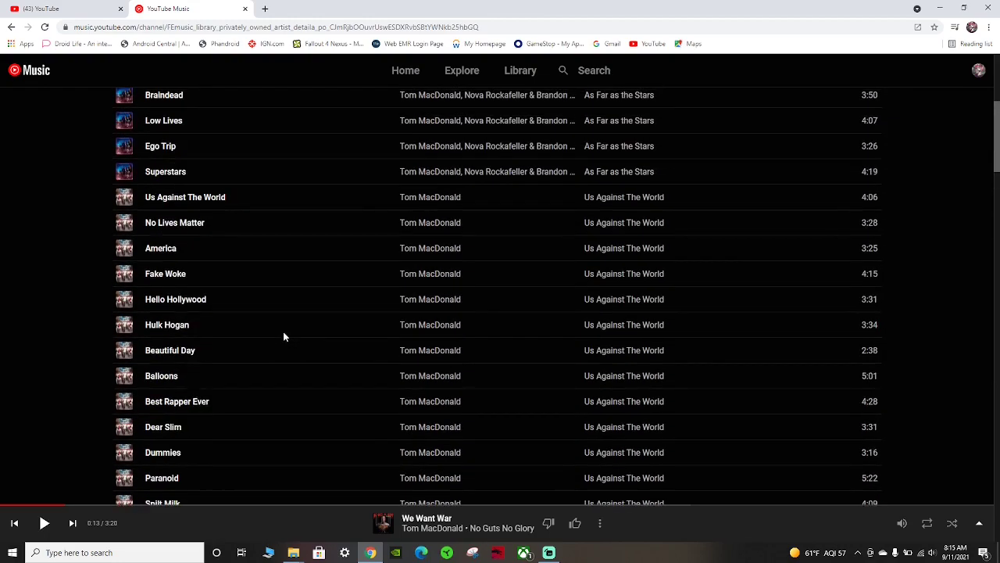
pyautogui.scroll(3)
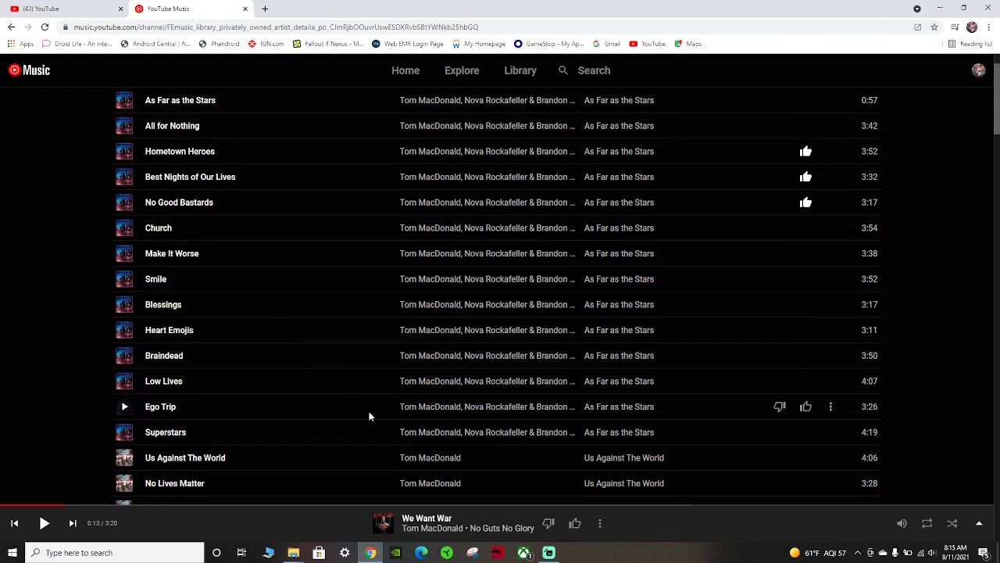